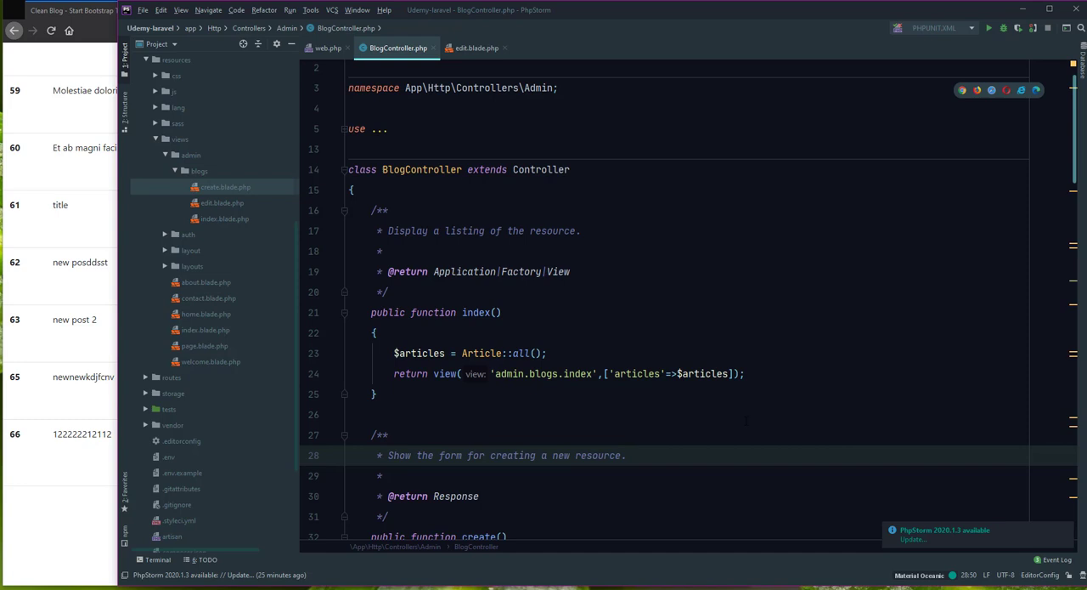
Replace the ['articles'=>$articles] array in index() with compact('articles')
click(626, 455)
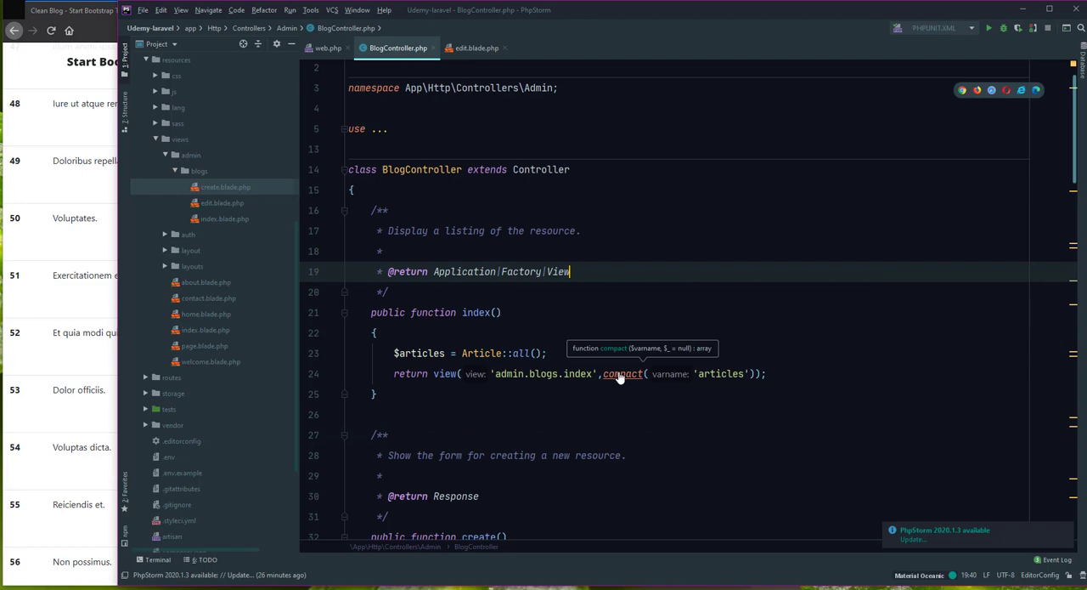
click(622, 374)
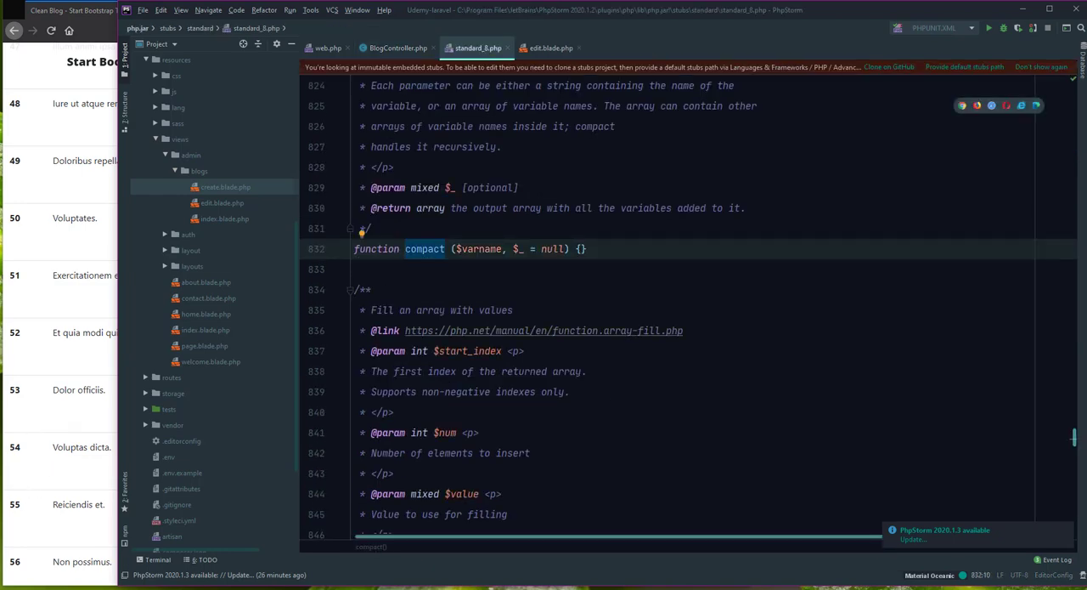
scroll(up, 3)
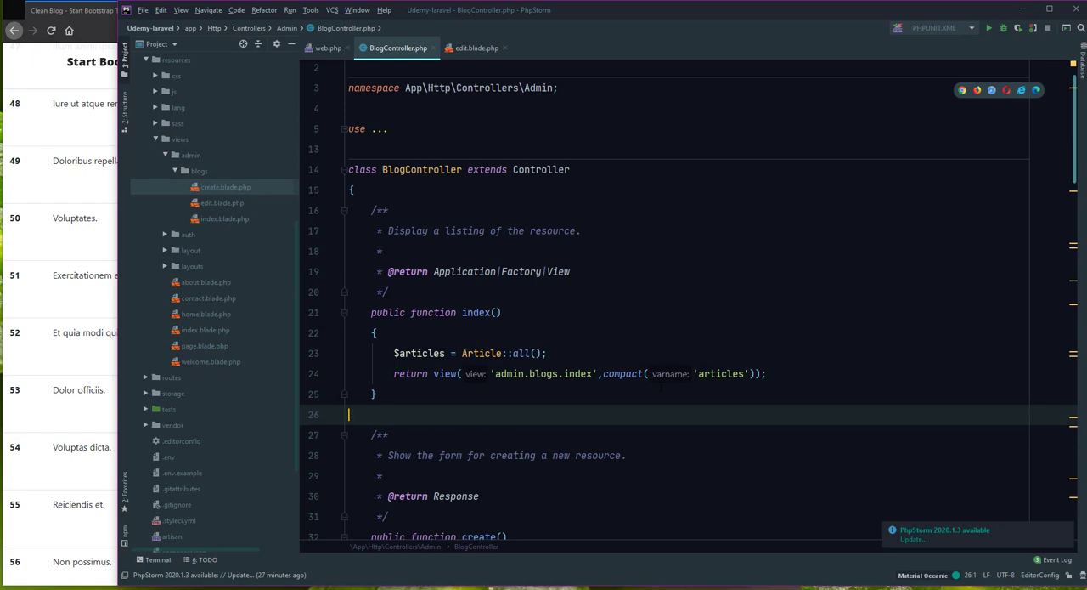
Replace the ['article'=>$article] array in edit() with compact('article')
scroll(down, 3)
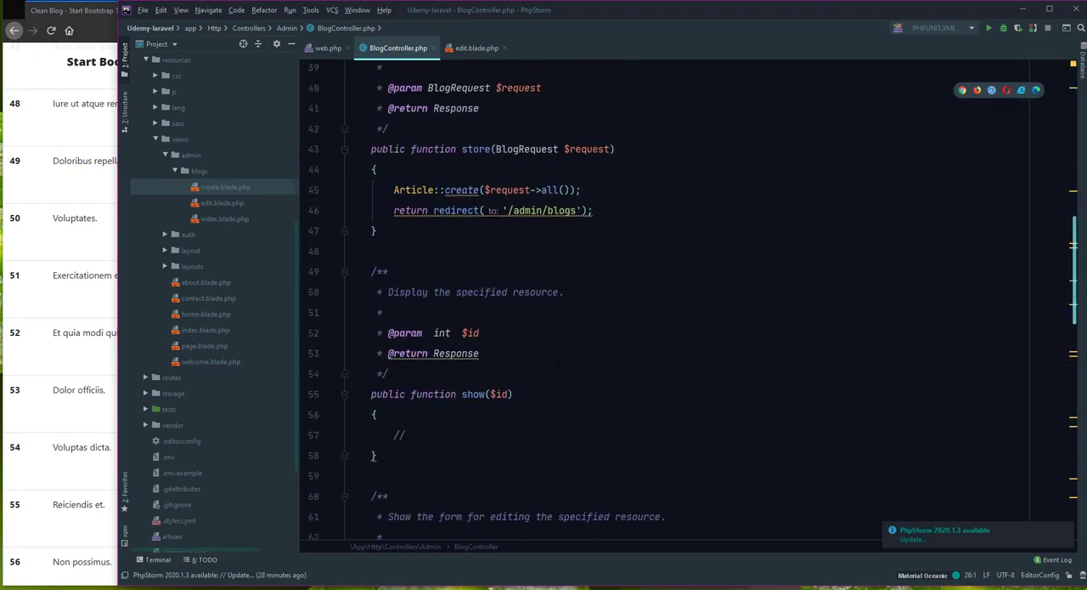
scroll(down, 3)
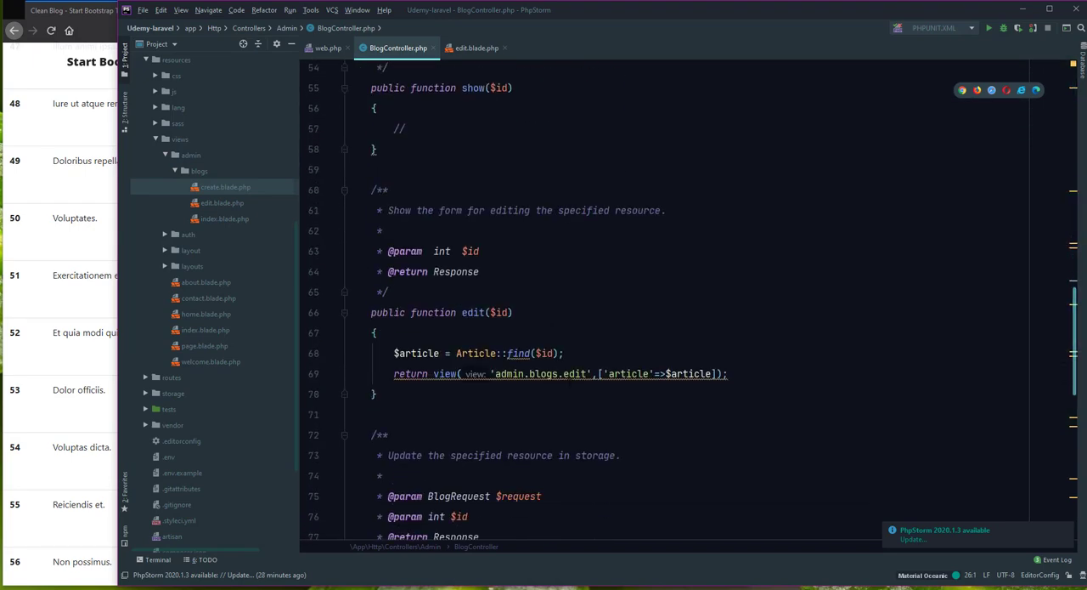
click(598, 374)
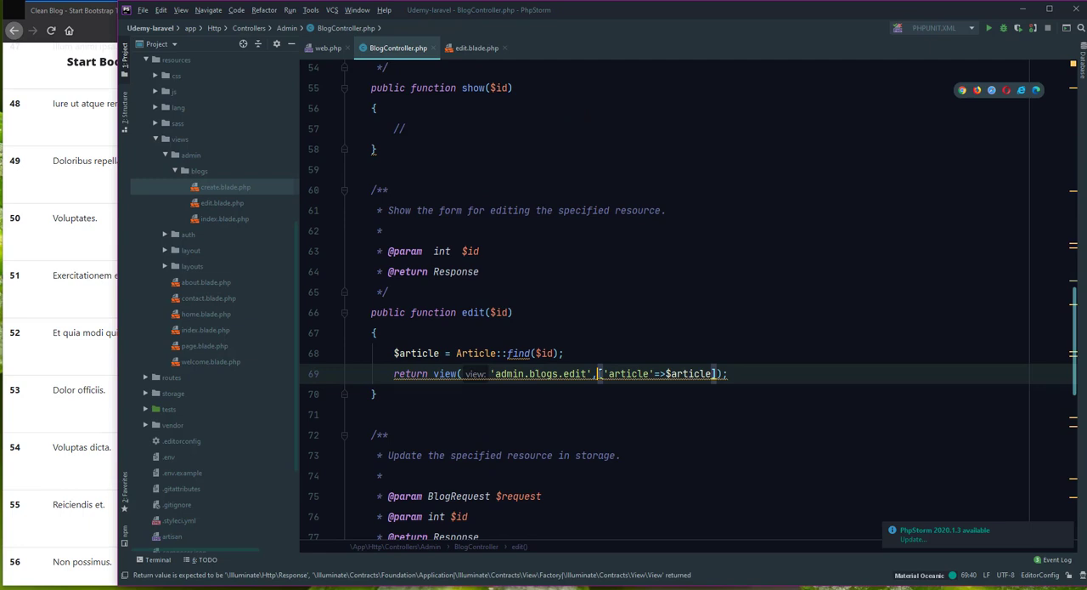
mouse_move(679, 374)
text(compact()
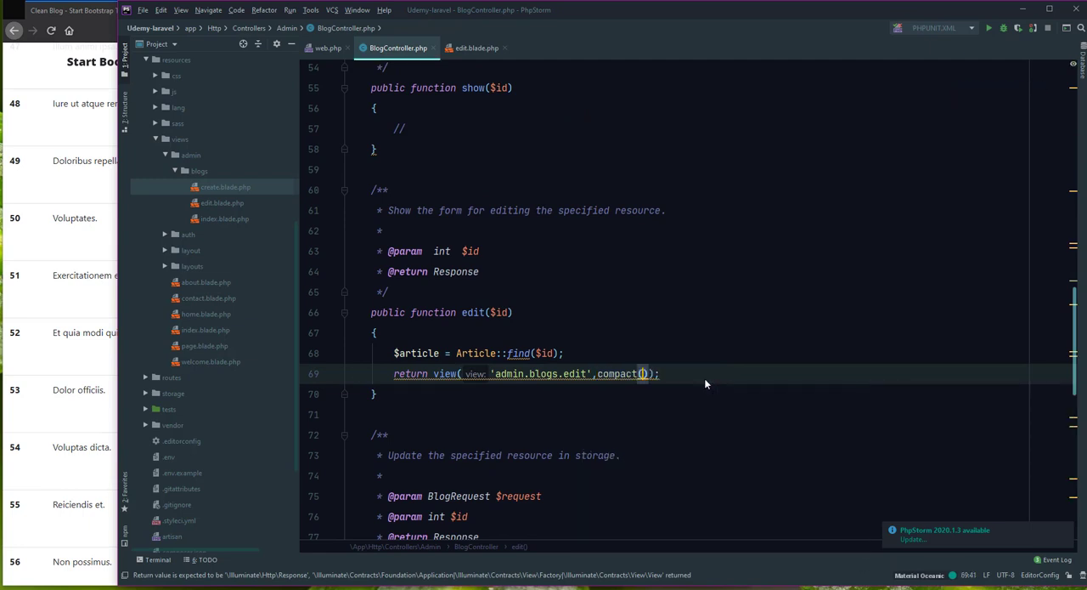
text('a')
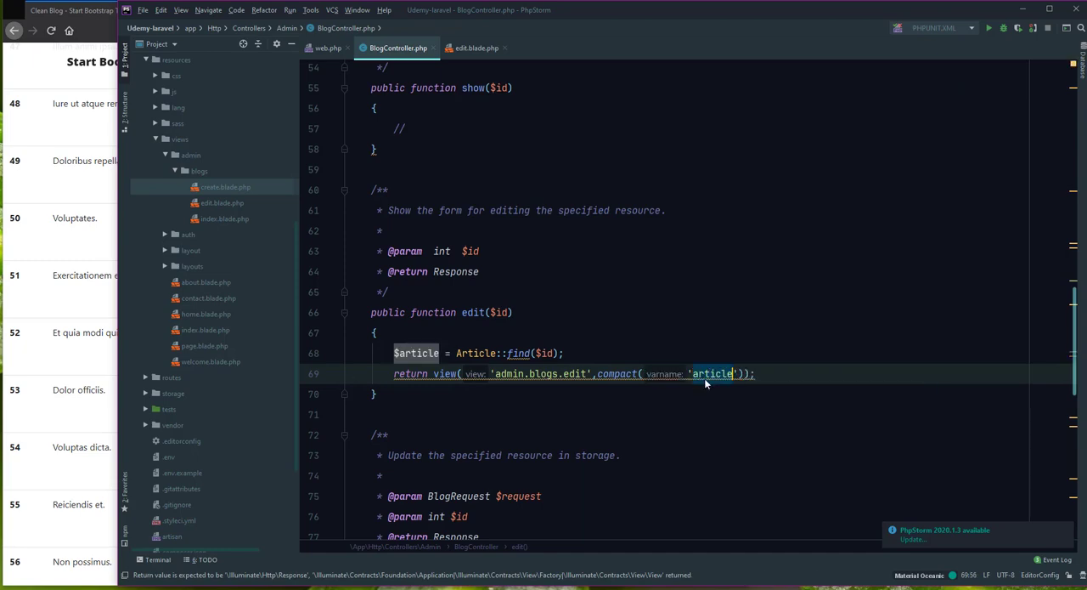
scroll(down, 3)
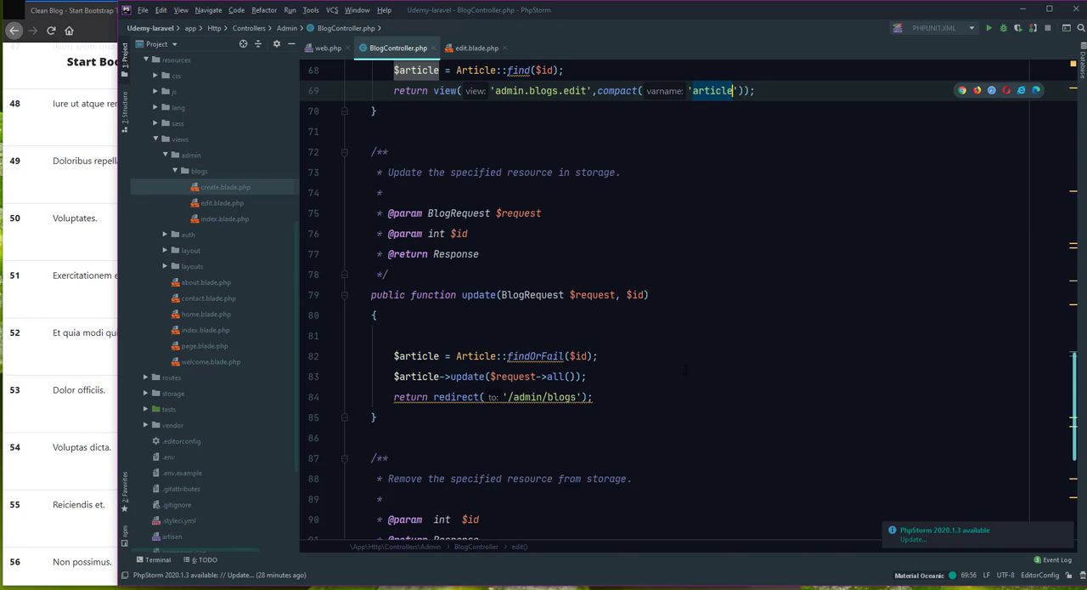
scroll(down, 3)
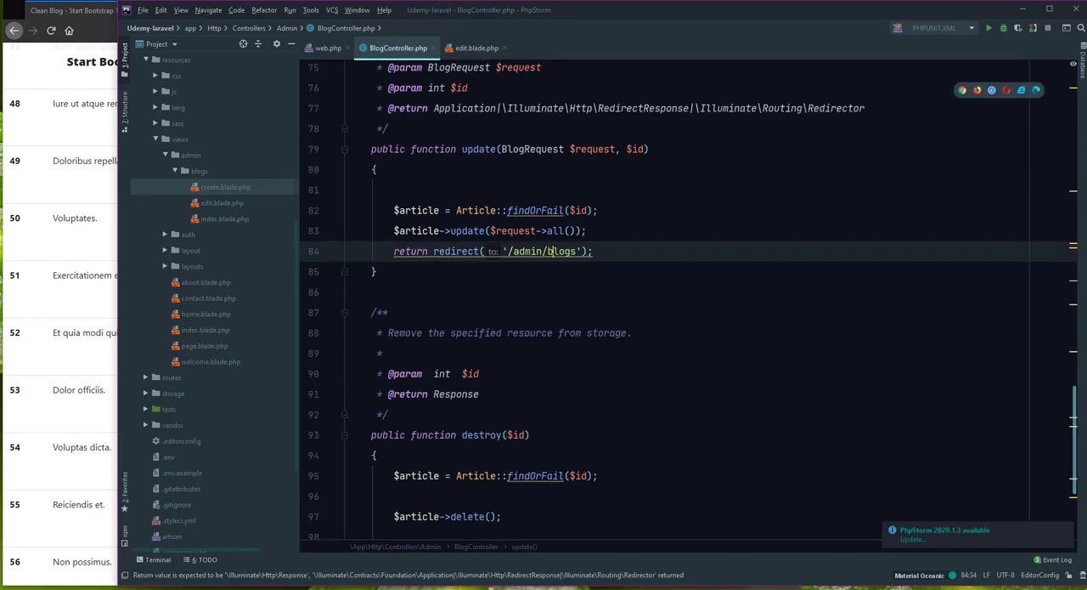
scroll(up, 3)
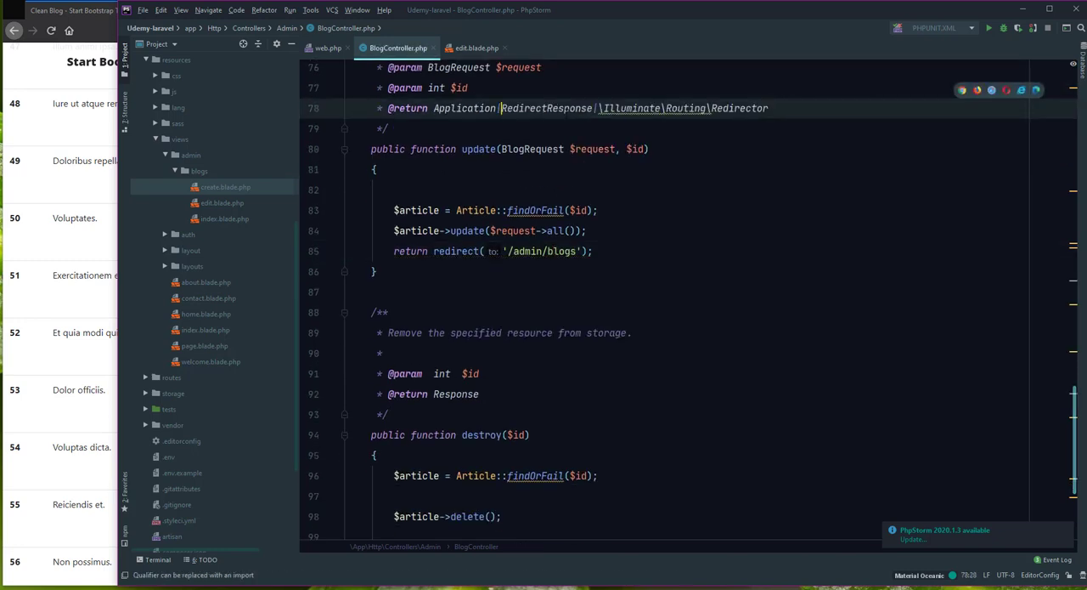
click(357, 109)
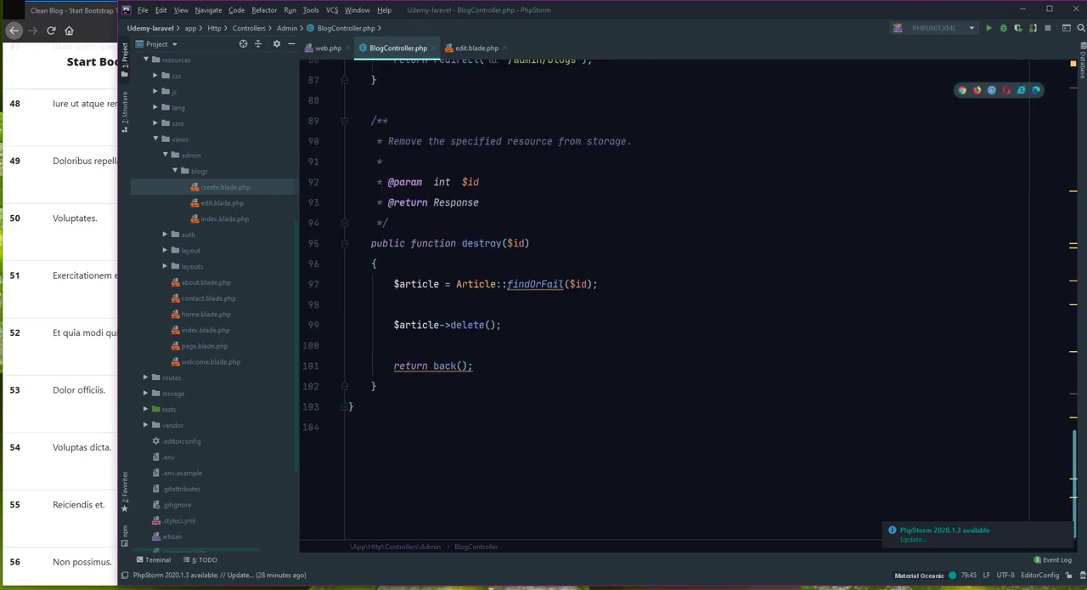
scroll(up, 3)
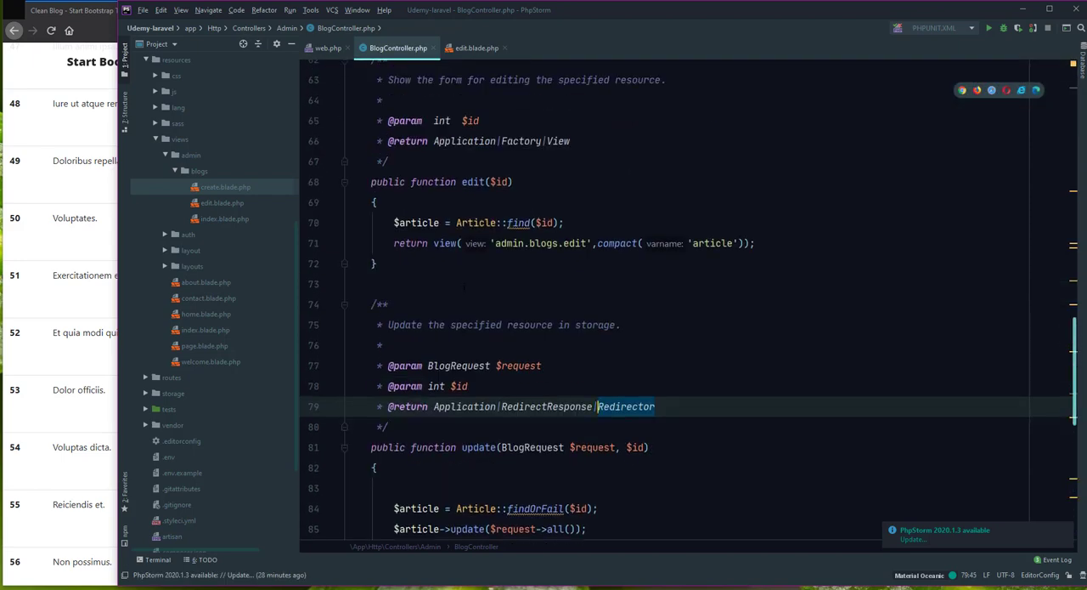
scroll(up, 3)
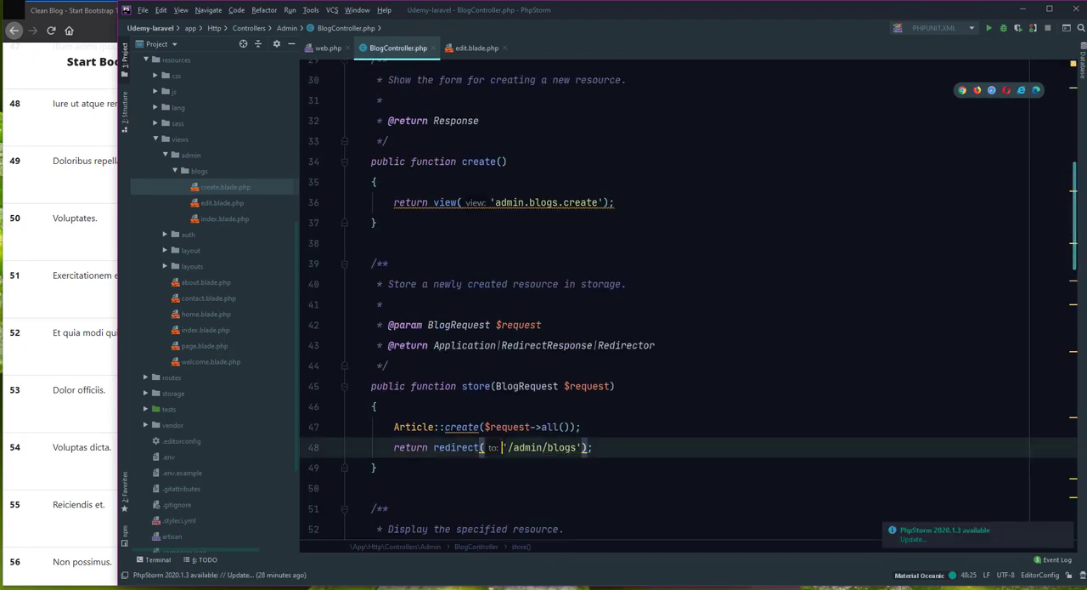
scroll(up, 3)
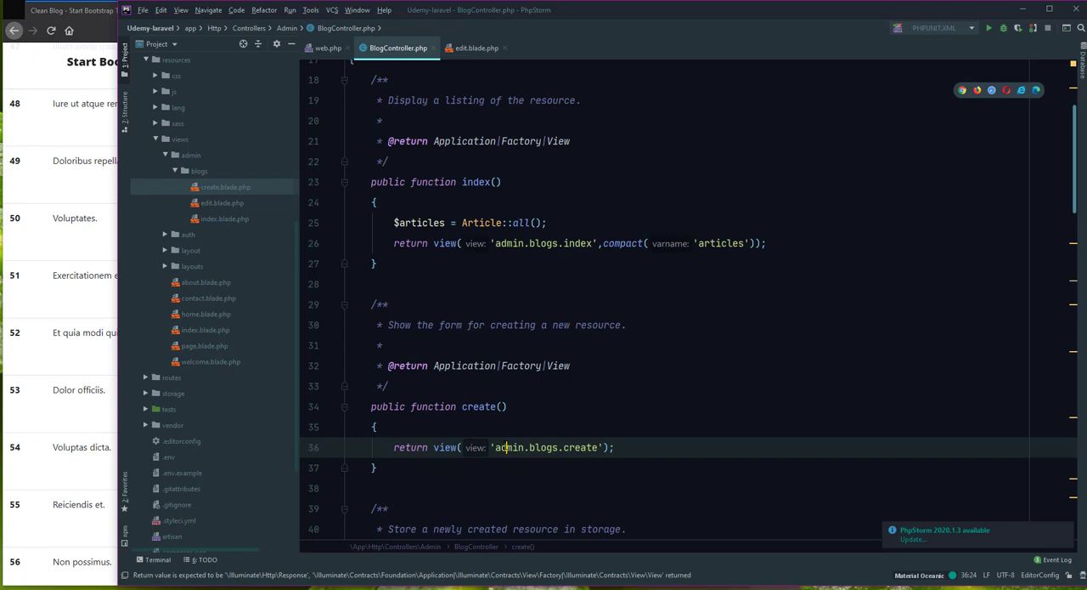
scroll(up, 3)
text(larav)
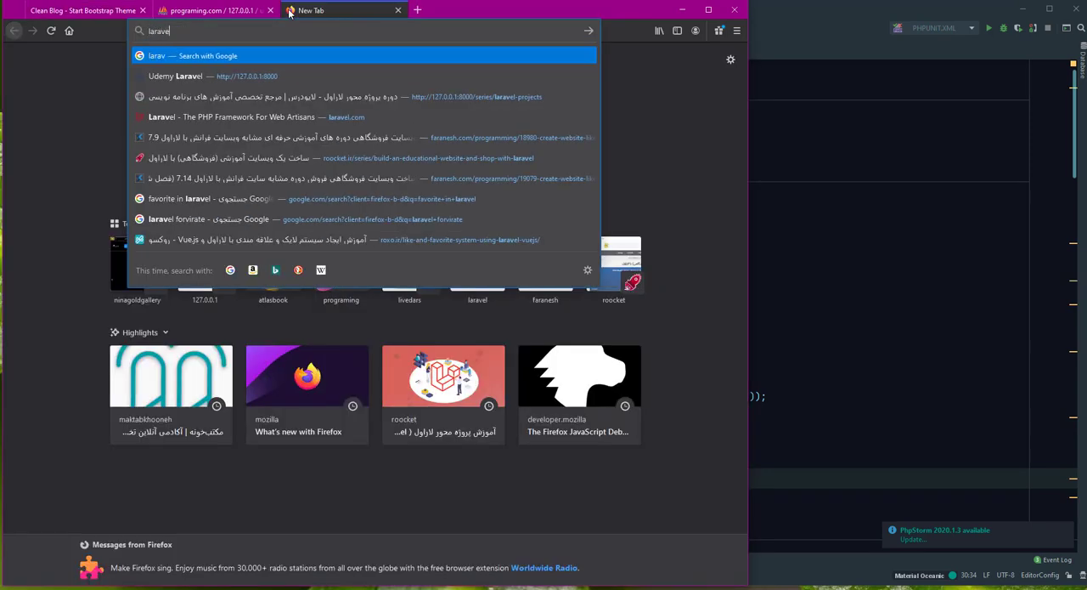
Search Google for laravel, reach laravel.com and navigate to the 8.x Middleware documentation page
text(el)
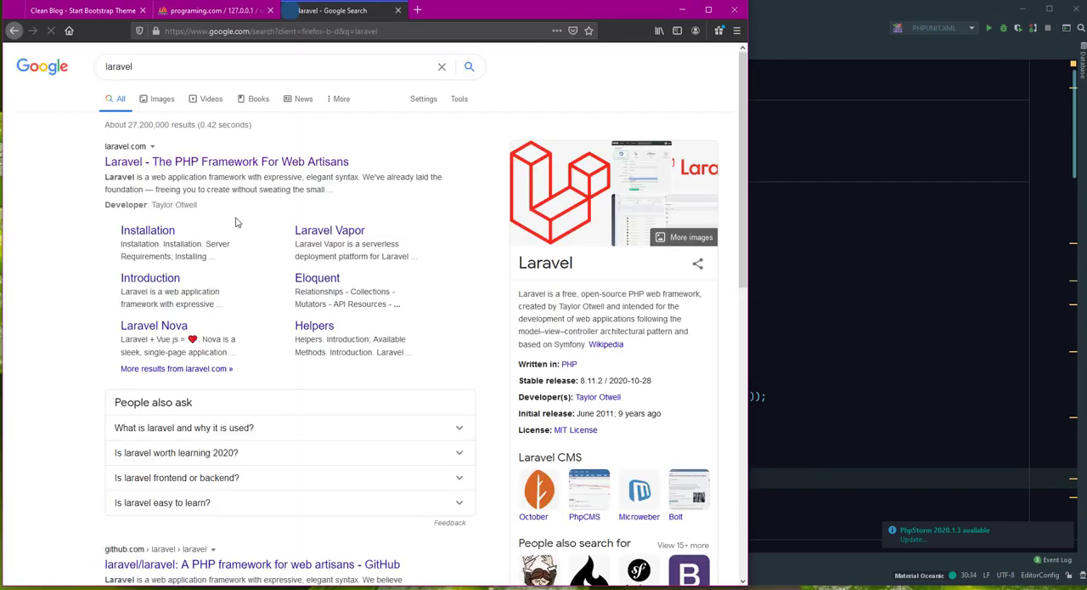
click(226, 161)
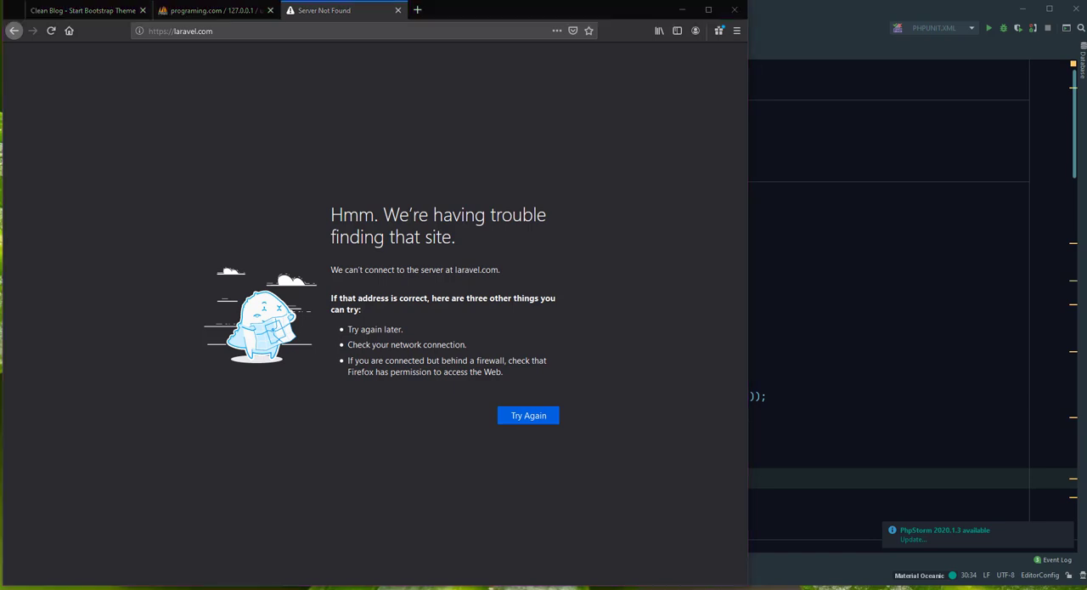
click(529, 415)
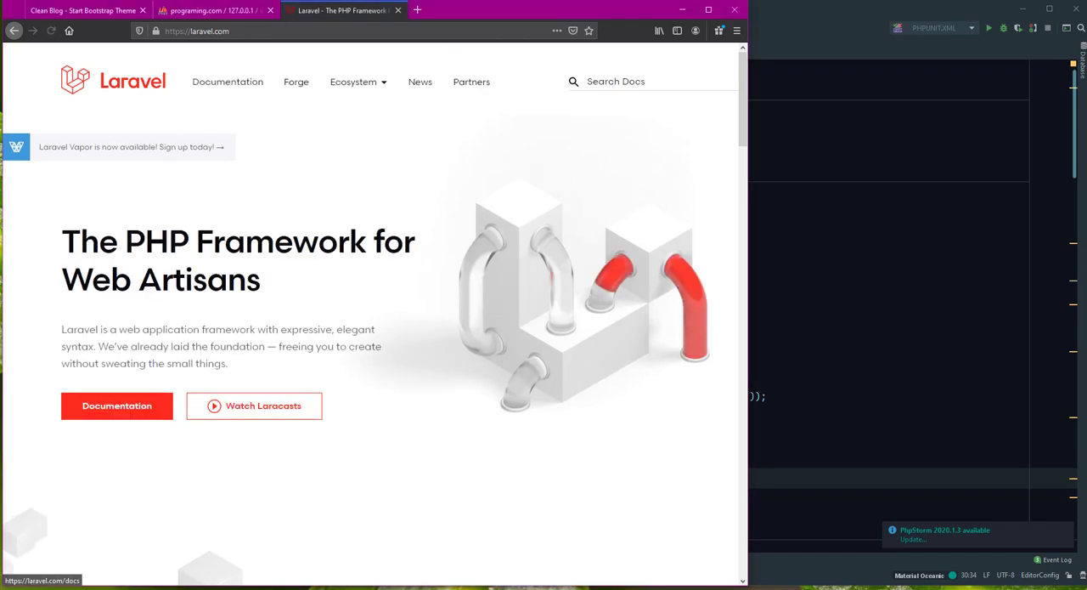
click(115, 405)
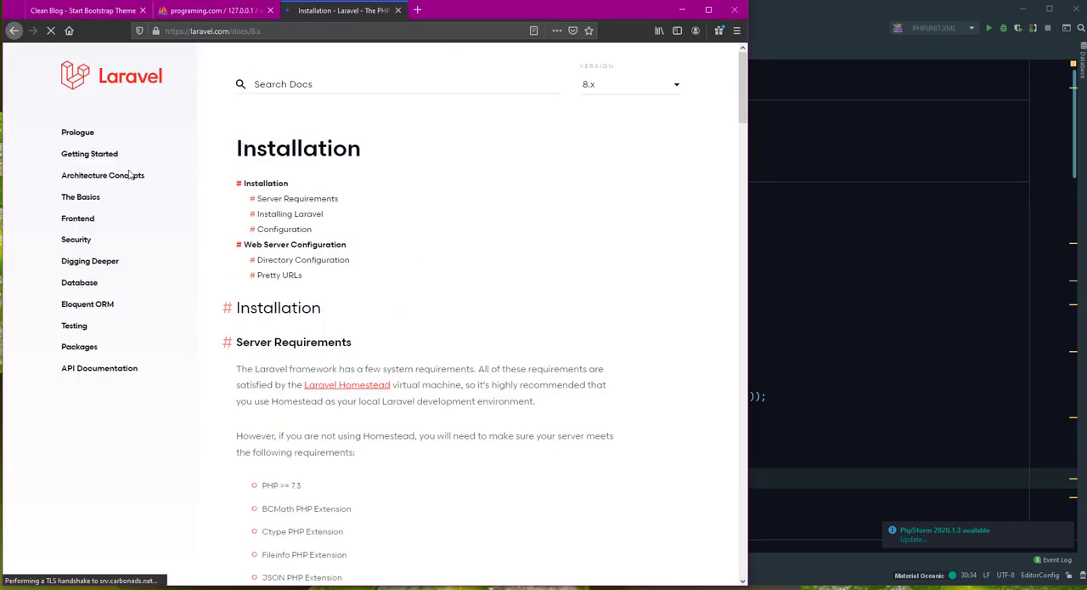
click(80, 197)
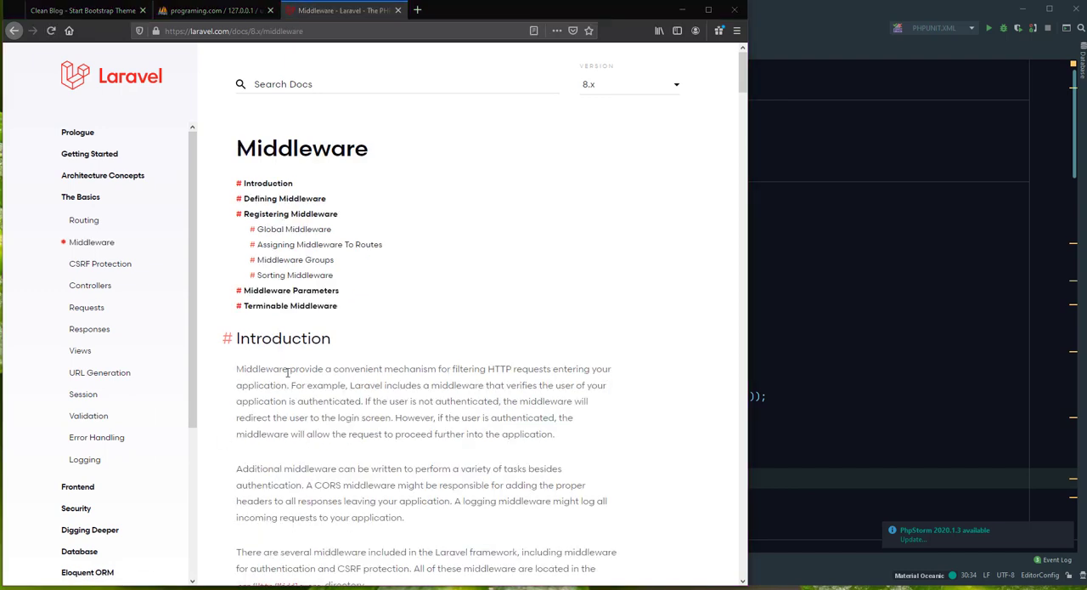
mouse_move(424, 379)
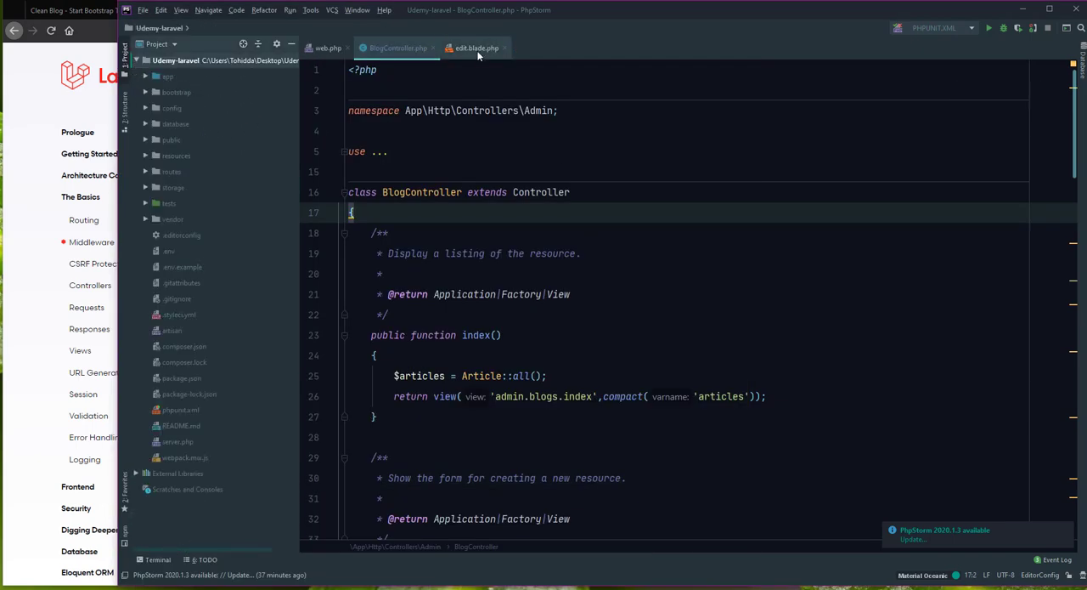
Switch to routes/web.php and expand app > Http toward the Middleware folder in the Project panel
click(328, 48)
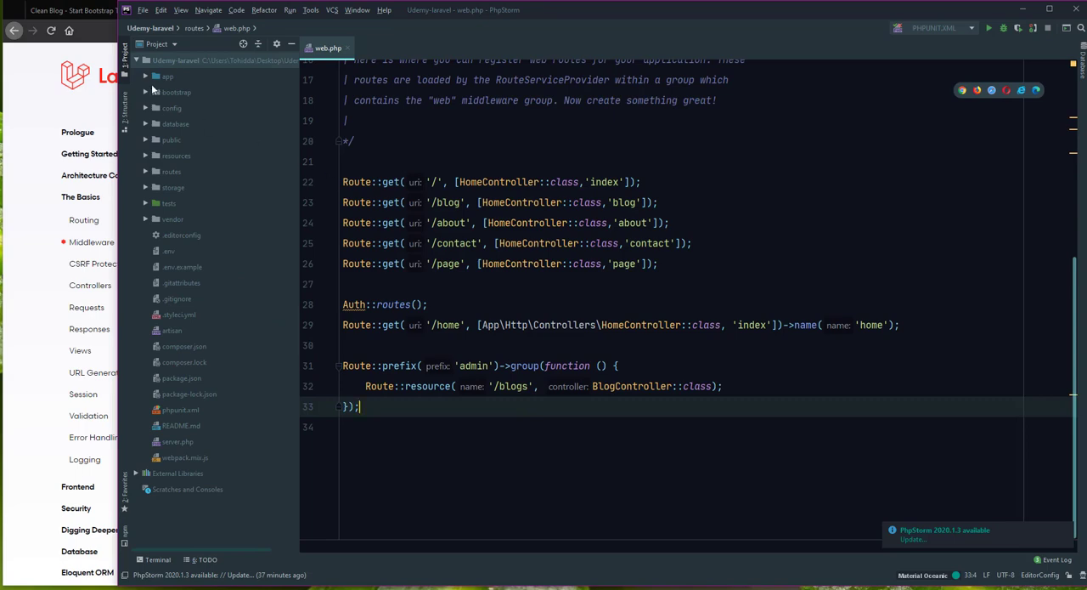
click(166, 75)
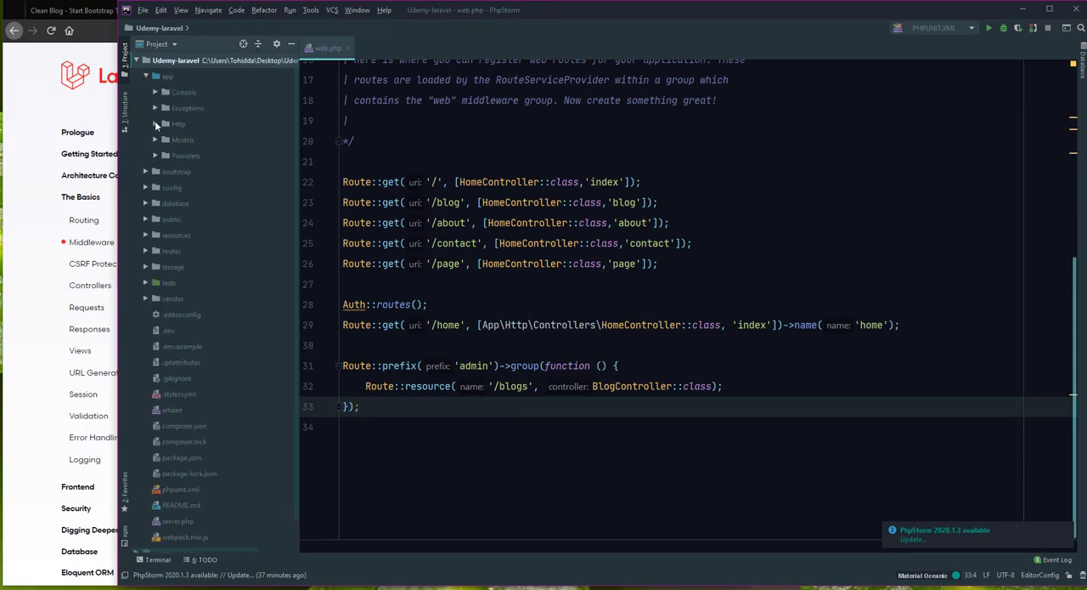
click(178, 122)
text(edi)
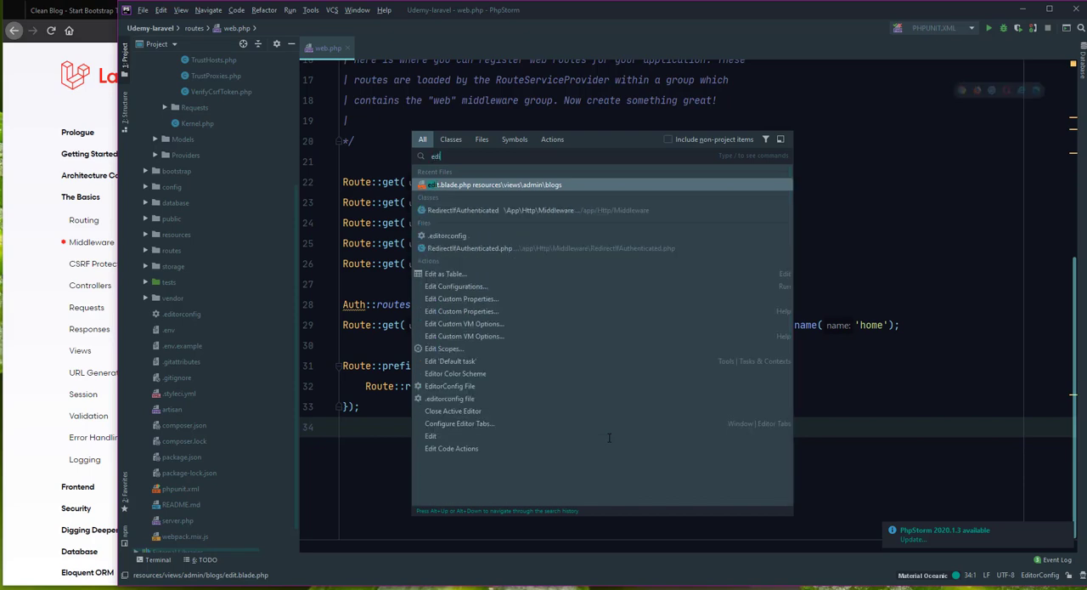
click(496, 184)
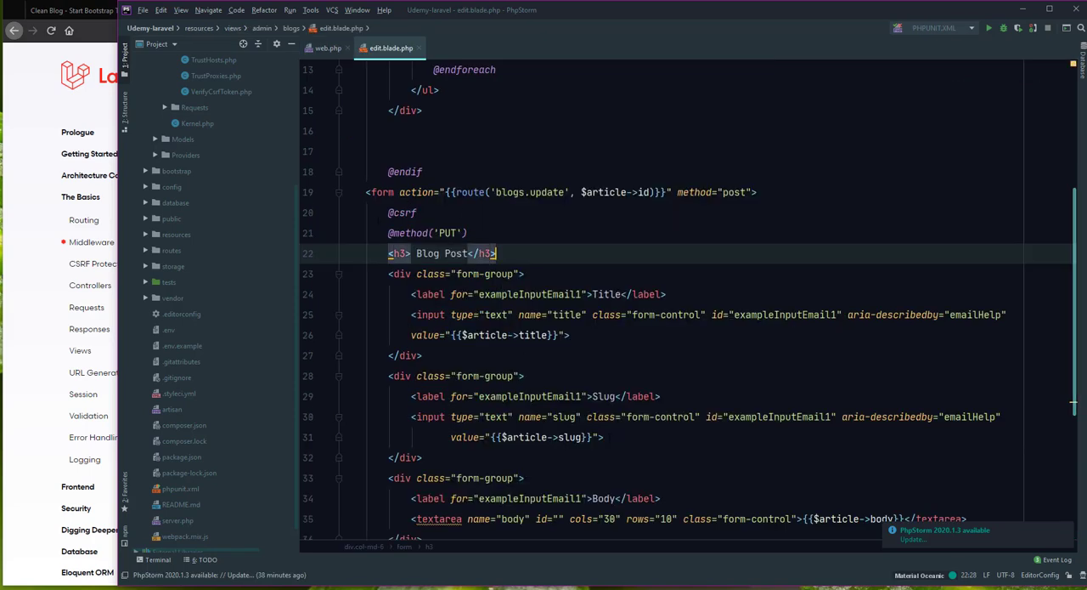
click(405, 212)
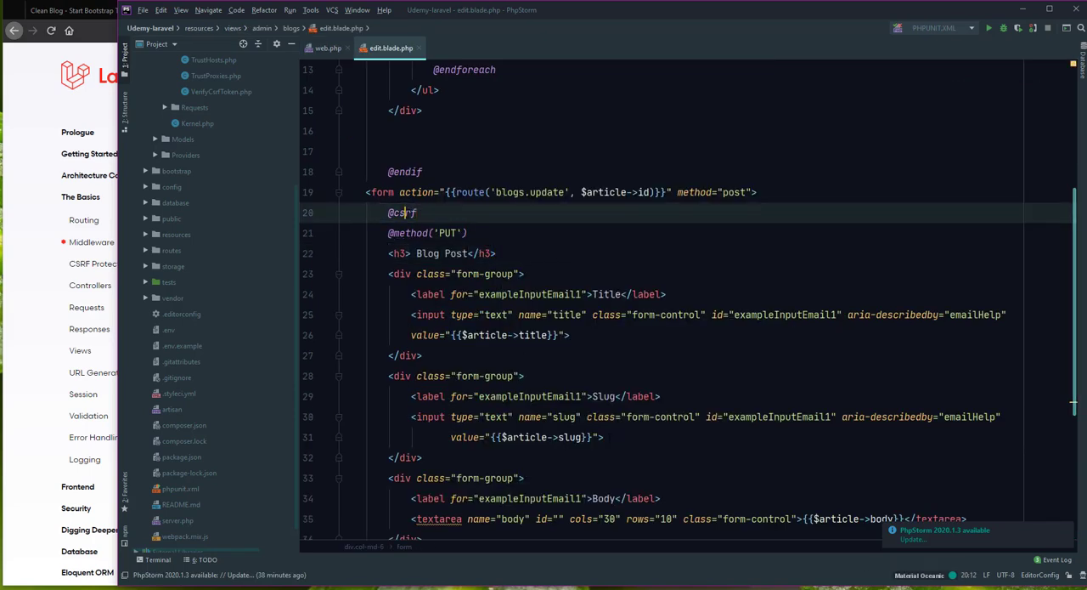
click(416, 212)
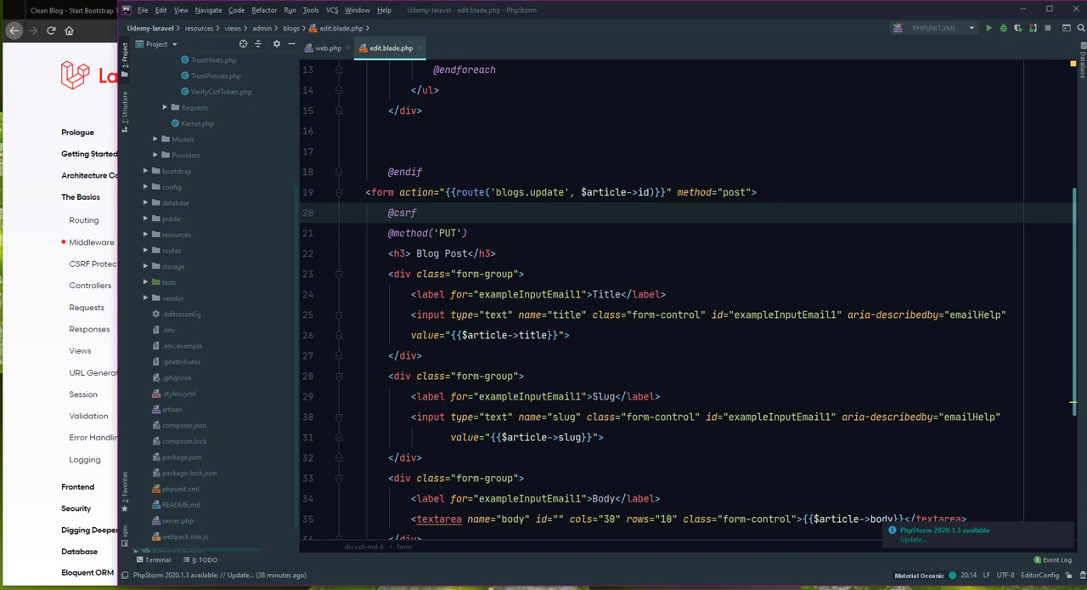
scroll(up, 3)
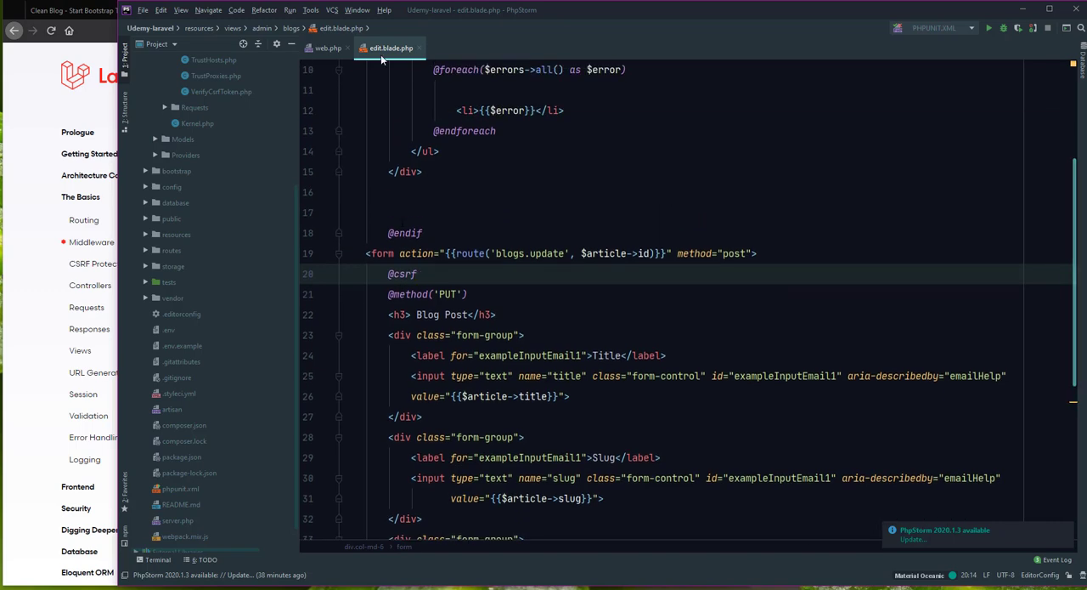
click(326, 47)
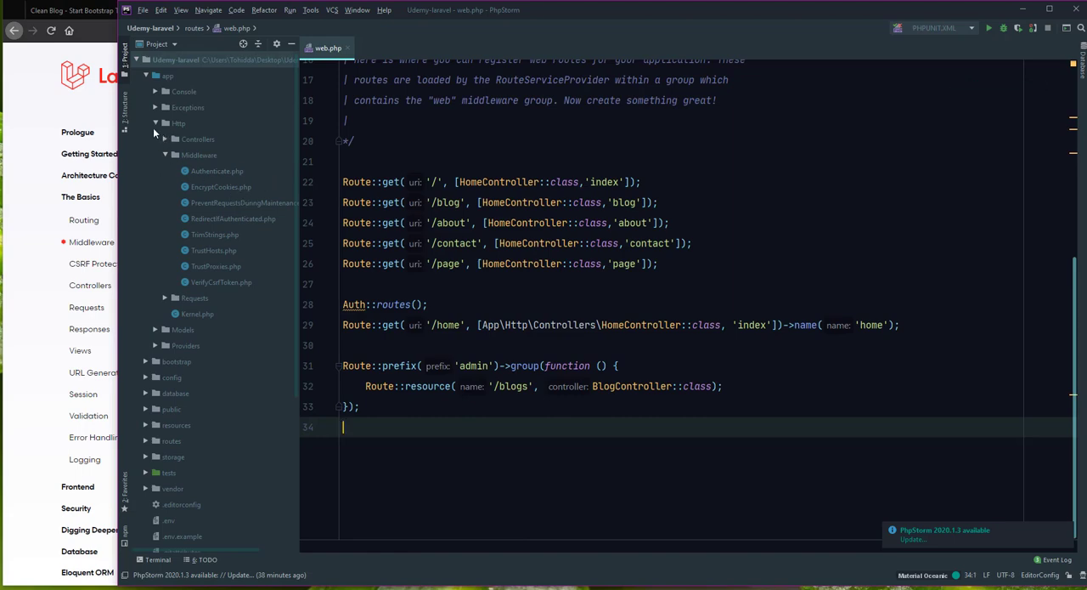
mouse_move(219, 286)
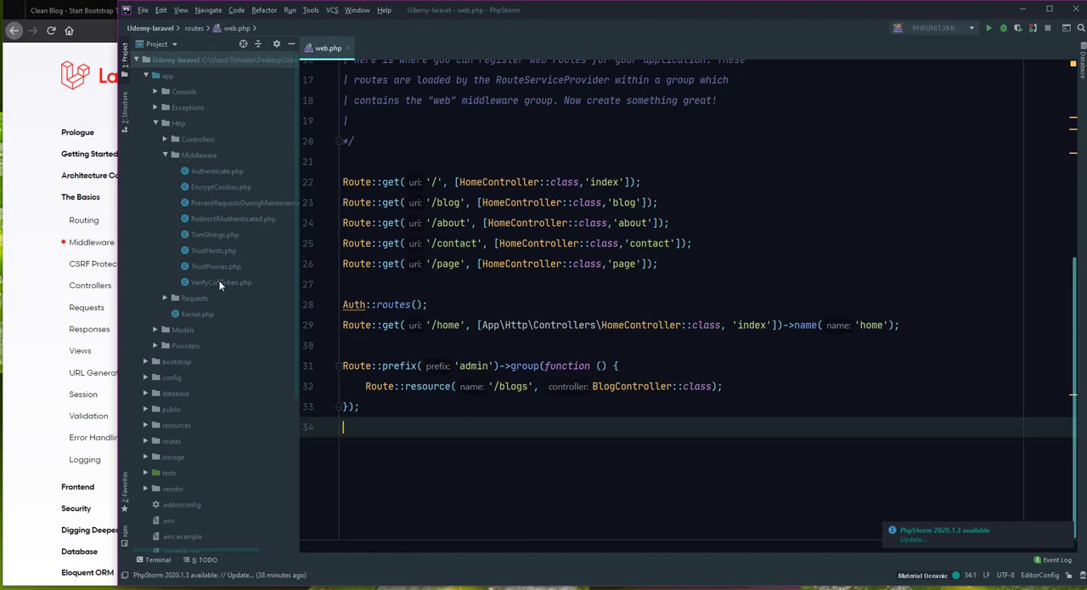
Open VerifyCsrfToken.php to review its empty $except array of CSRF-excluded URIs
double_click(221, 282)
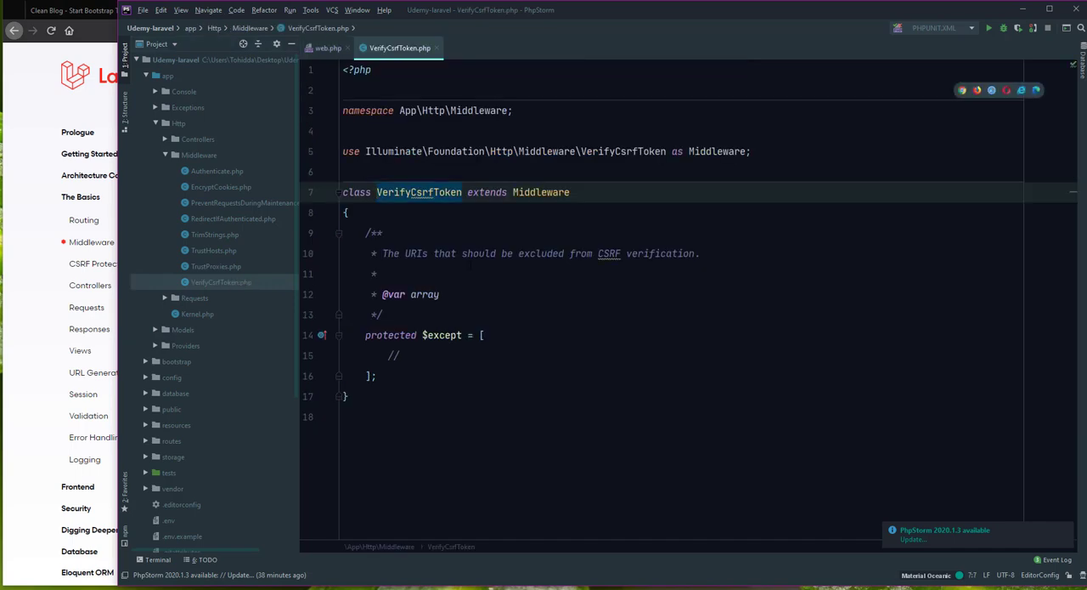
mouse_move(319, 251)
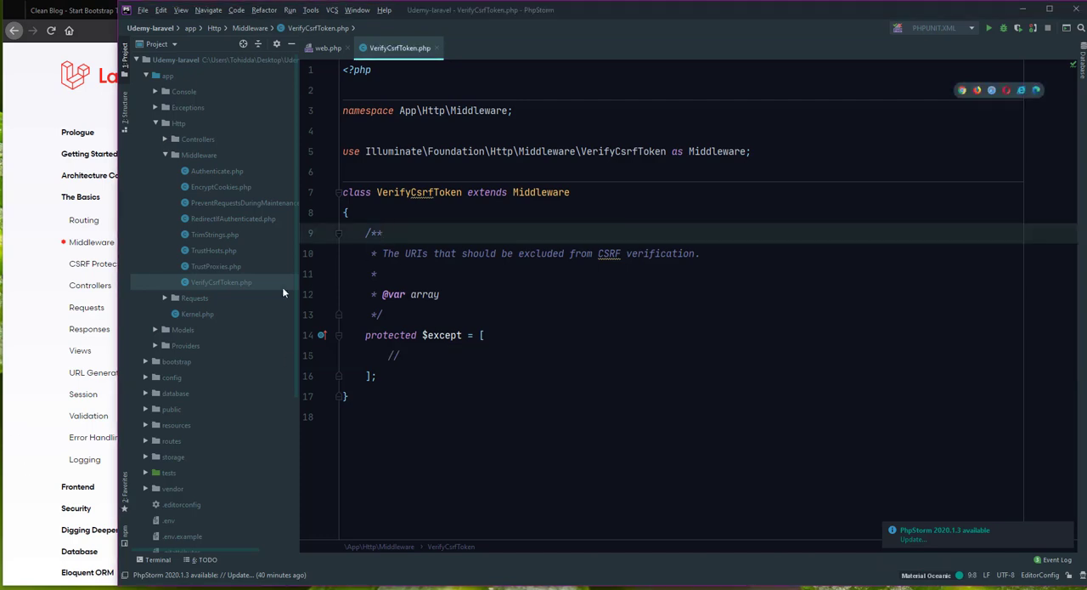
click(197, 312)
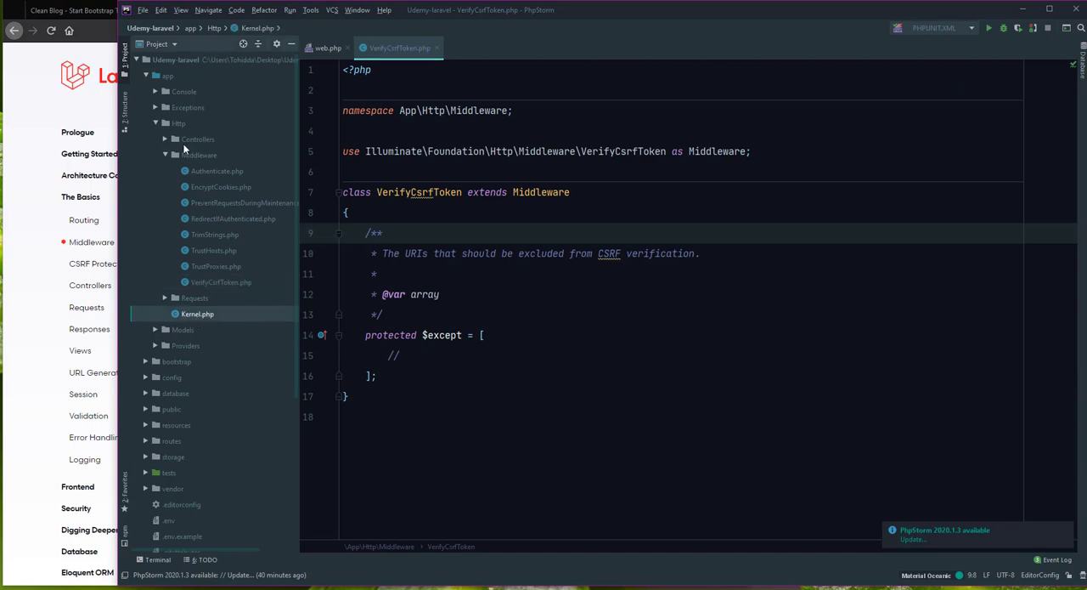
Open app/Http/Kernel.php and look at its global $middleware list
click(166, 154)
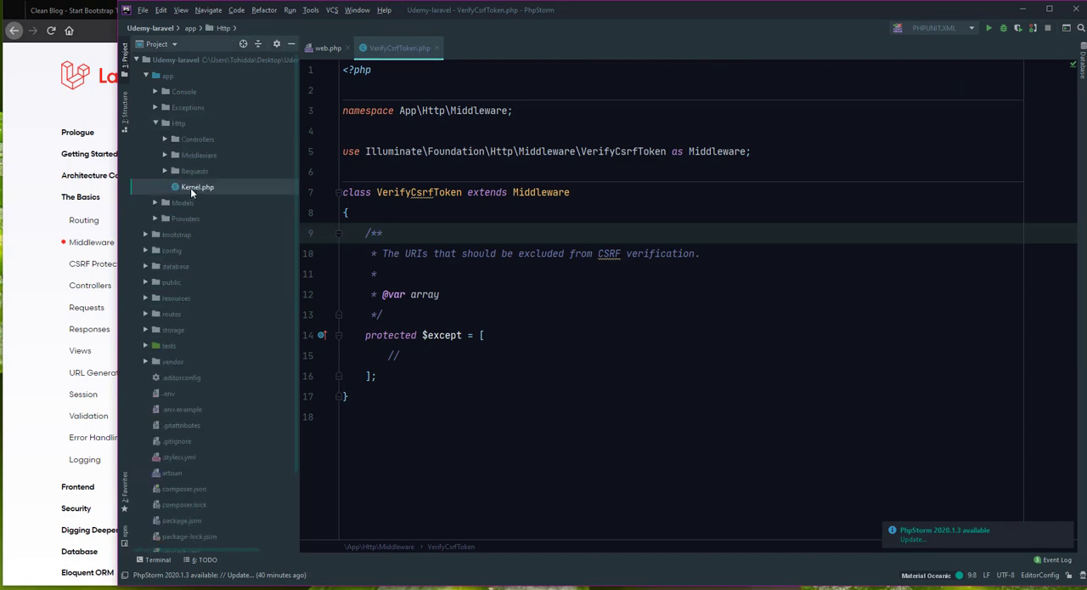
click(197, 186)
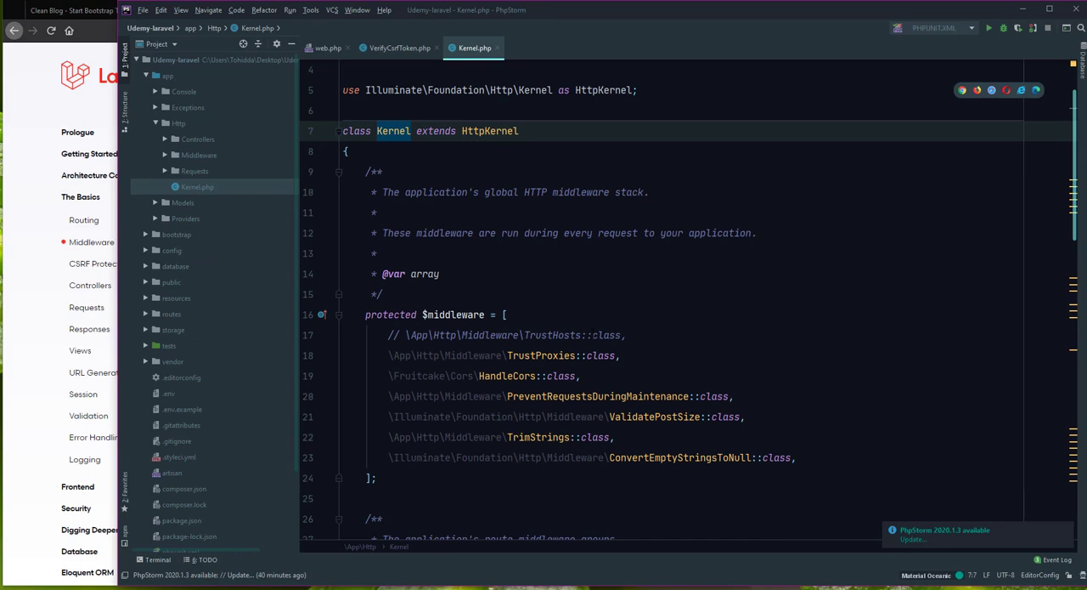
click(455, 314)
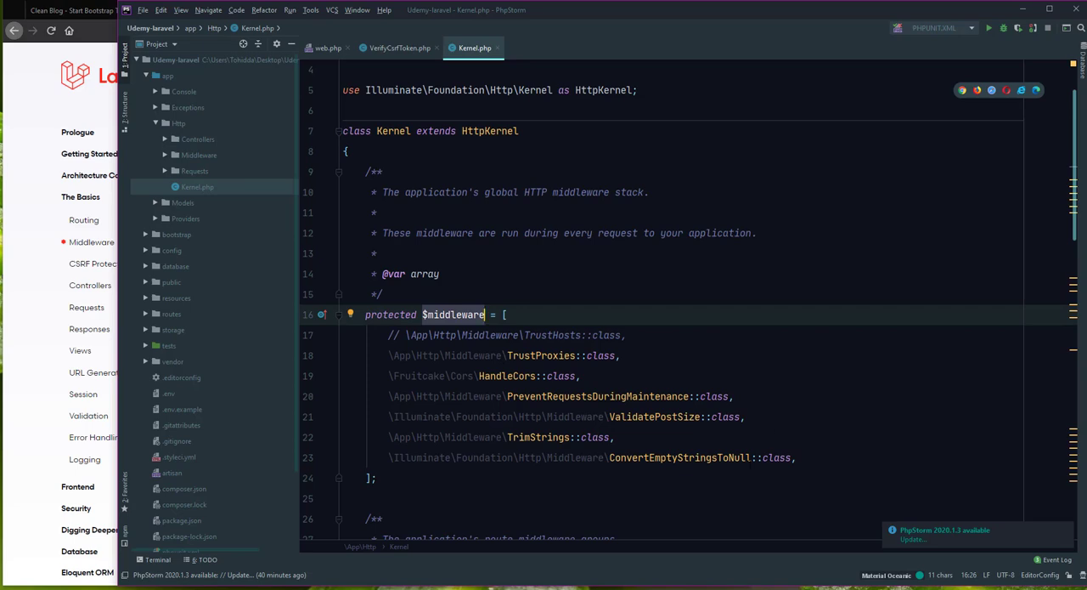
scroll(down, 3)
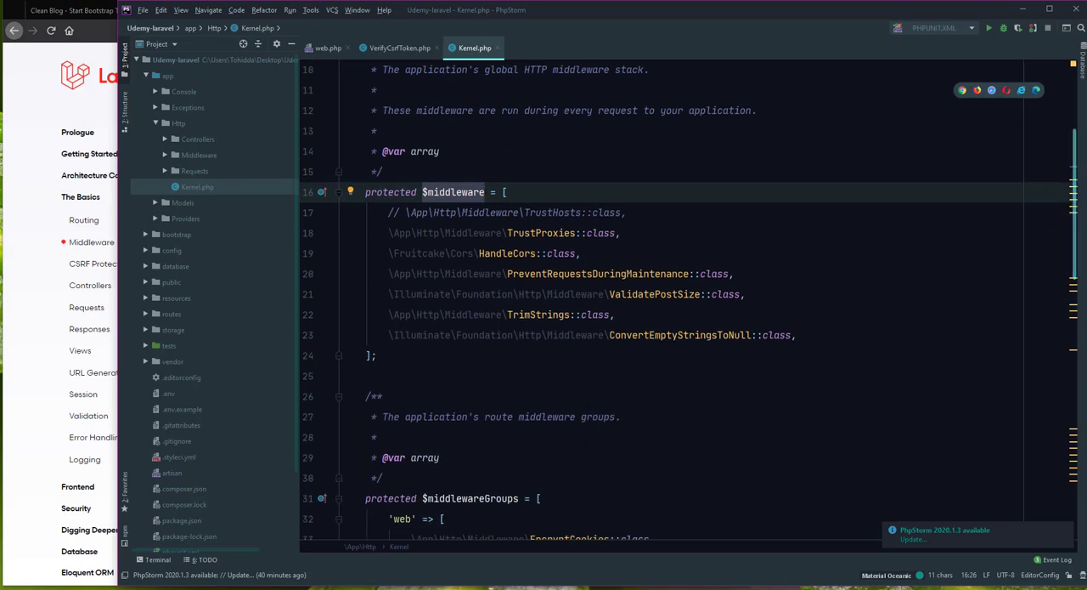
mouse_move(31, 552)
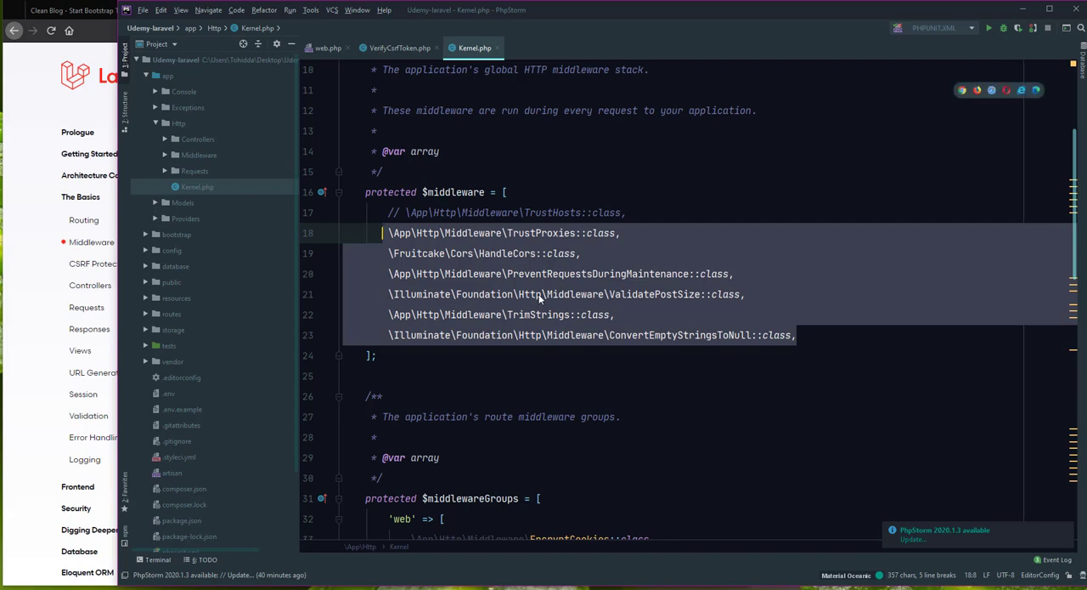
Review $middlewareGroups and $routeMiddleware in Kernel.php and bring up the built-in terminal
scroll(down, 3)
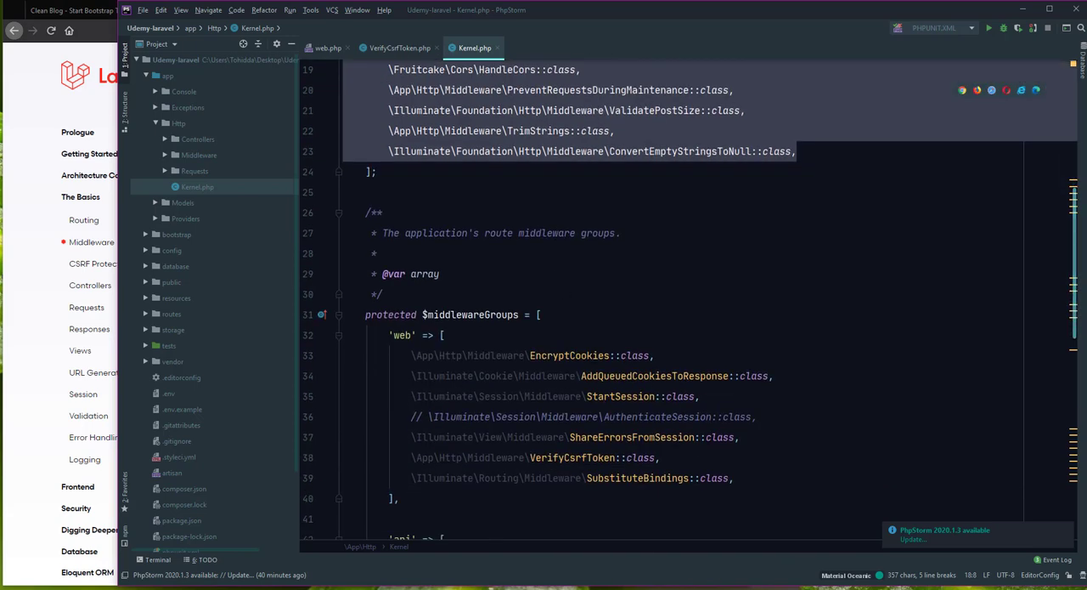
scroll(down, 3)
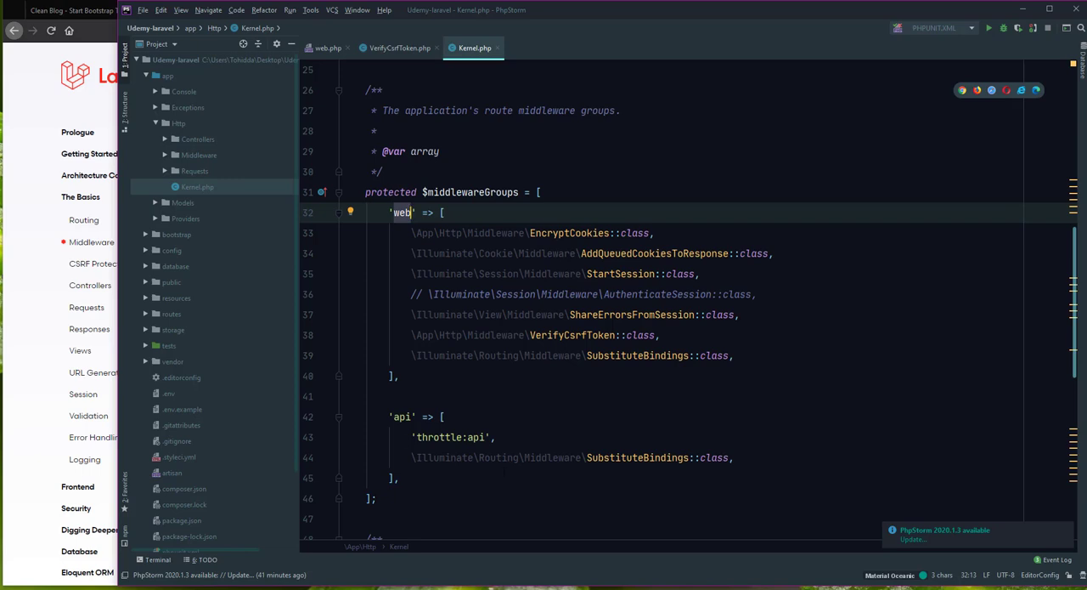
scroll(down, 3)
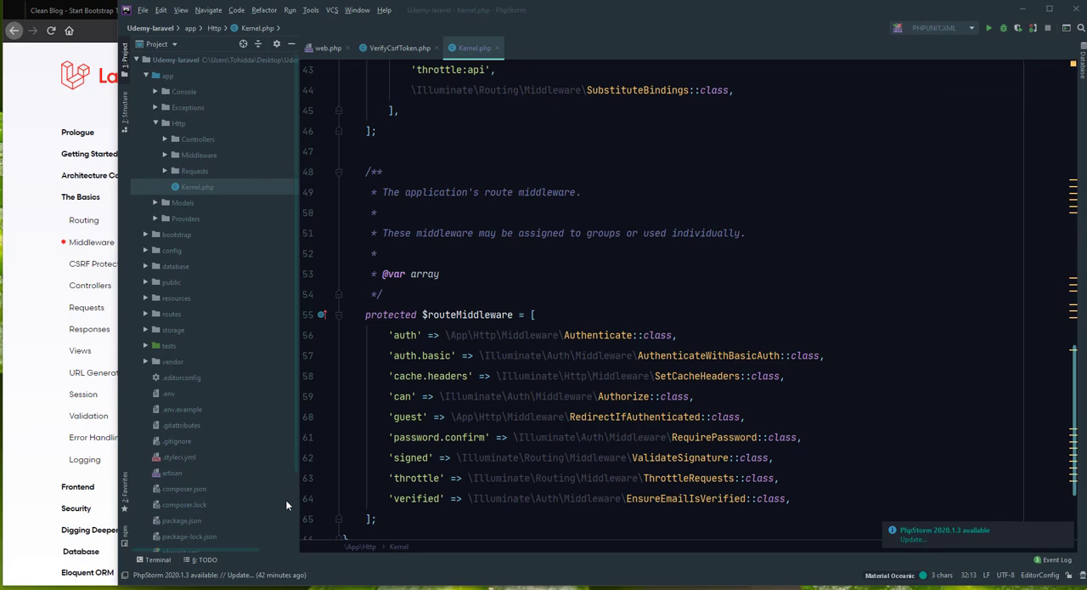
click(440, 274)
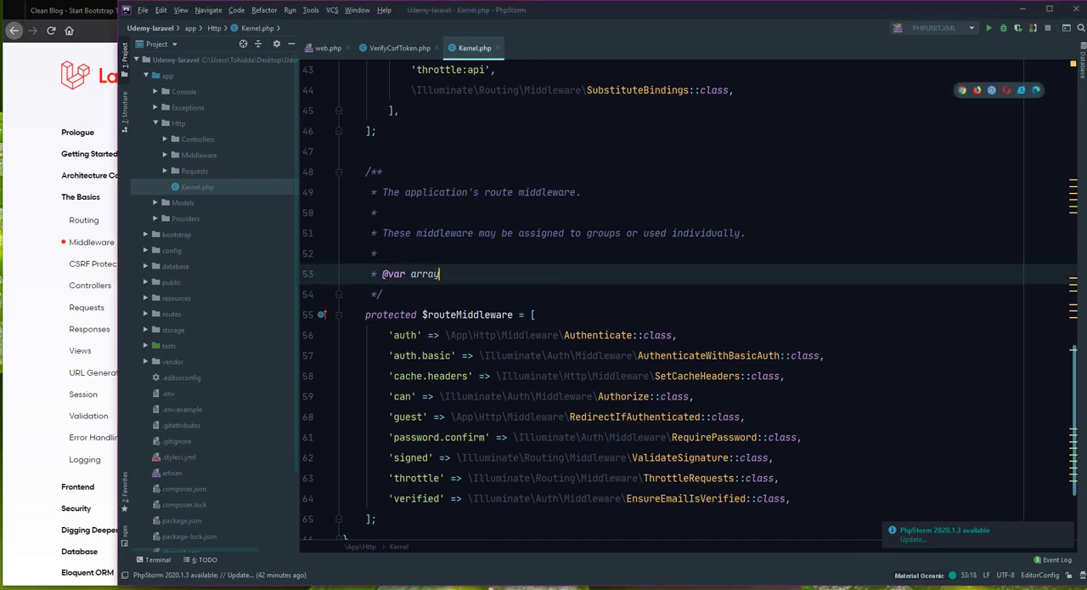
mouse_move(221, 490)
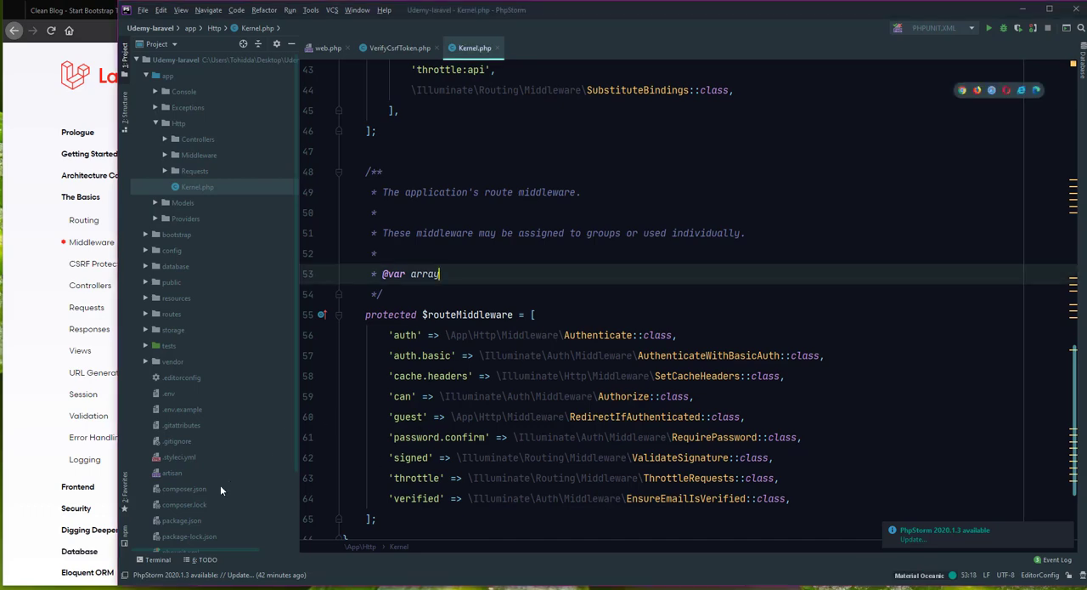
click(156, 559)
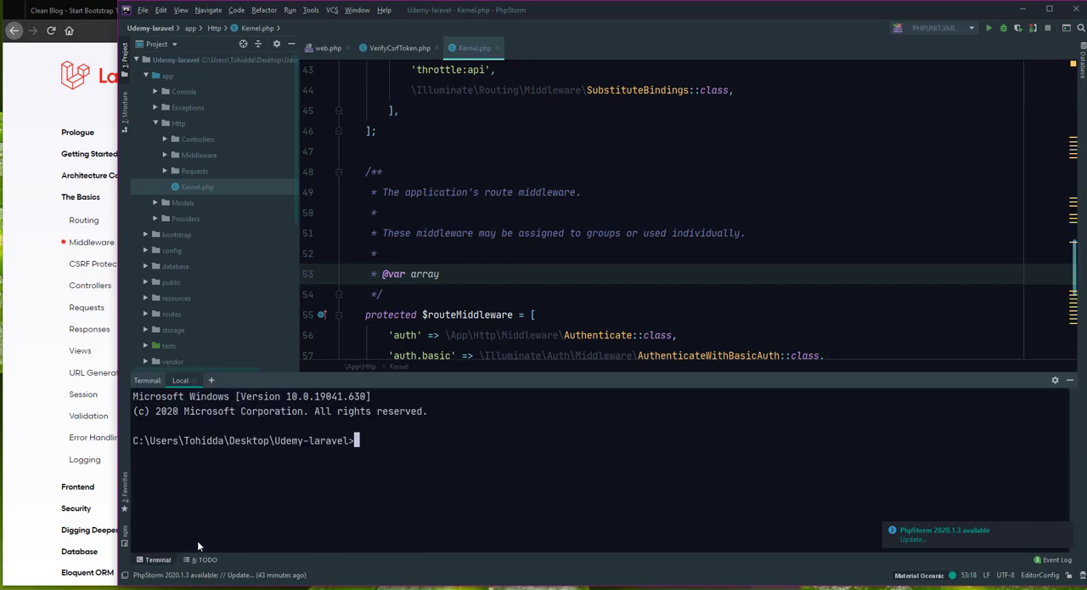
Run php artisan in the terminal and locate make:middleware in the command list
text(php)
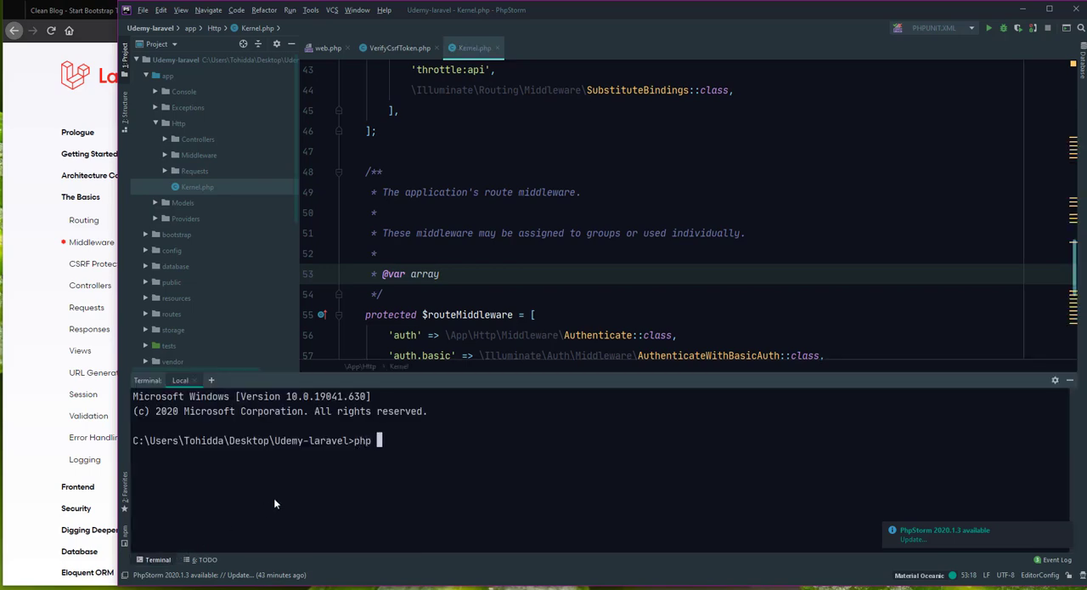
text(artis)
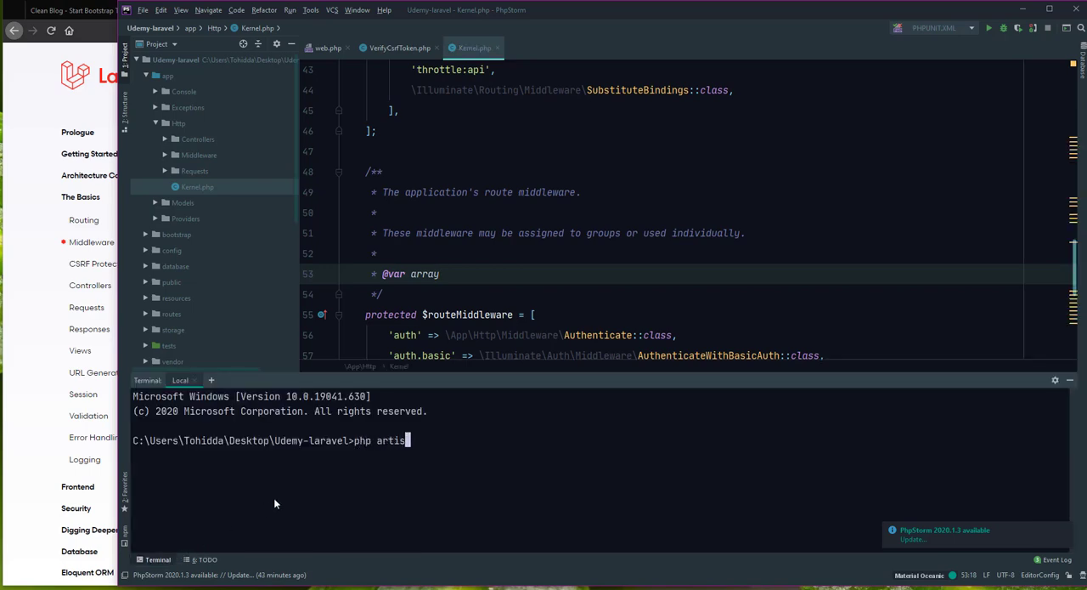
key(Return)
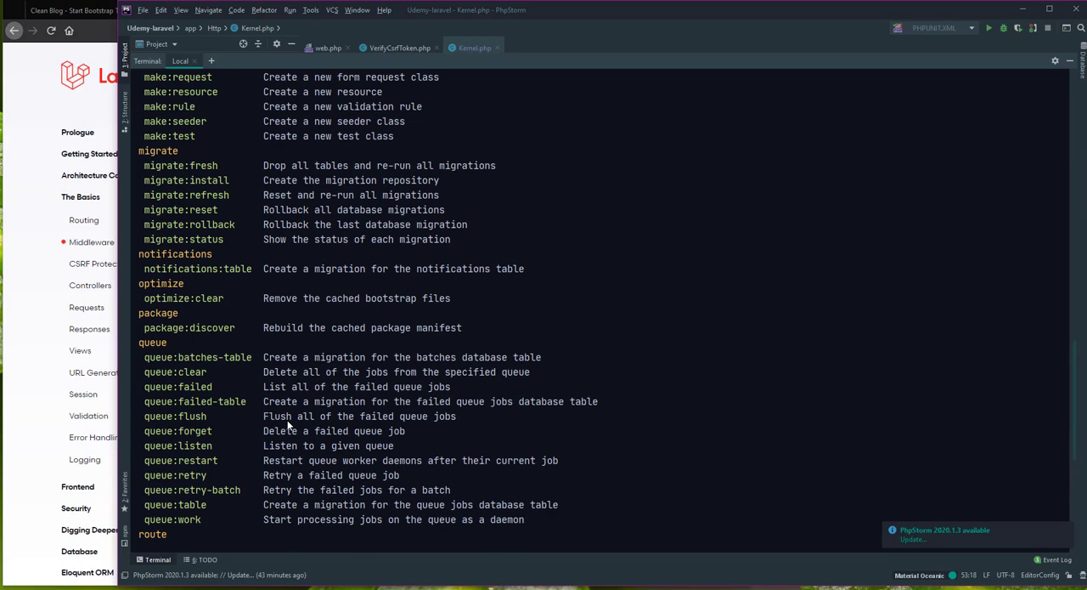
scroll(up, 3)
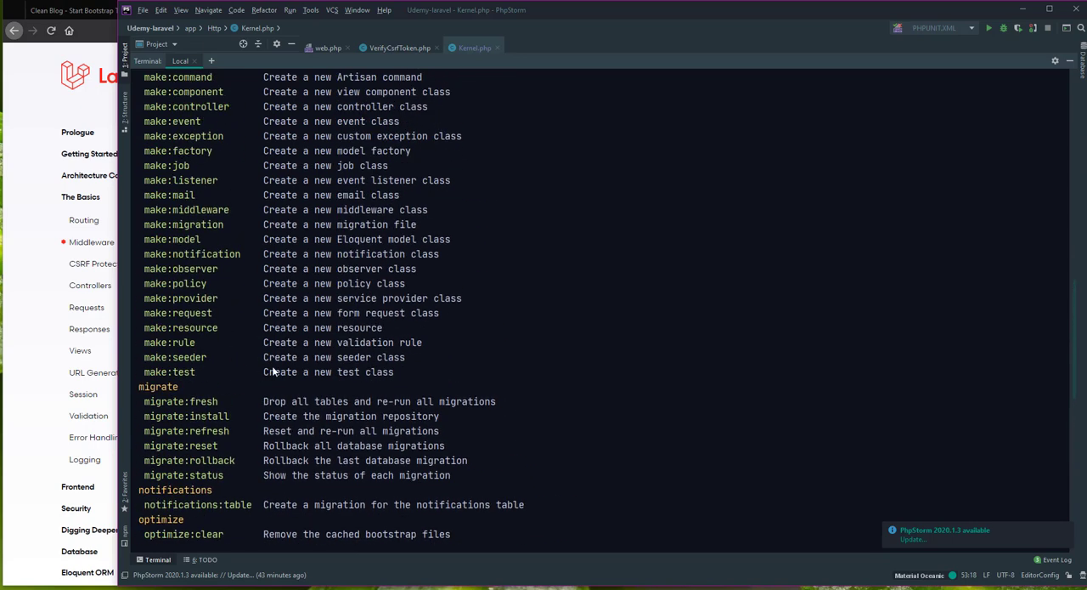
scroll(up, 3)
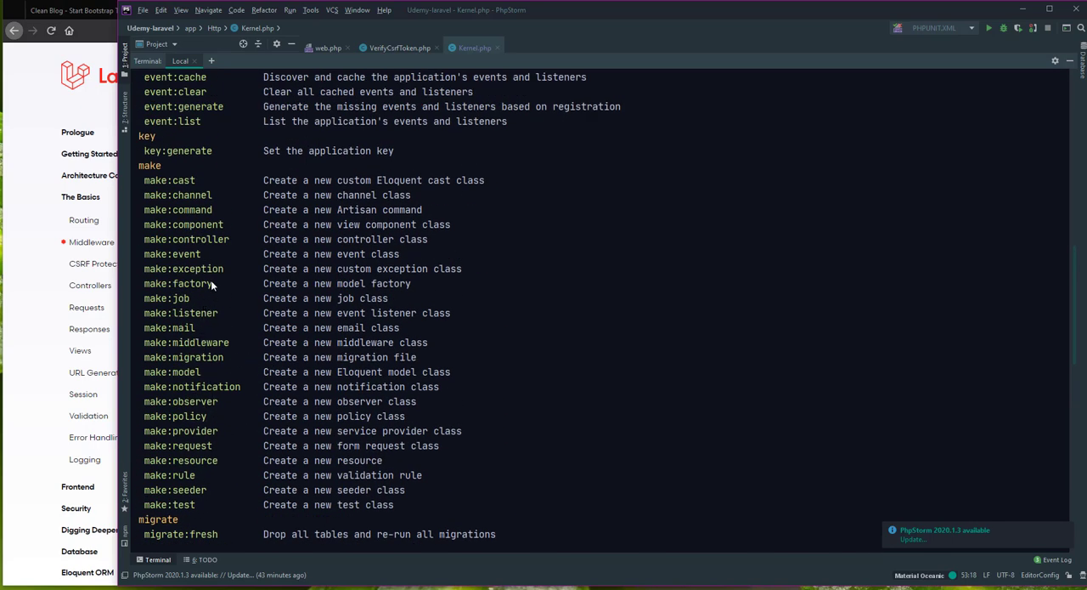
mouse_move(200, 400)
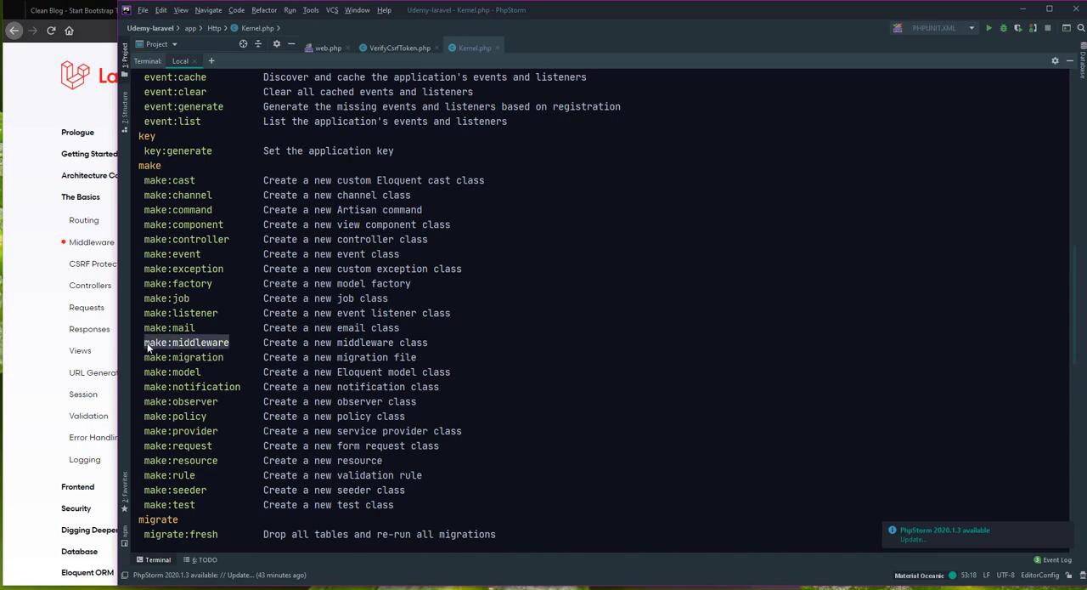
scroll(up, 3)
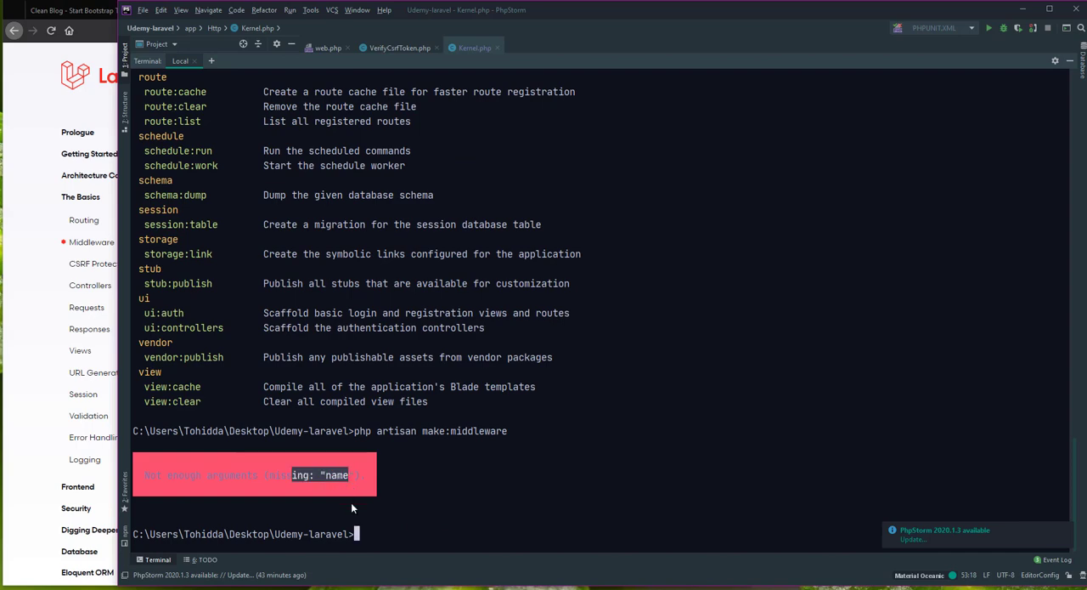
Run php artisan make:middleware NewMiddleware to generate the middleware class
text(php artisan make:middleware)
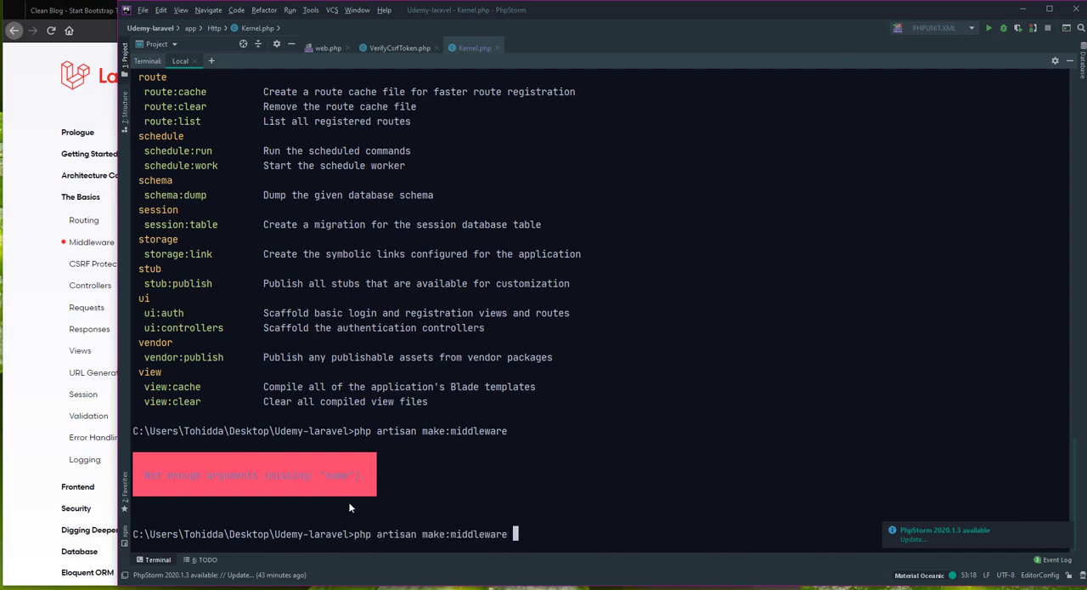
text(new)
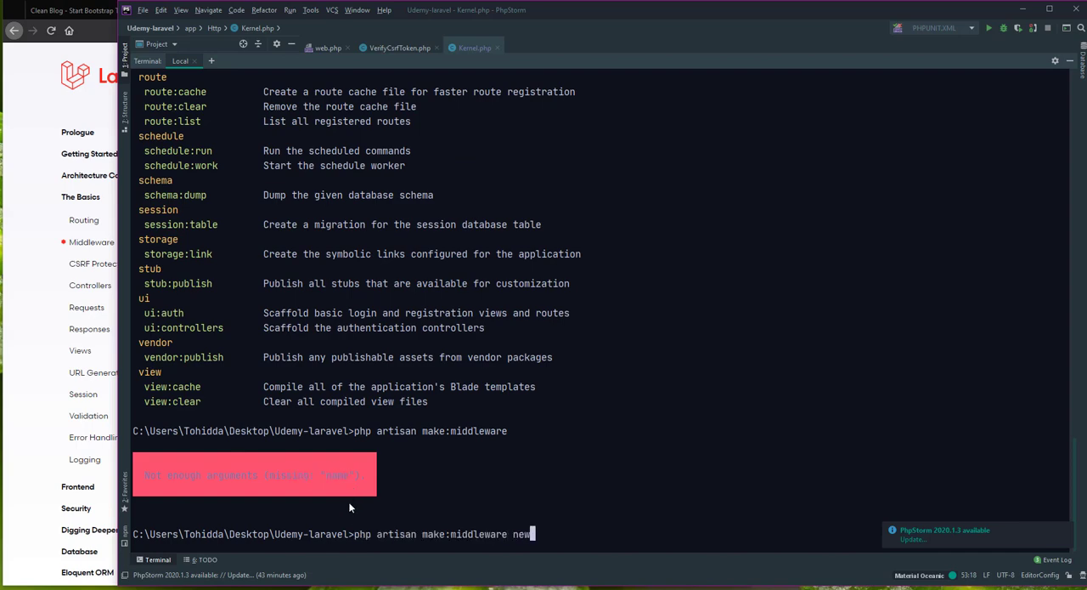
key(Backspace)
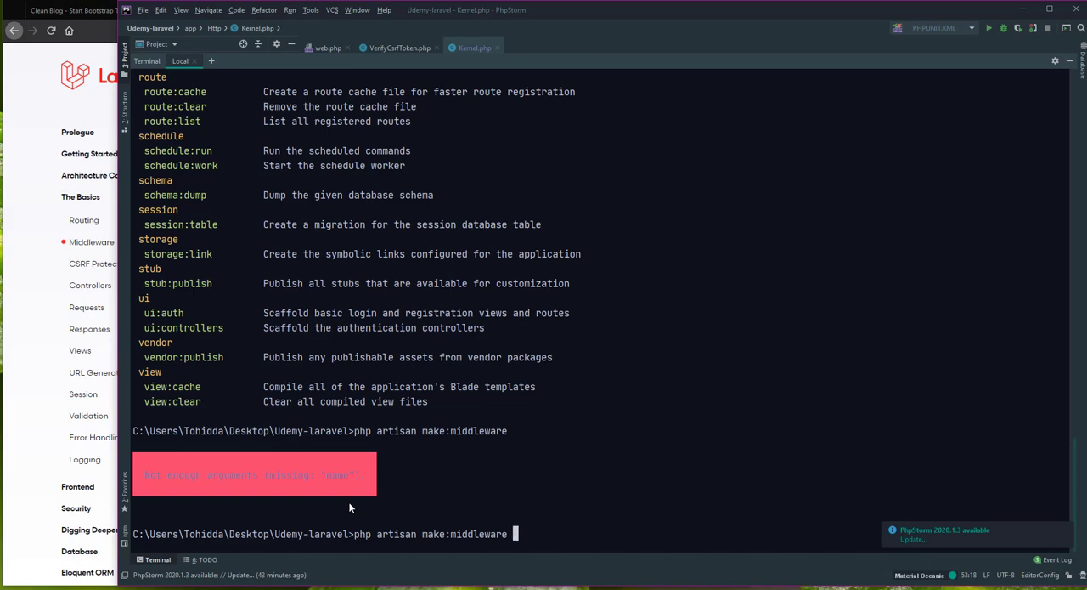
text(NewM)
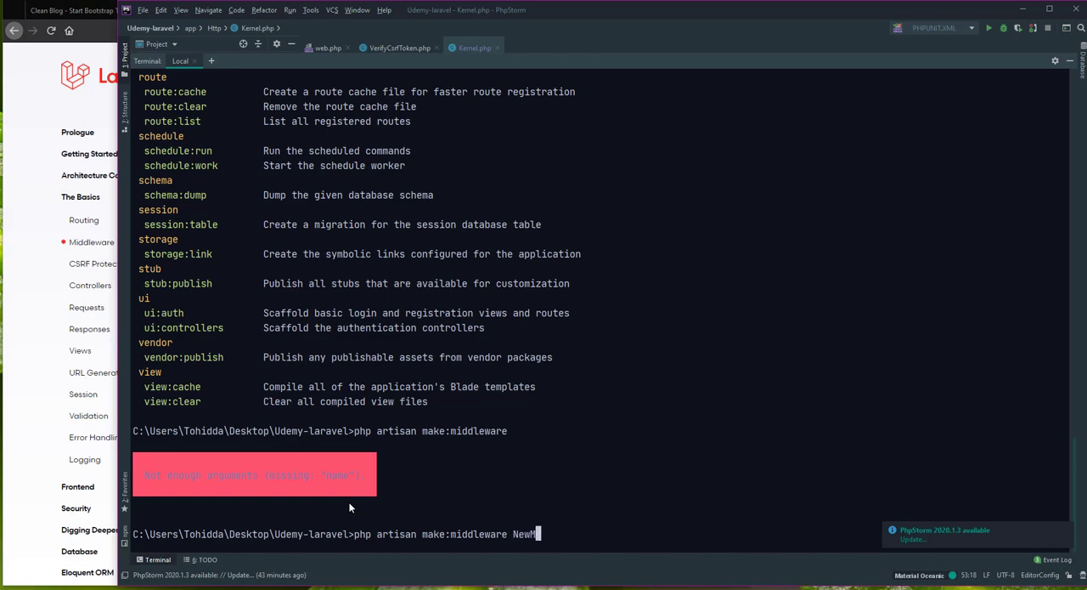
text(id)
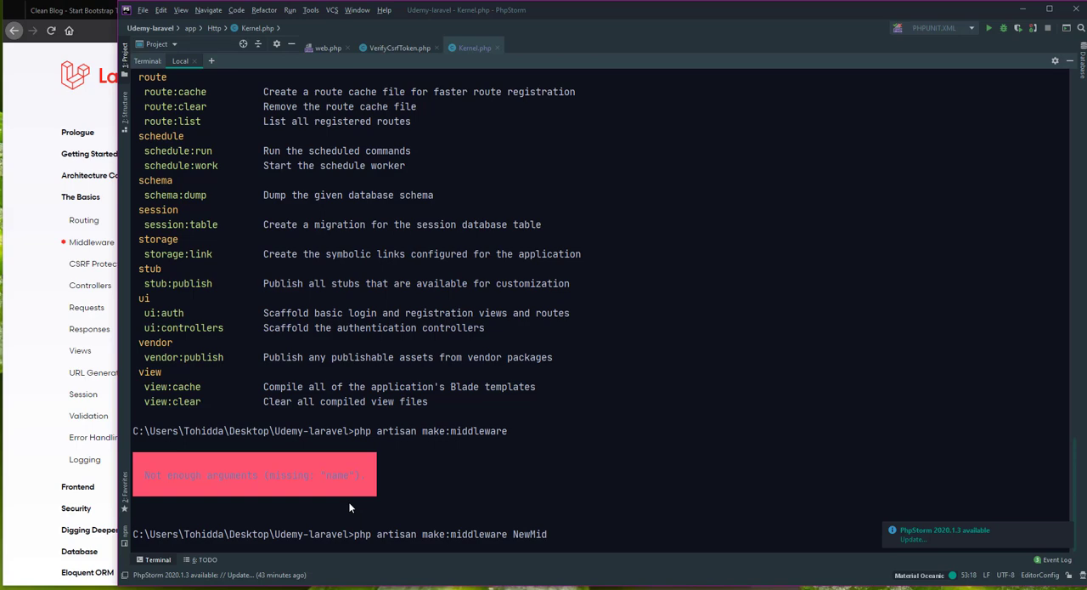
text(dl)
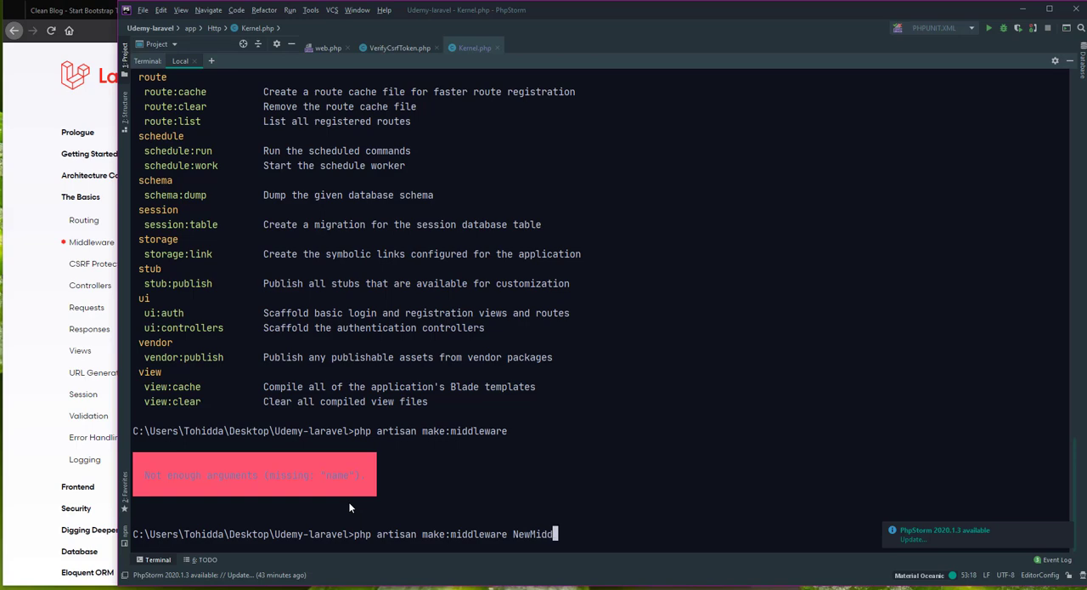
text(le)
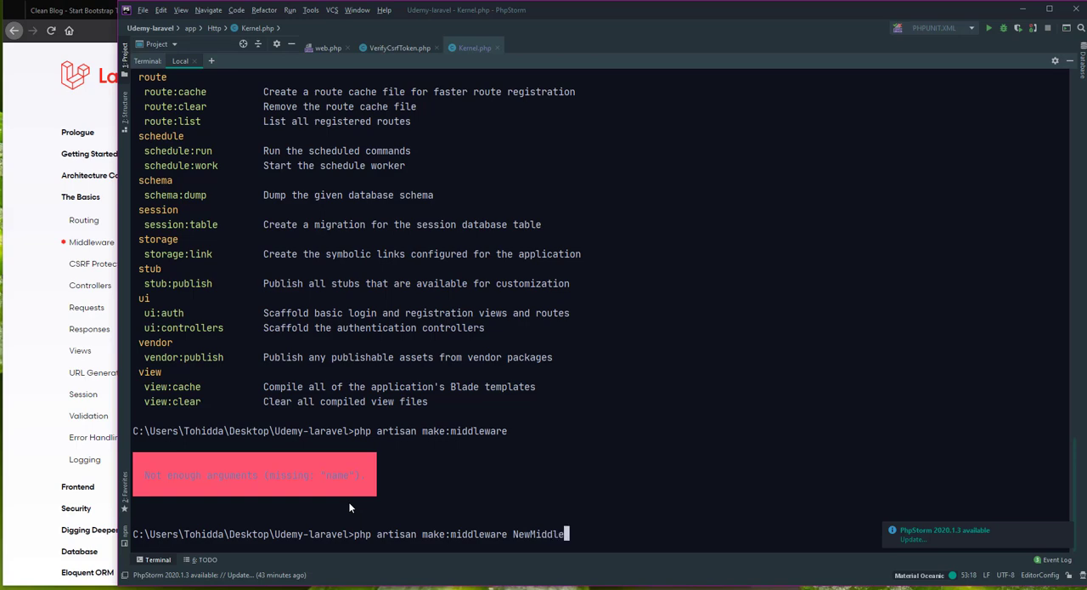
text(are)
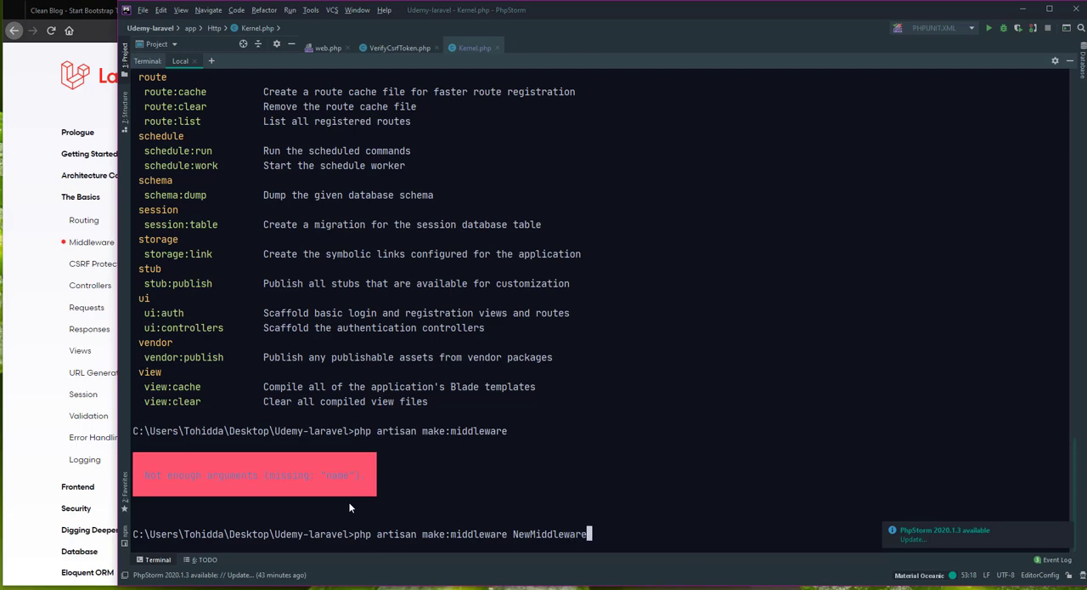
key(Return)
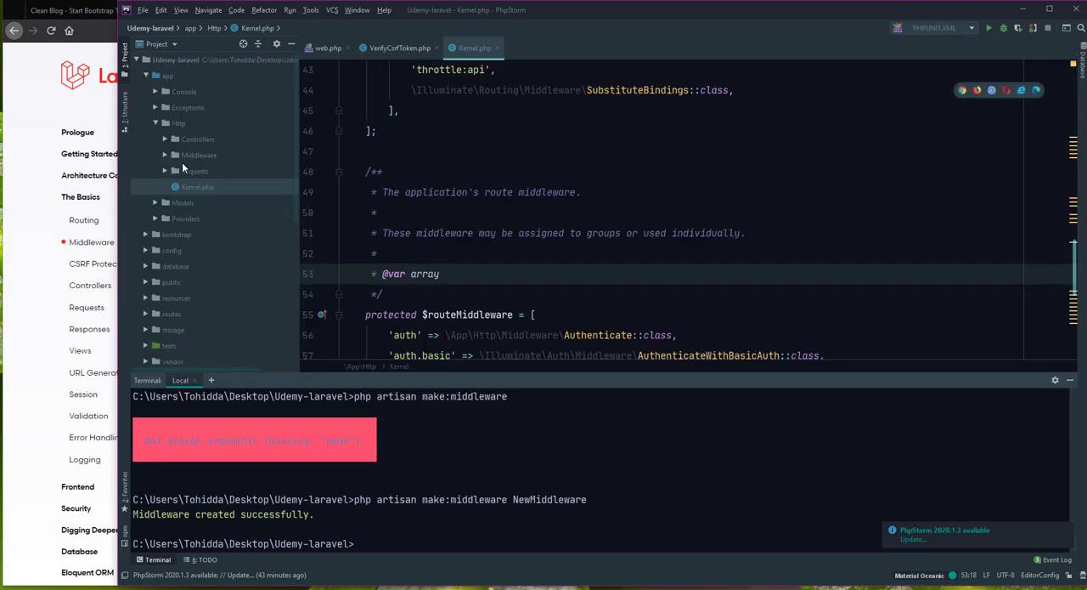
Open app/Http/Middleware/NewMiddleware.php and add dd() above the return in handle()
click(176, 155)
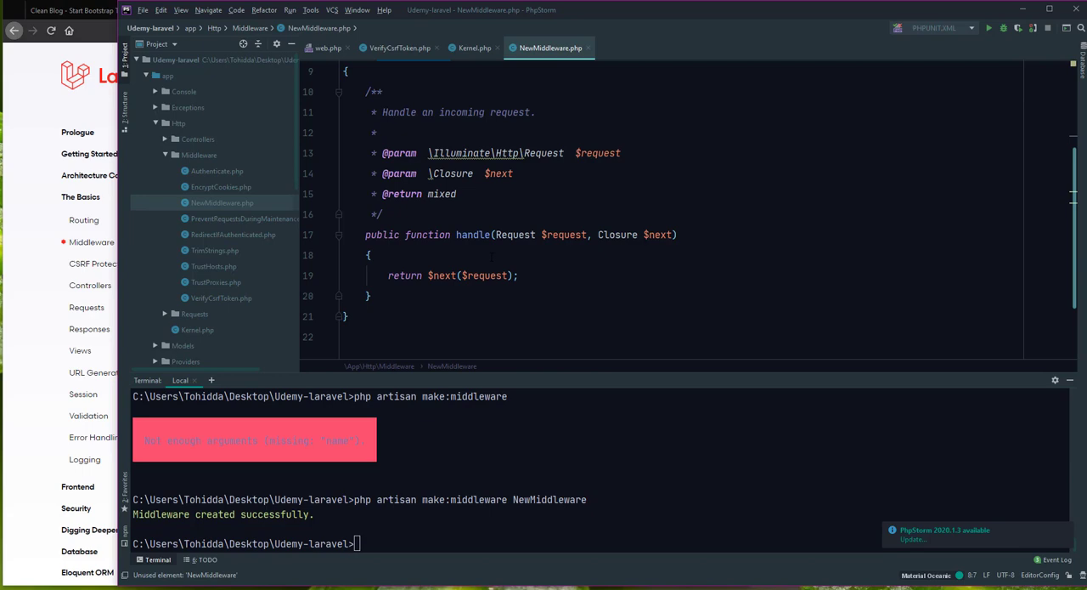
double_click(472, 235)
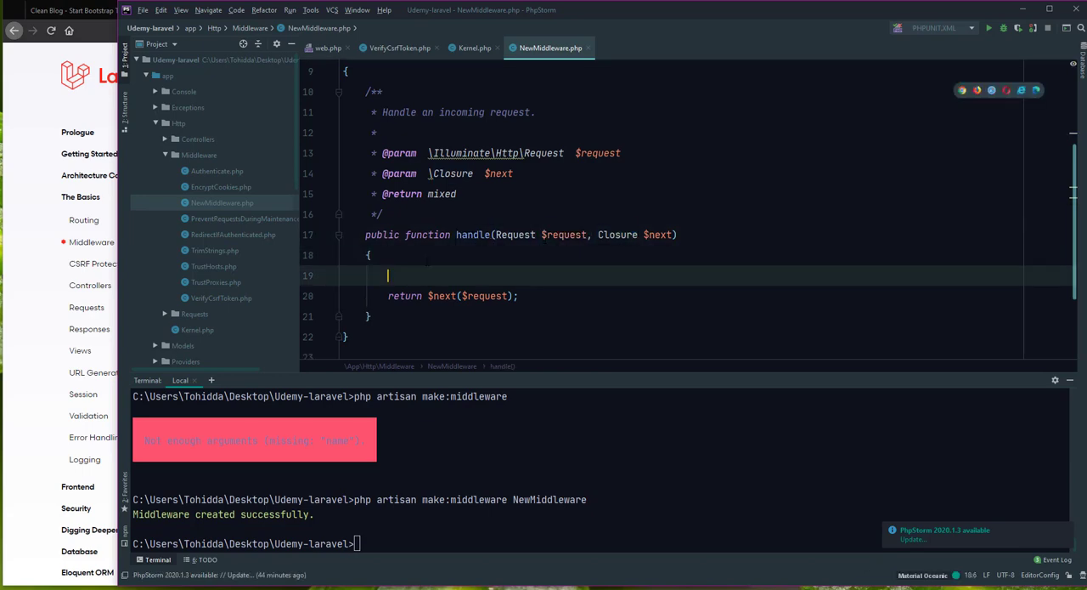
text(dd())
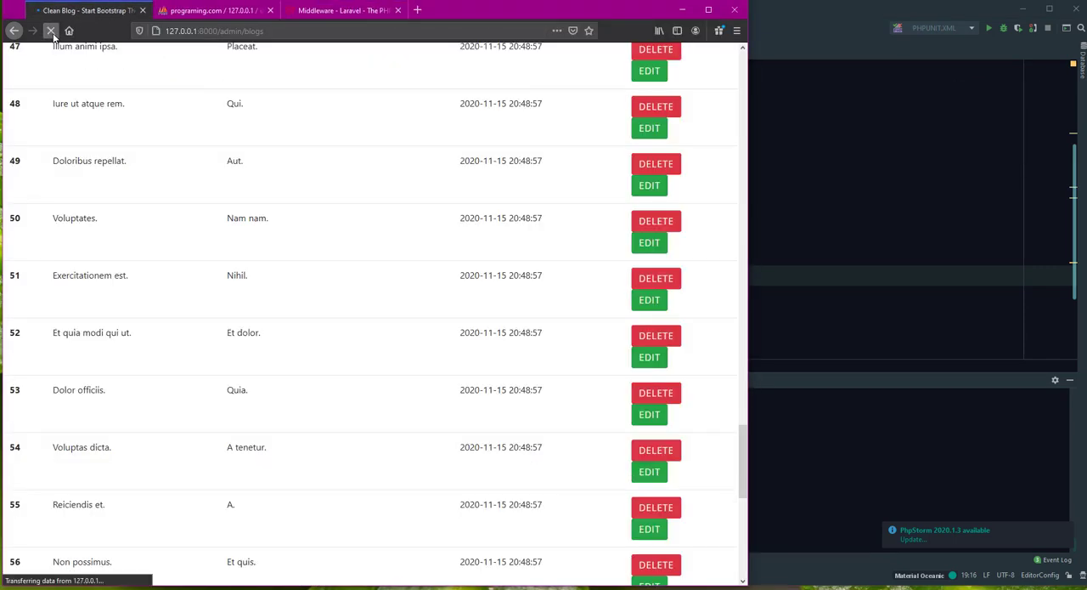
Glance over the admin posts list in Firefox, then return to Kernel.php in PhpStorm
scroll(up, 3)
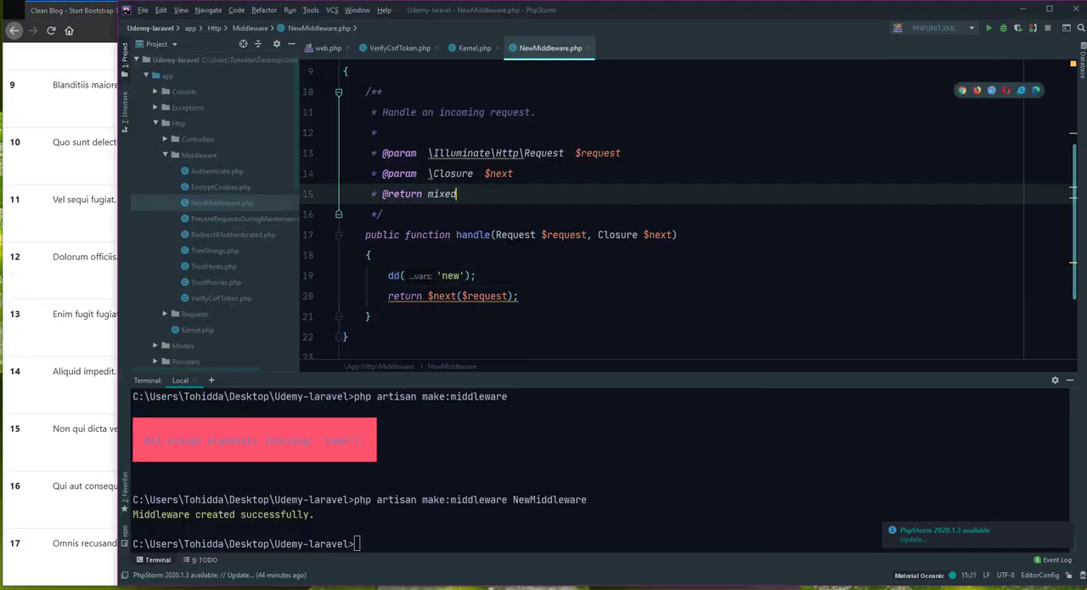
click(475, 47)
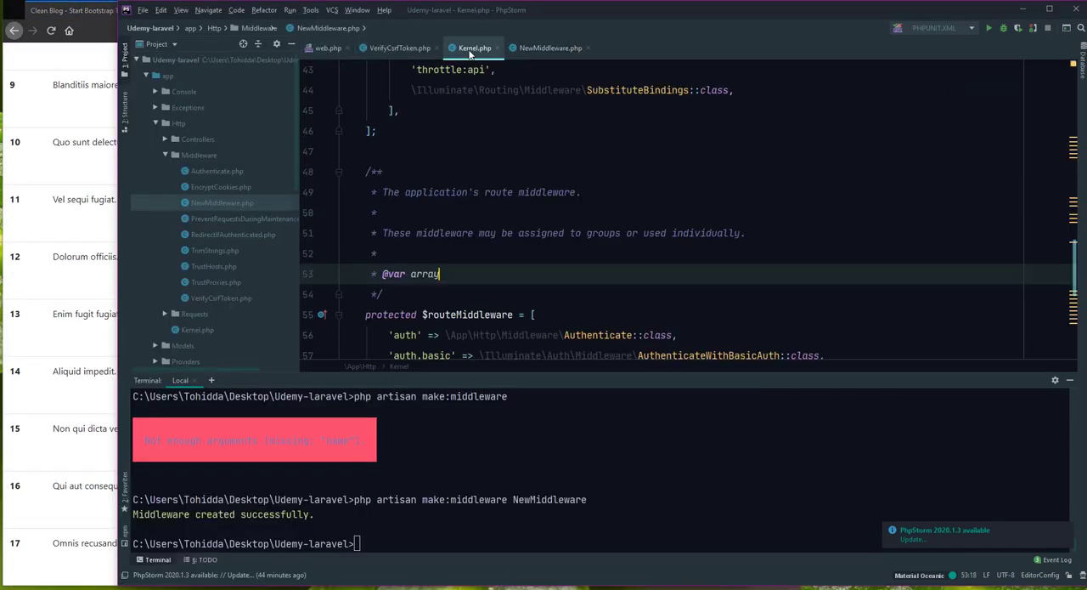
Add NewMiddleware::class as a new entry in Kernel.php's global $middleware array with auto-import
scroll(up, 3)
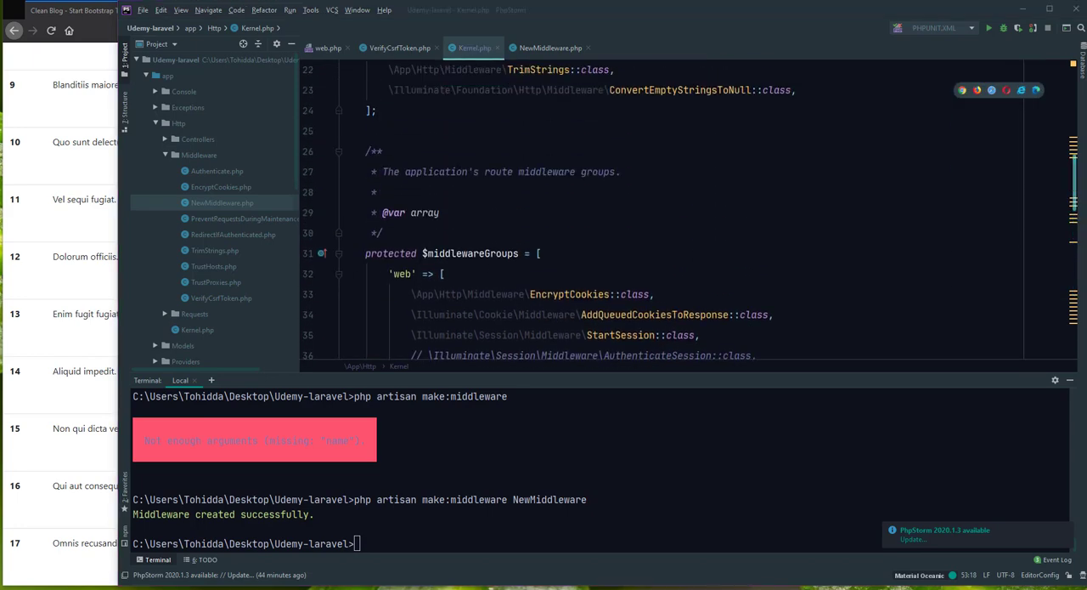
scroll(up, 3)
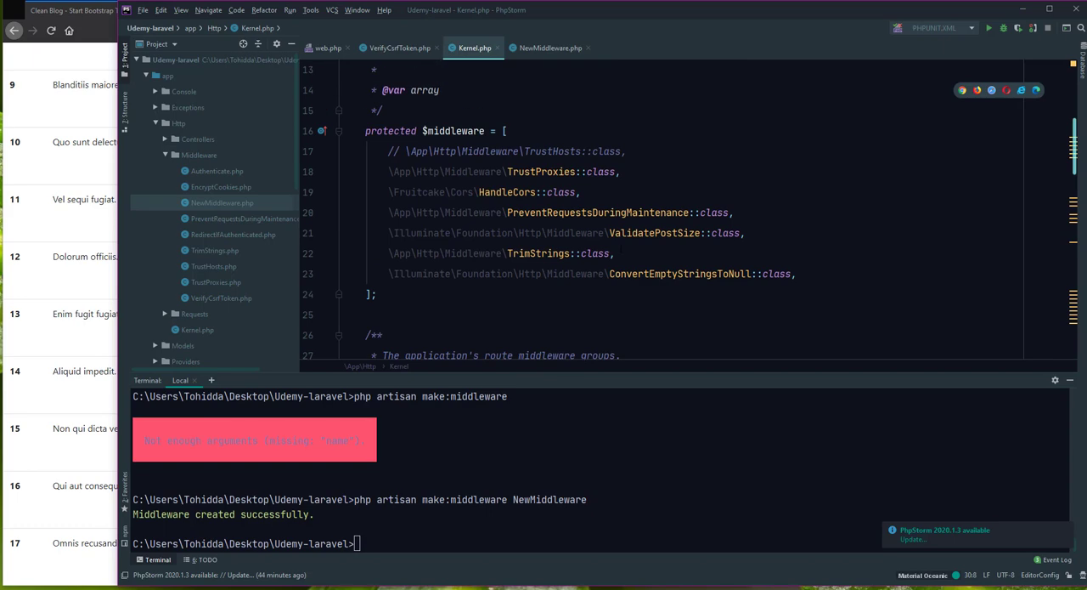
scroll(down, 3)
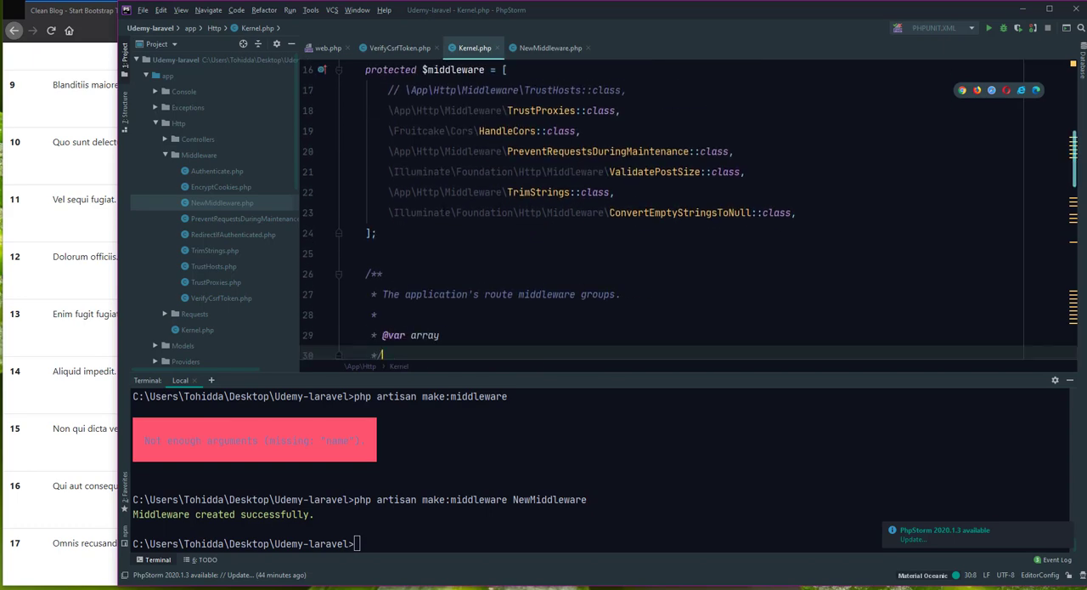
scroll(up, 3)
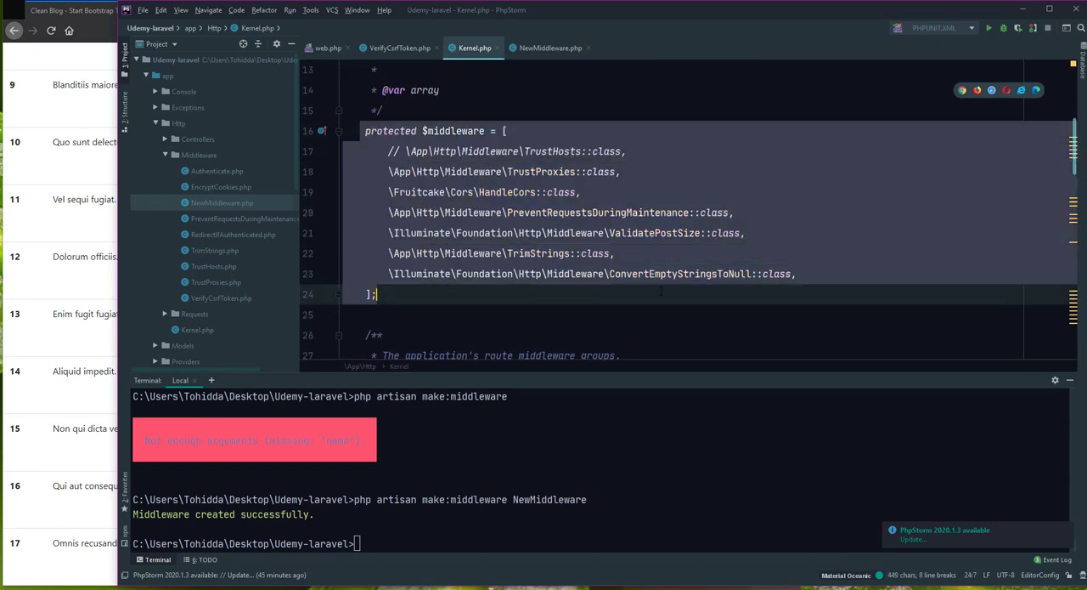
key(enter)
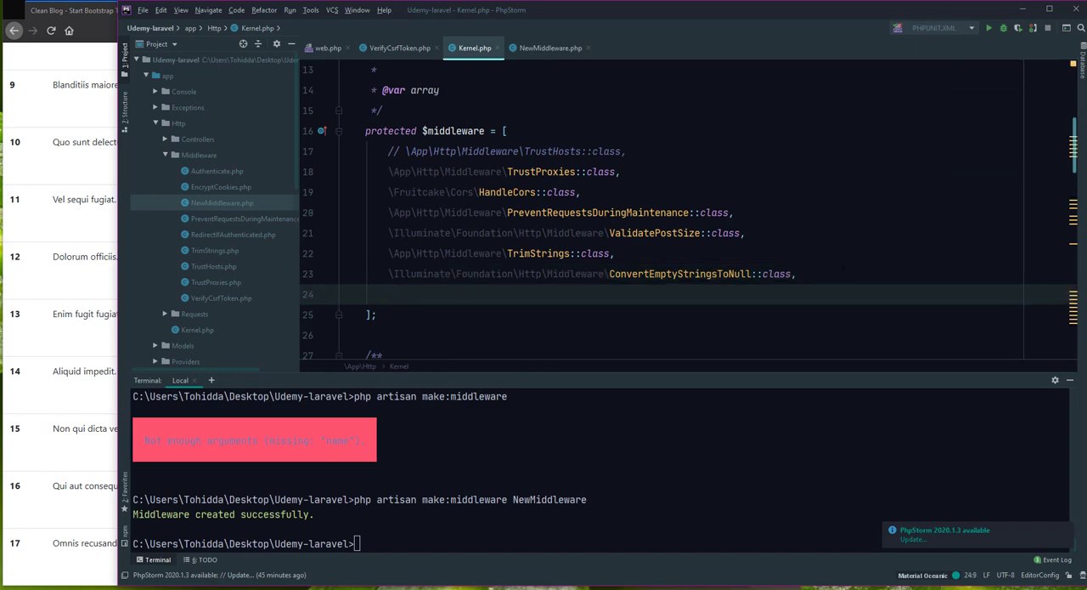
text(N)
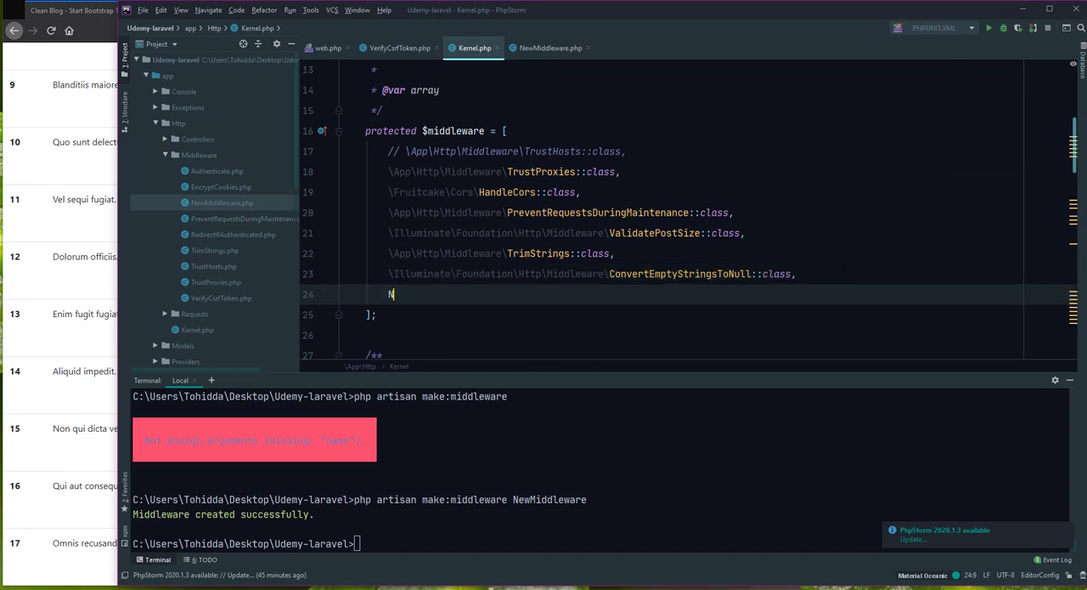
text(ewMiddleware::)
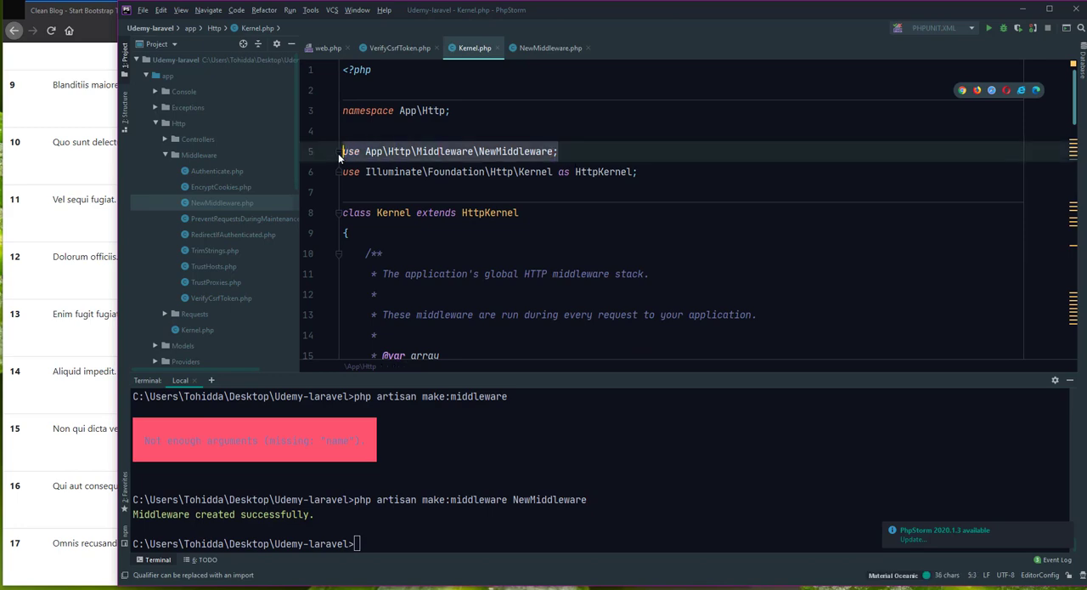
scroll(down, 3)
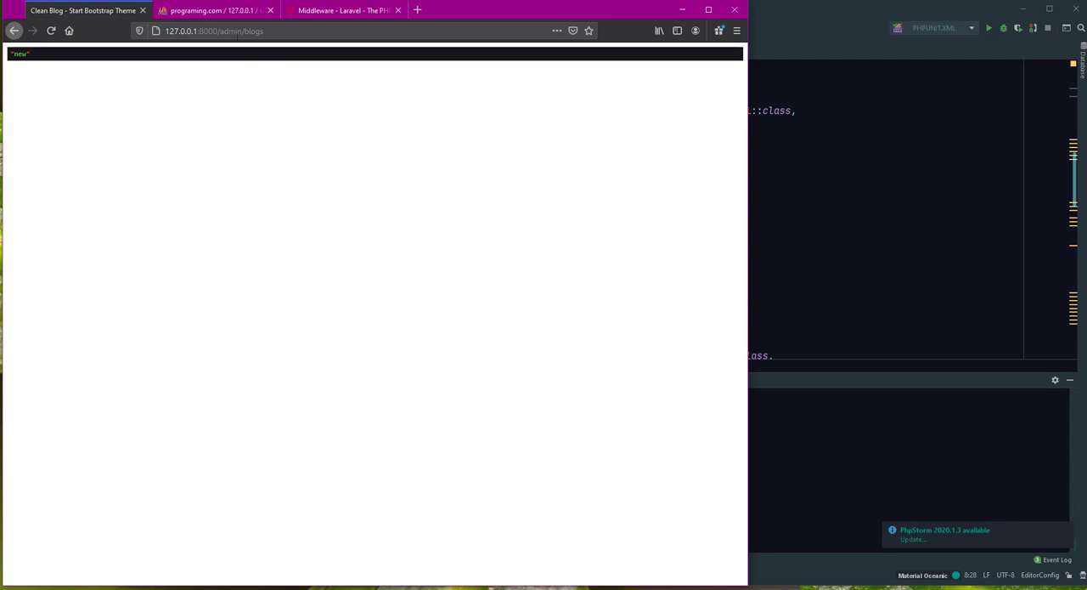
Reload the admin blogs page in Firefox so it shows the dumped string 'new'
click(212, 30)
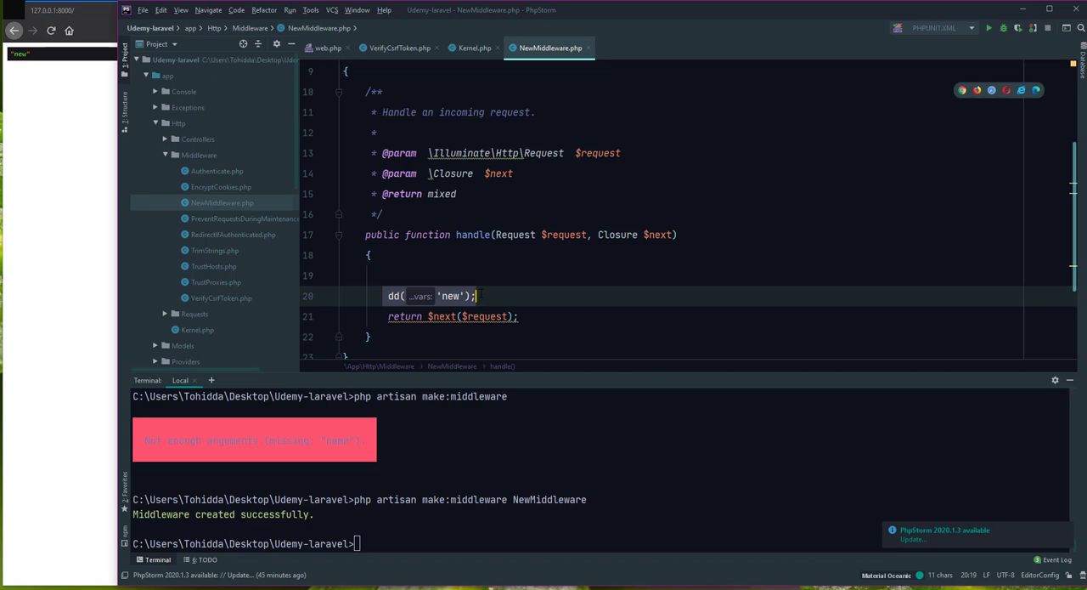
Replace the dd('new') line with an if ($request->input('title')) { } block
key(Delete)
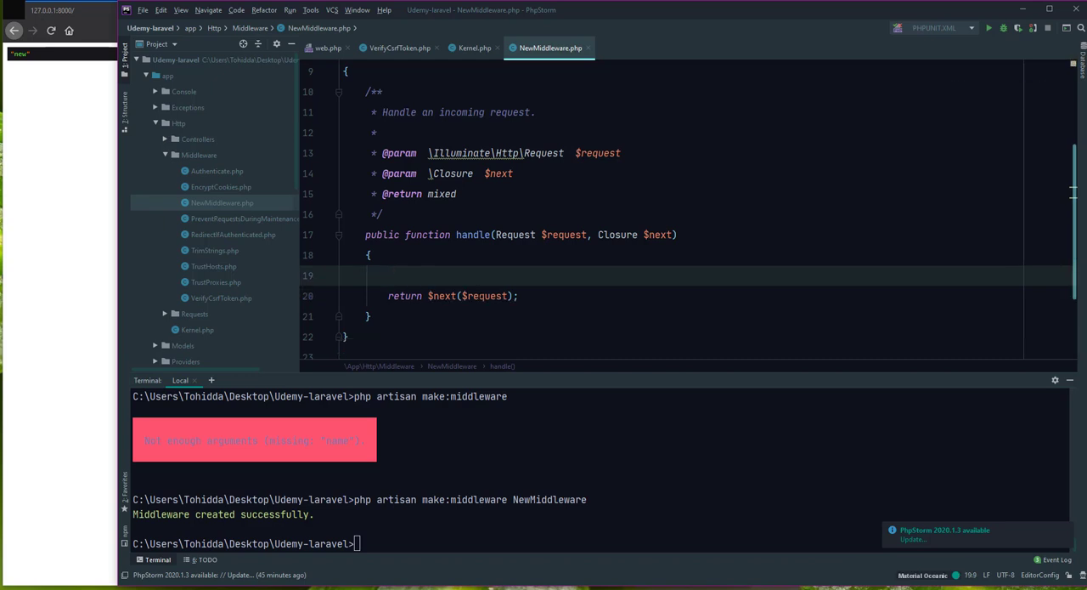
text(if ()
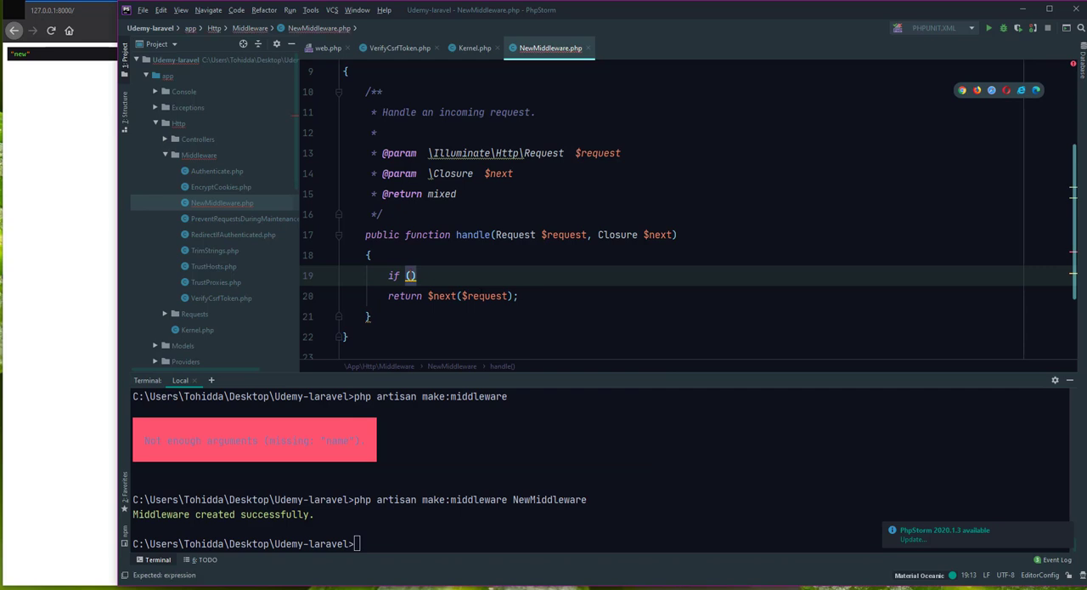
text($request)
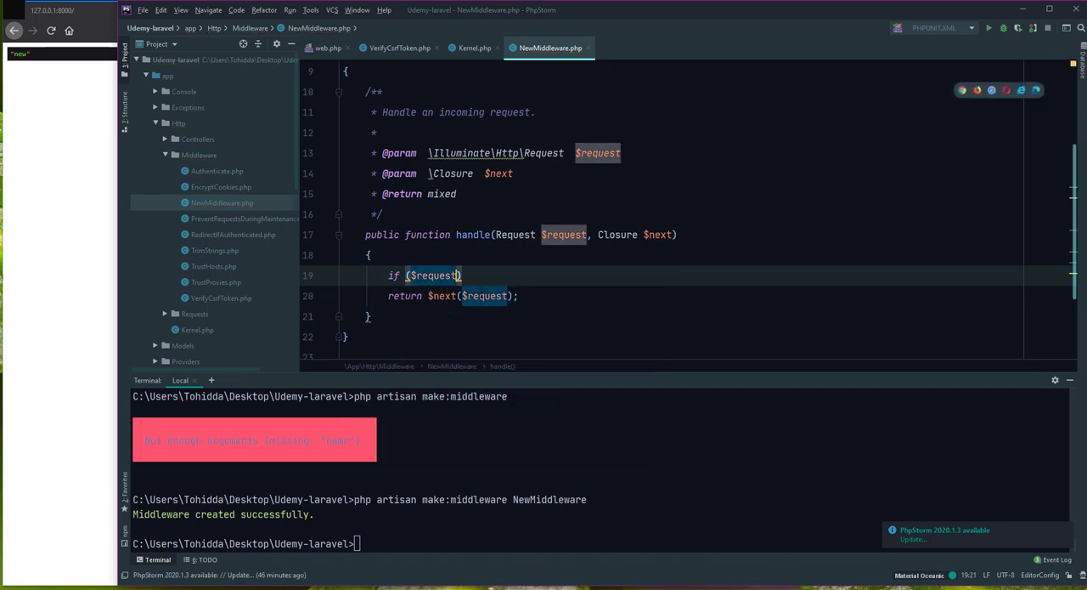
text(->)
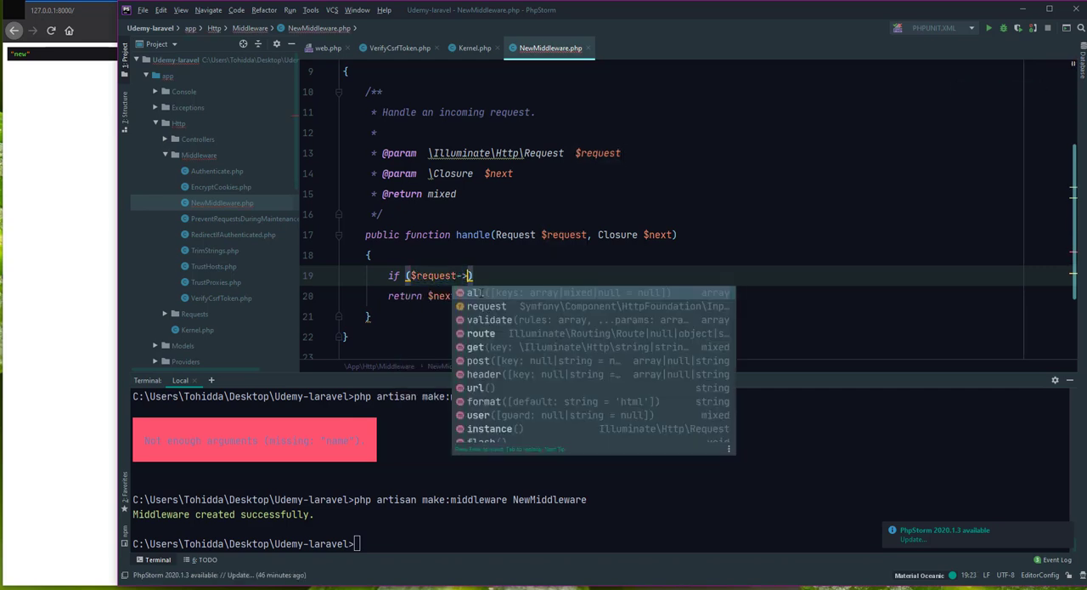
text(input('tit)
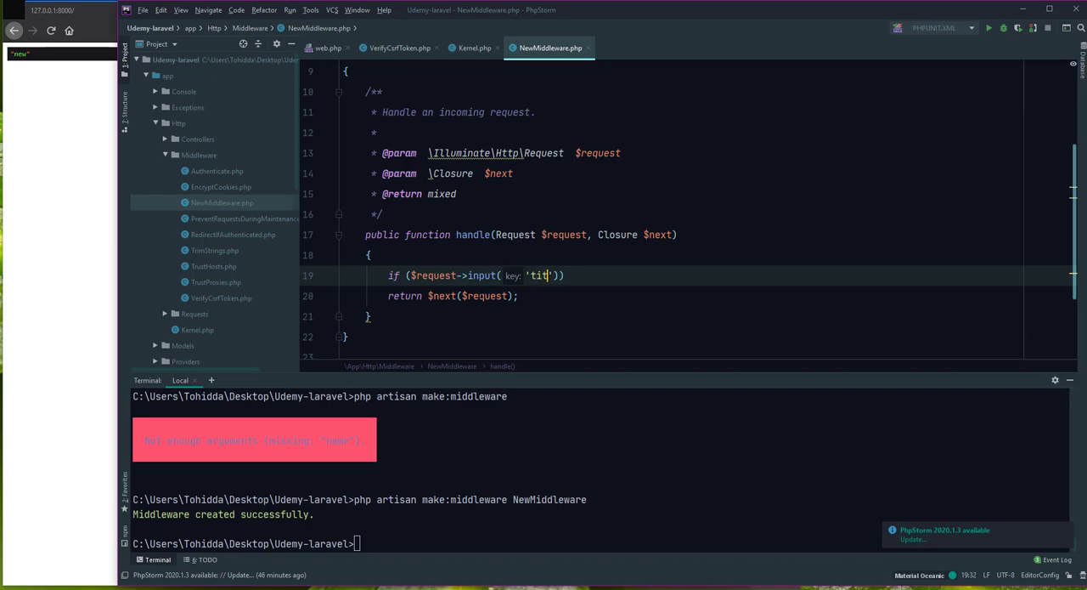
text(le)
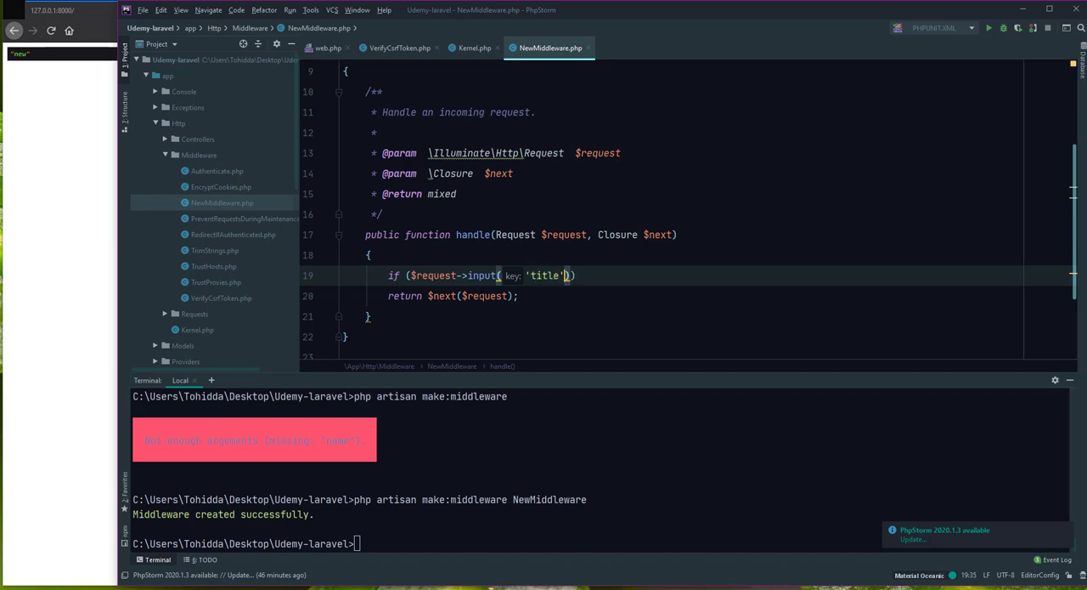
text({)
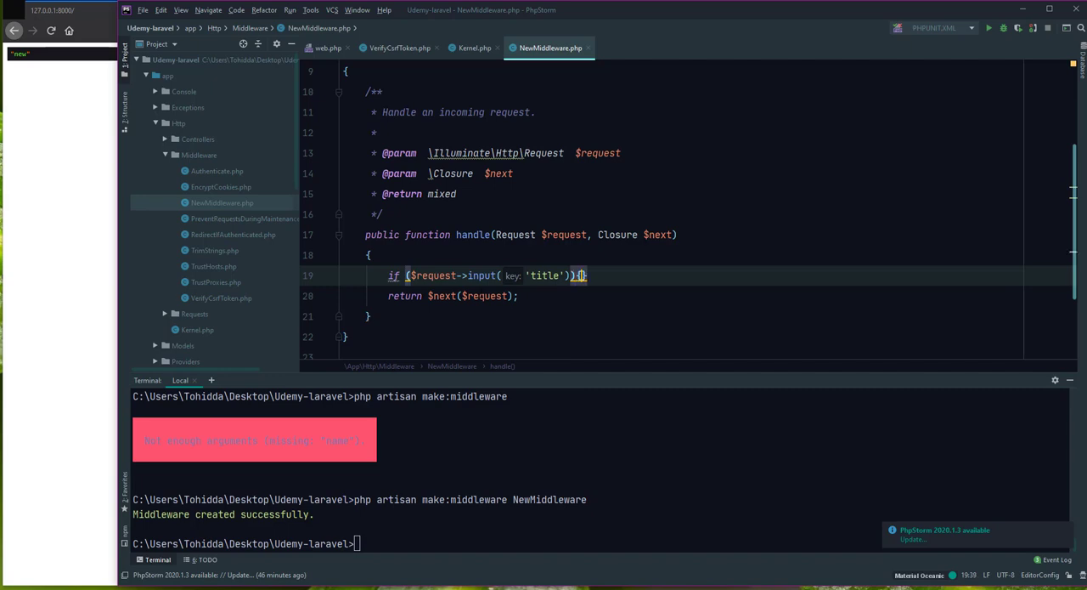
key(Enter)
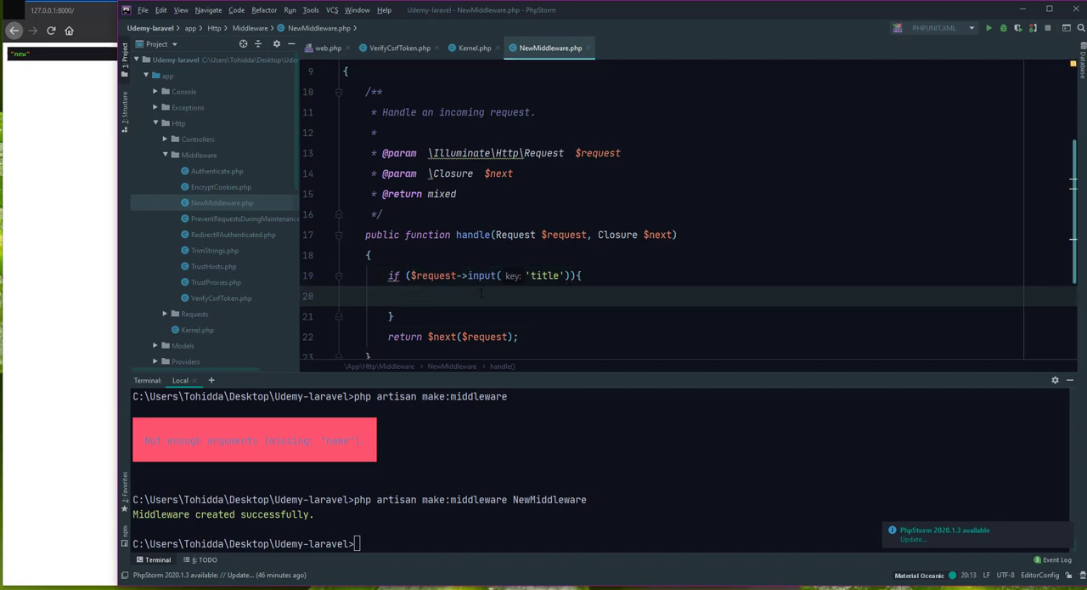
Inside the if block, dump the message 'It is find a Title' with dd()
text(dd('');)
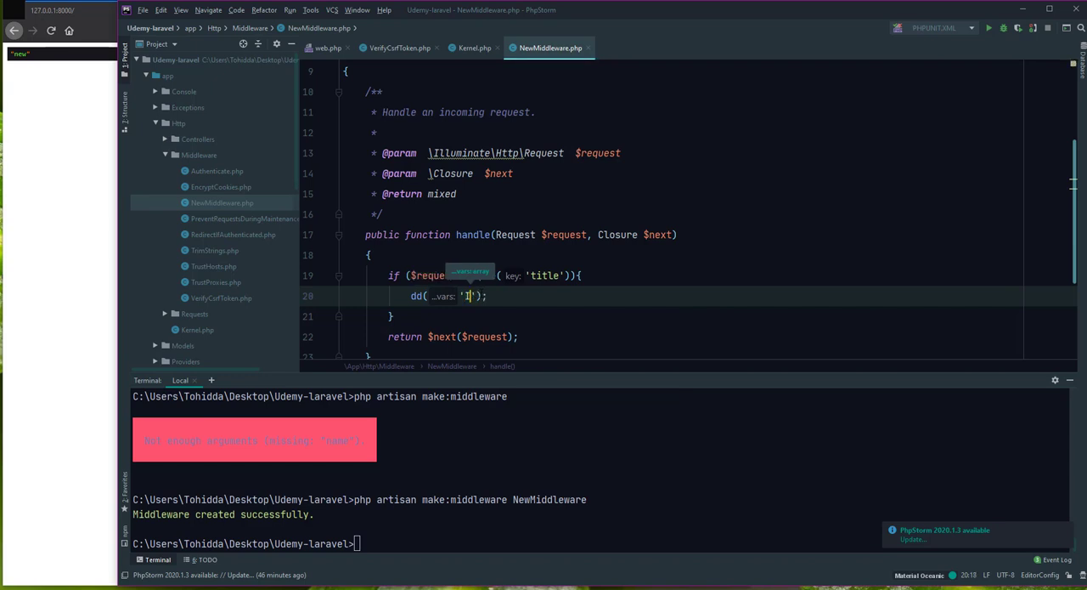
text(It is)
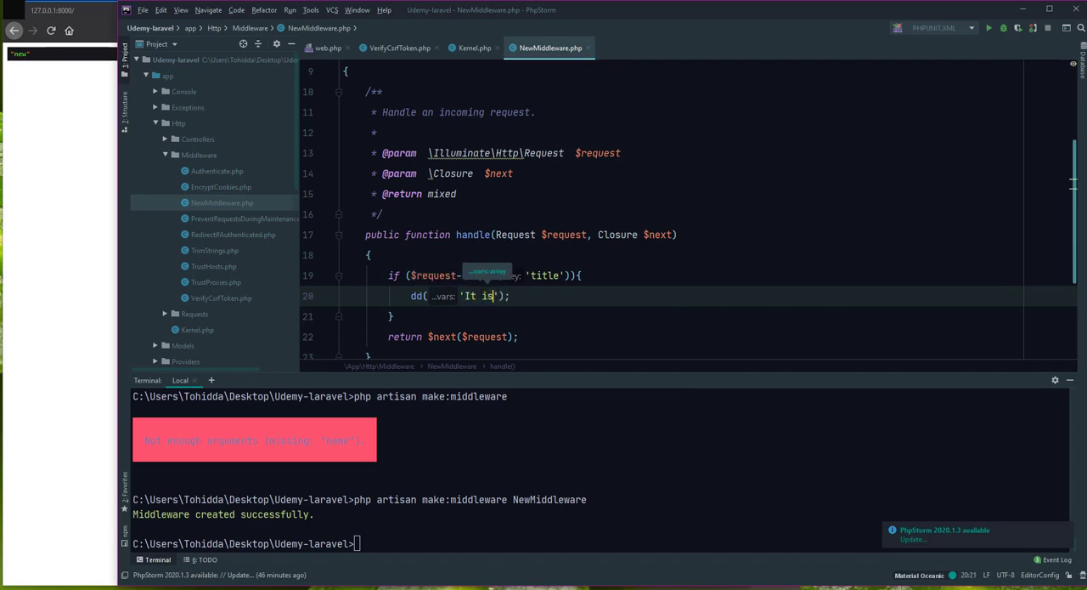
text(Ha)
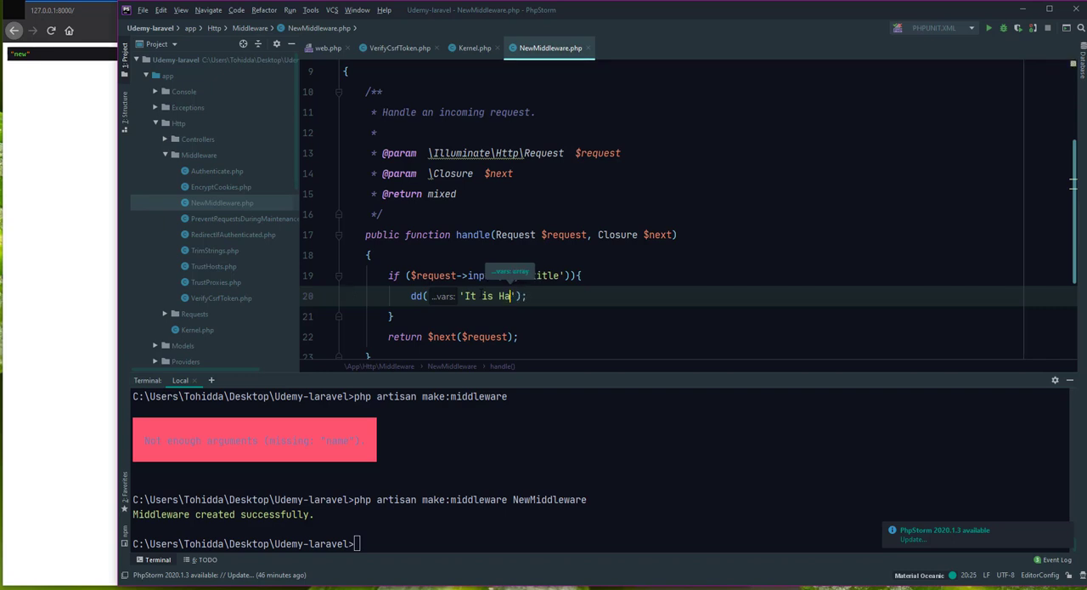
key(backspace)
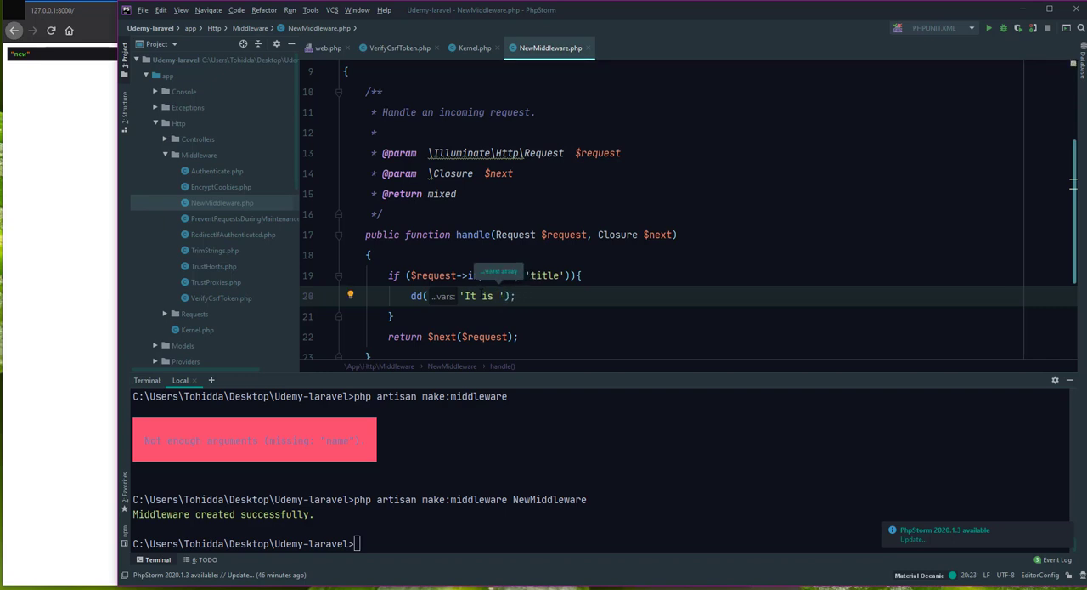
text(find)
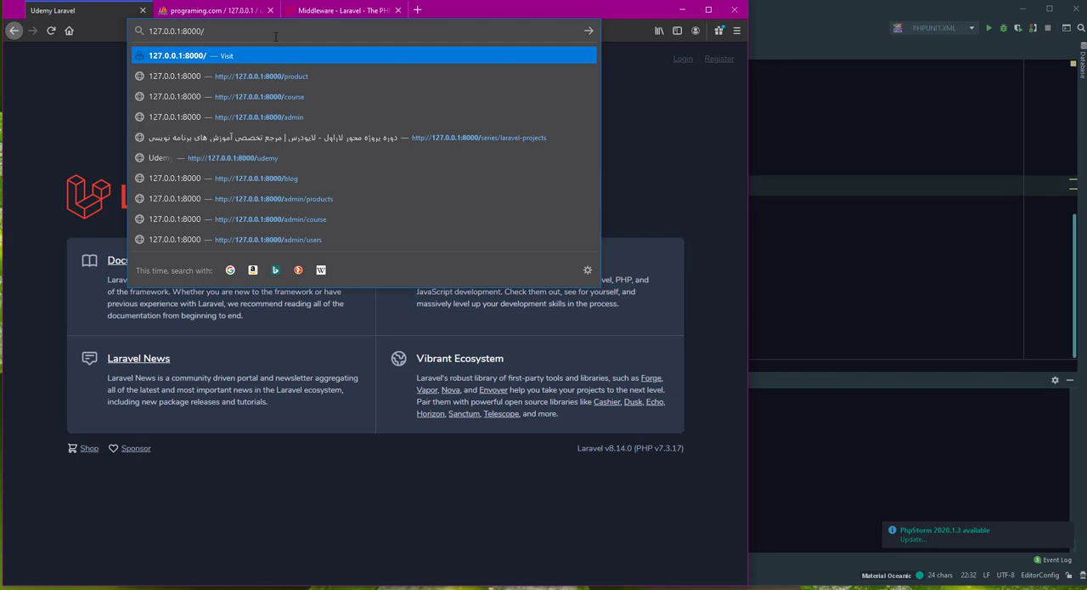
Load admin/blogs/create, enter 'sadasddsa' and 'sd' into the form fields and submit it
text(admin/blogs/create)
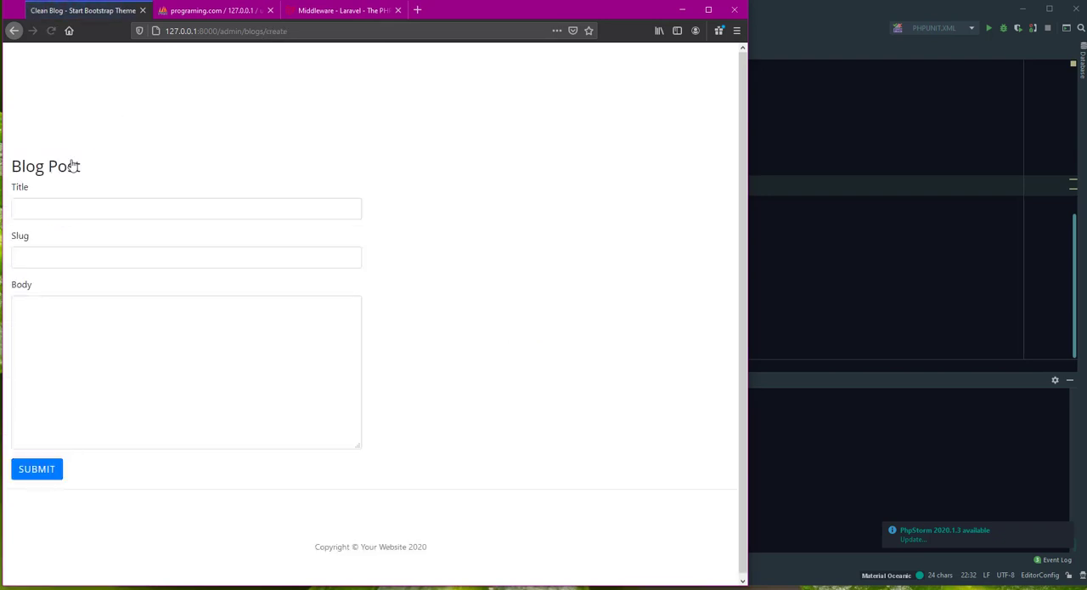
click(187, 207)
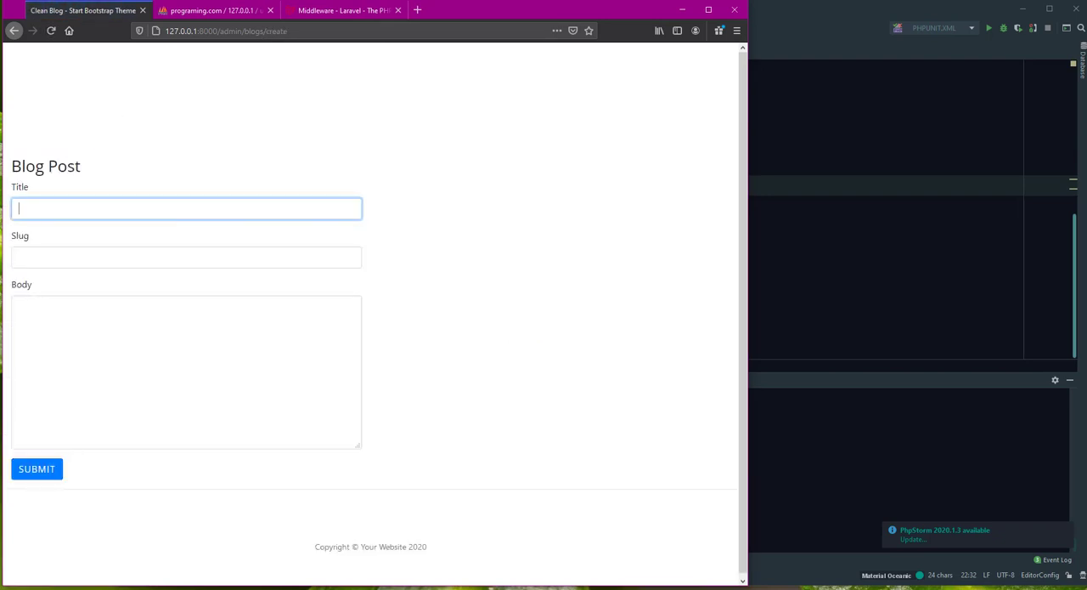
click(187, 208)
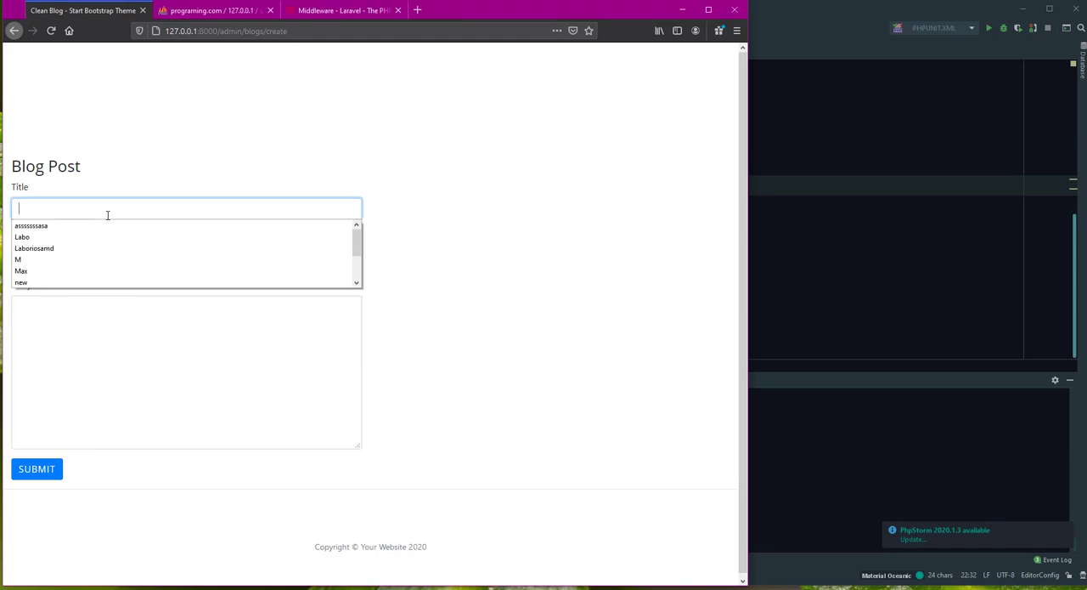
text(sadasddsa)
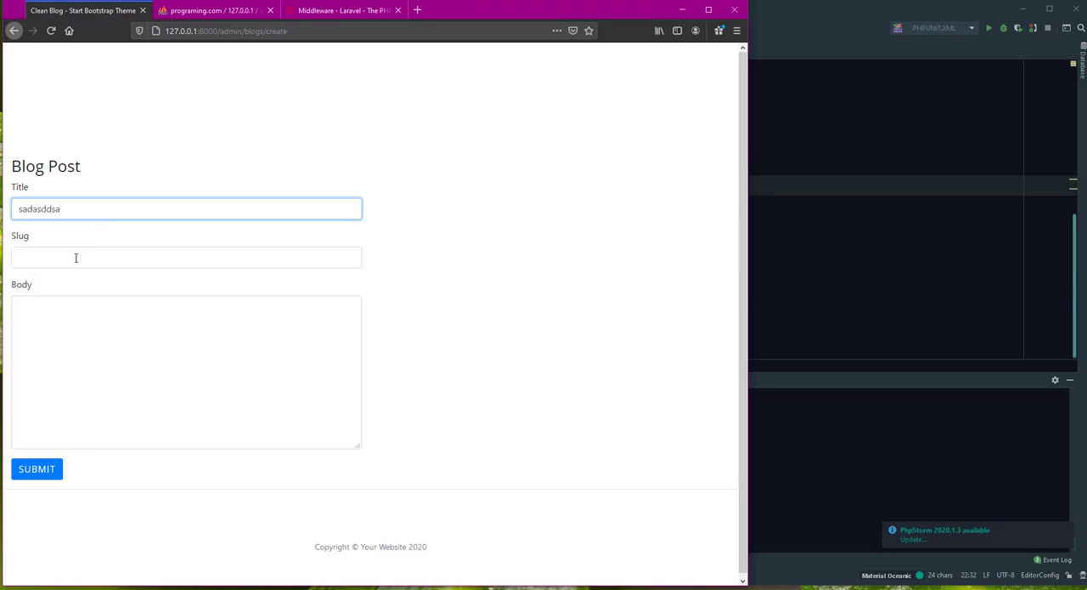
text(sd)
click(185, 372)
text(saddsa)
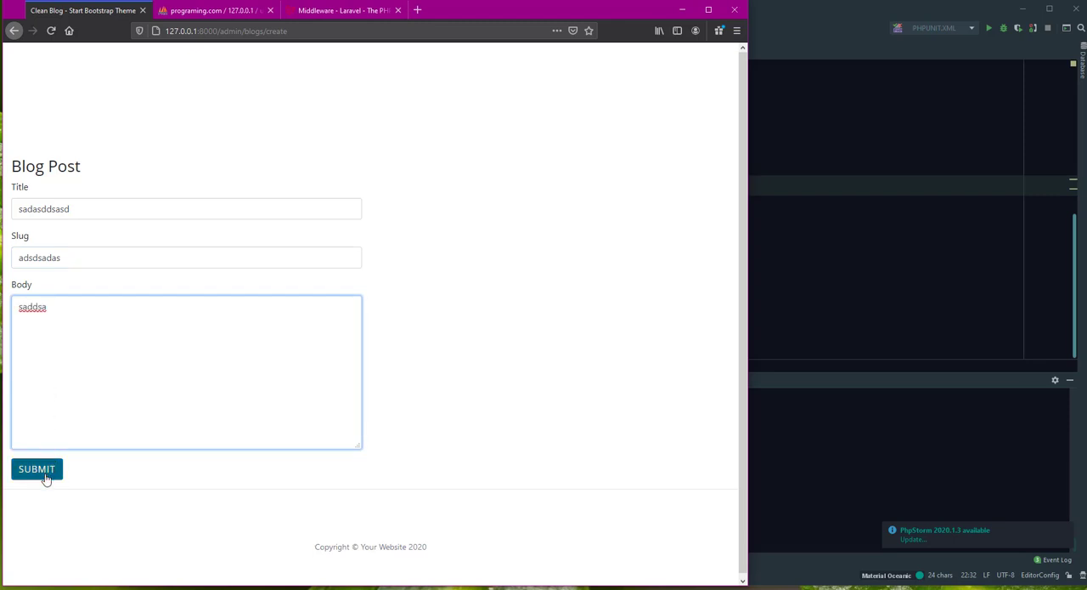
click(36, 469)
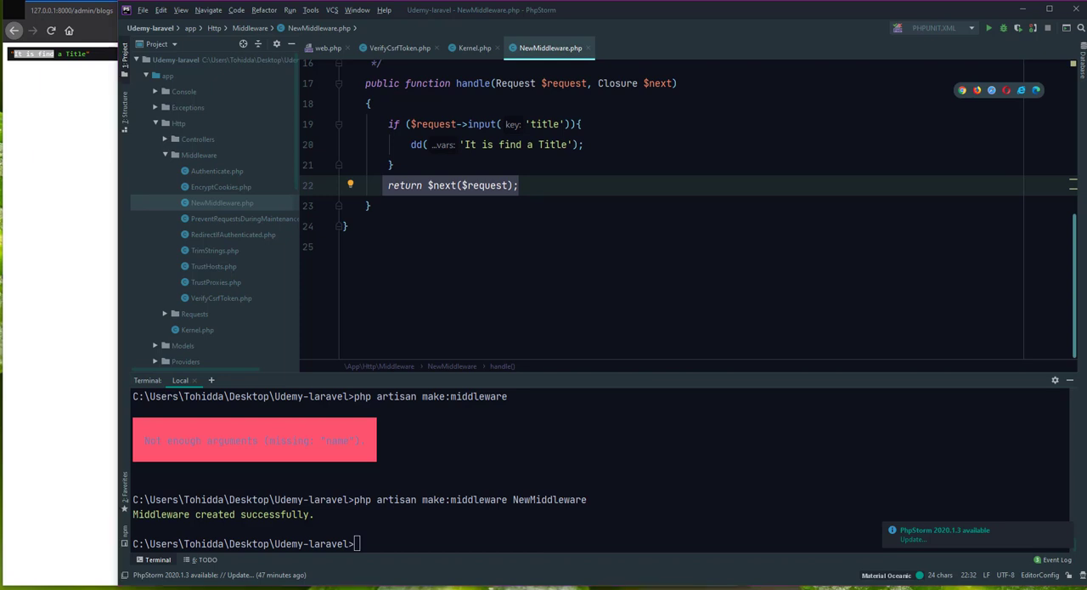
Delete the title-check if block so handle() just returns $next($request), leaving Authenticate.php open
click(344, 246)
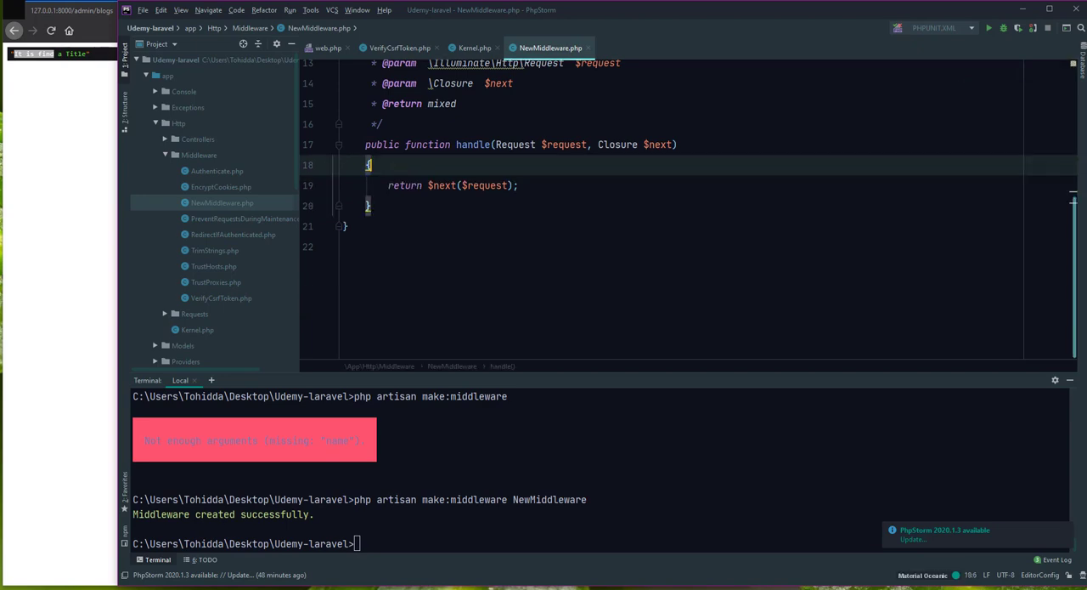
click(476, 48)
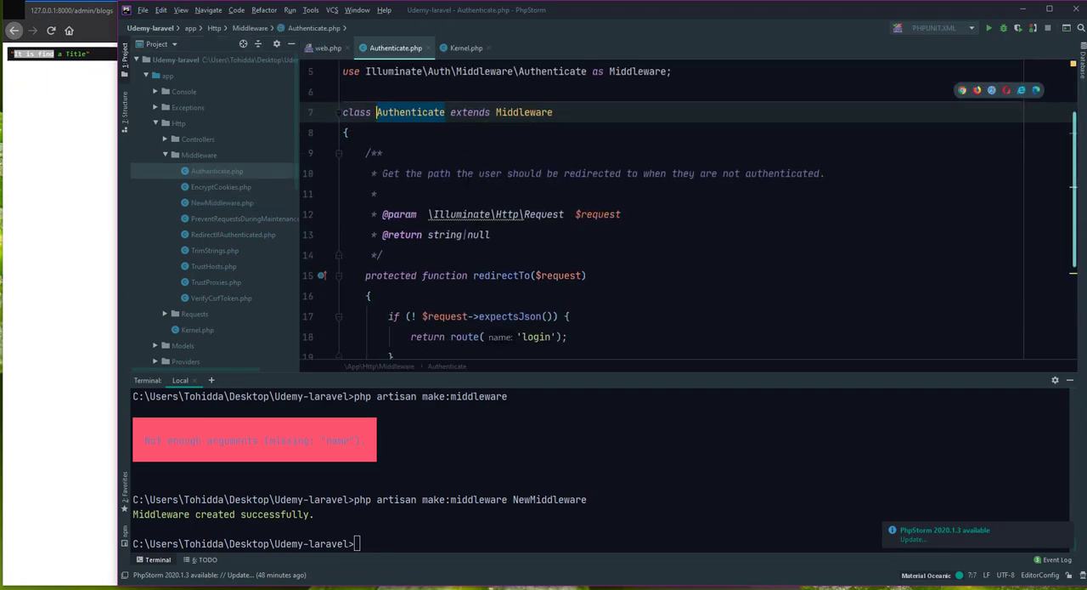
Review Authenticate.php's redirectTo() returning route('login'), then close it to show web.php
scroll(down, 3)
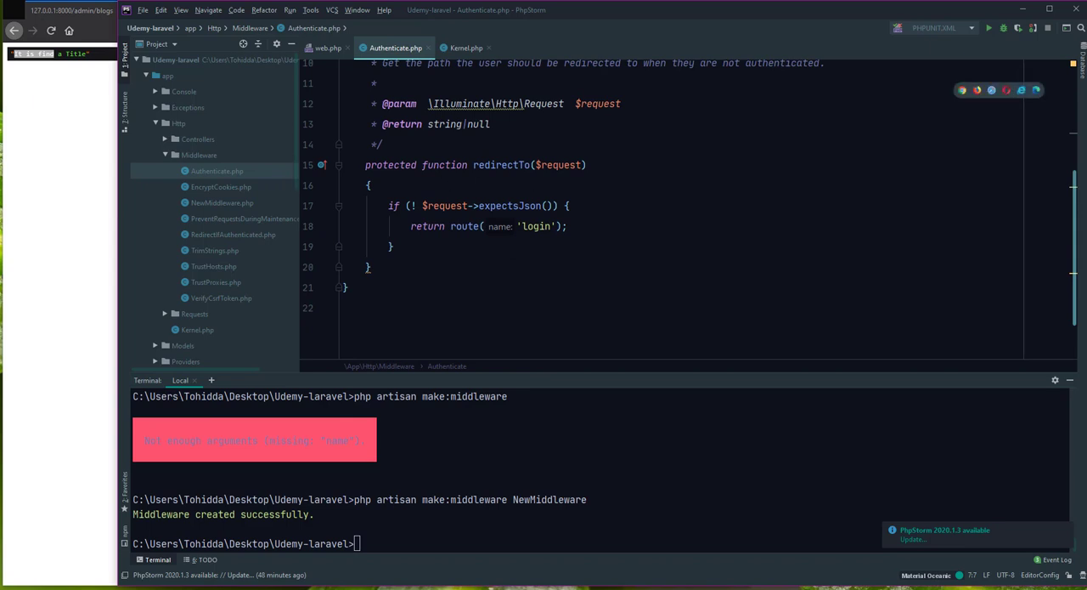
click(558, 165)
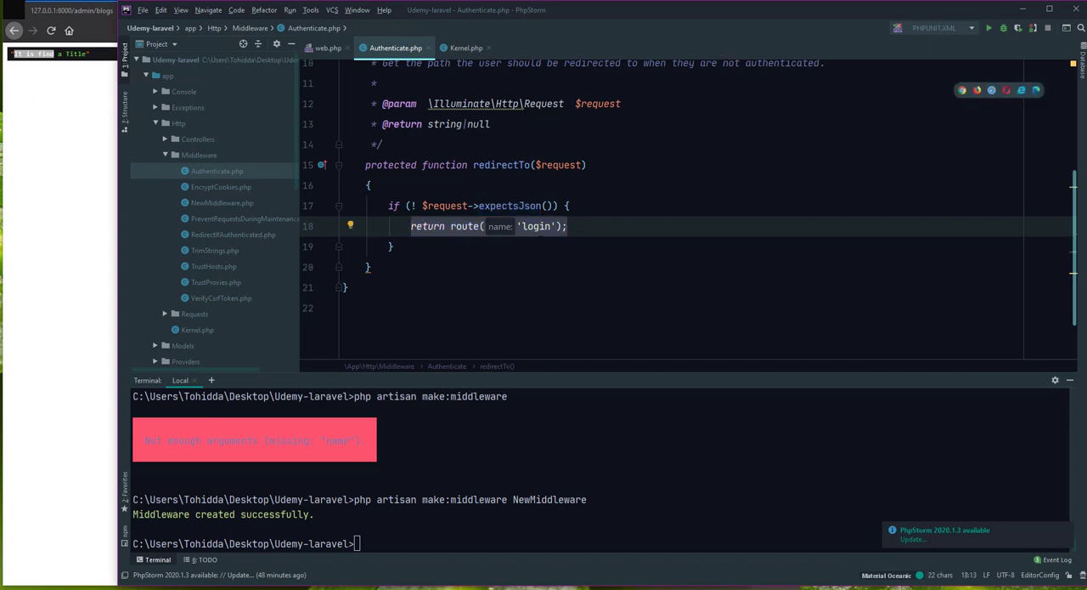
scroll(up, 3)
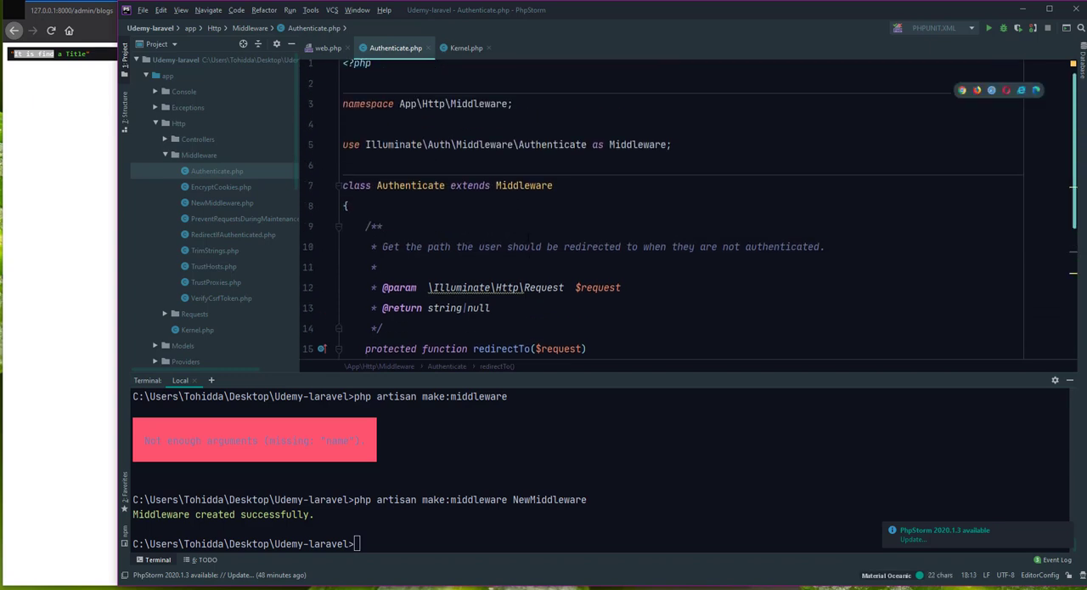
click(327, 47)
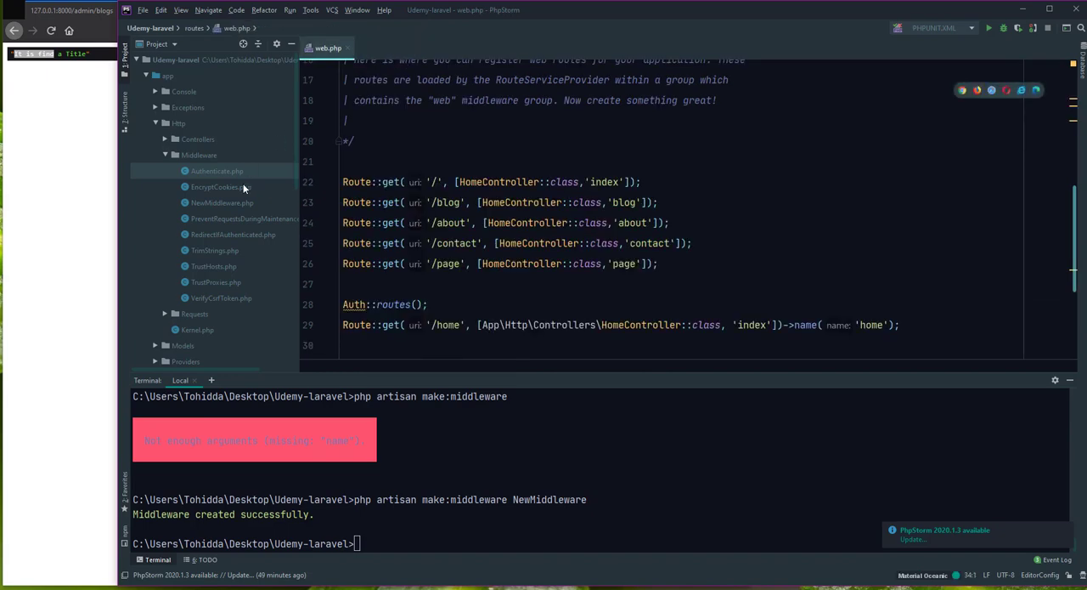
click(245, 217)
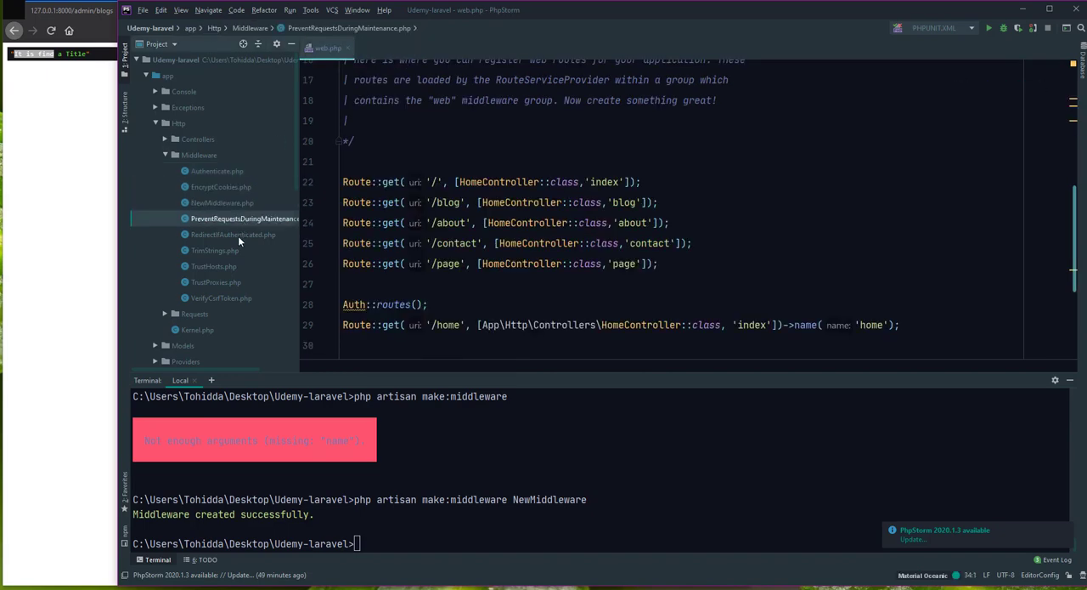
click(234, 235)
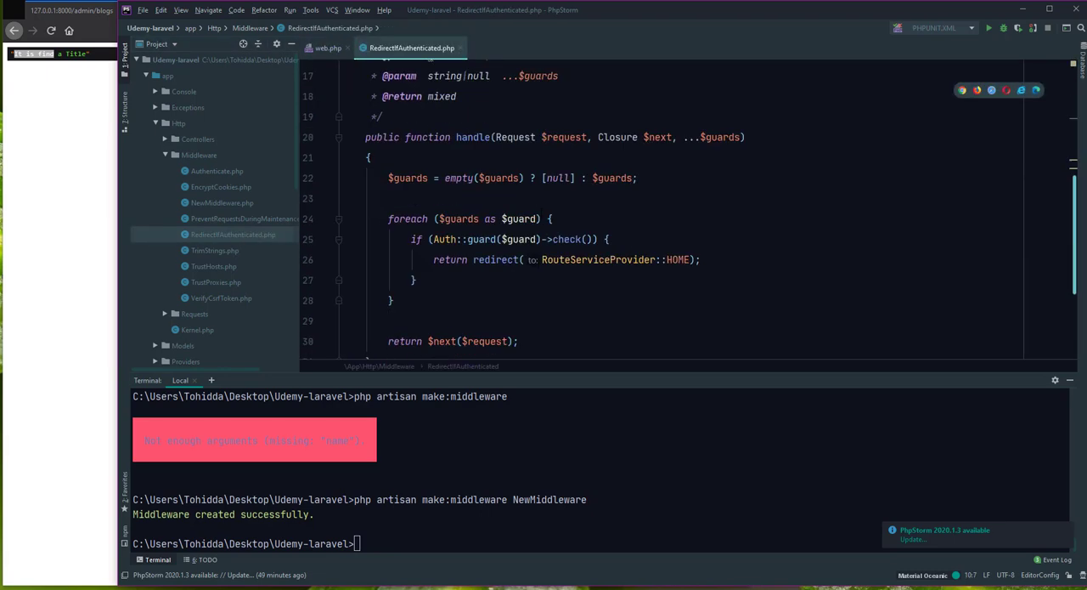
scroll(up, 3)
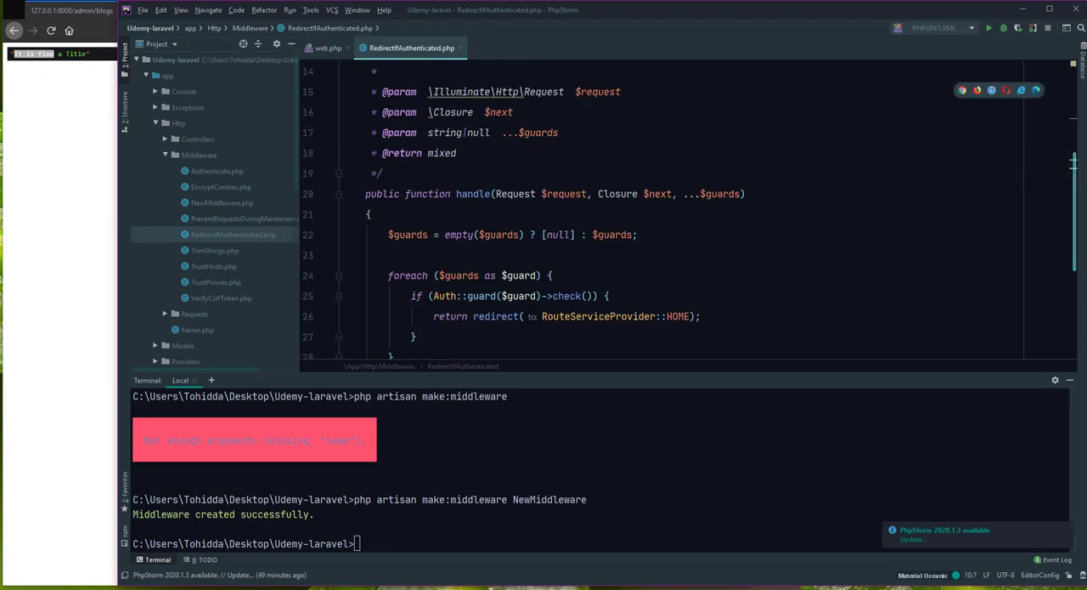
scroll(down, 3)
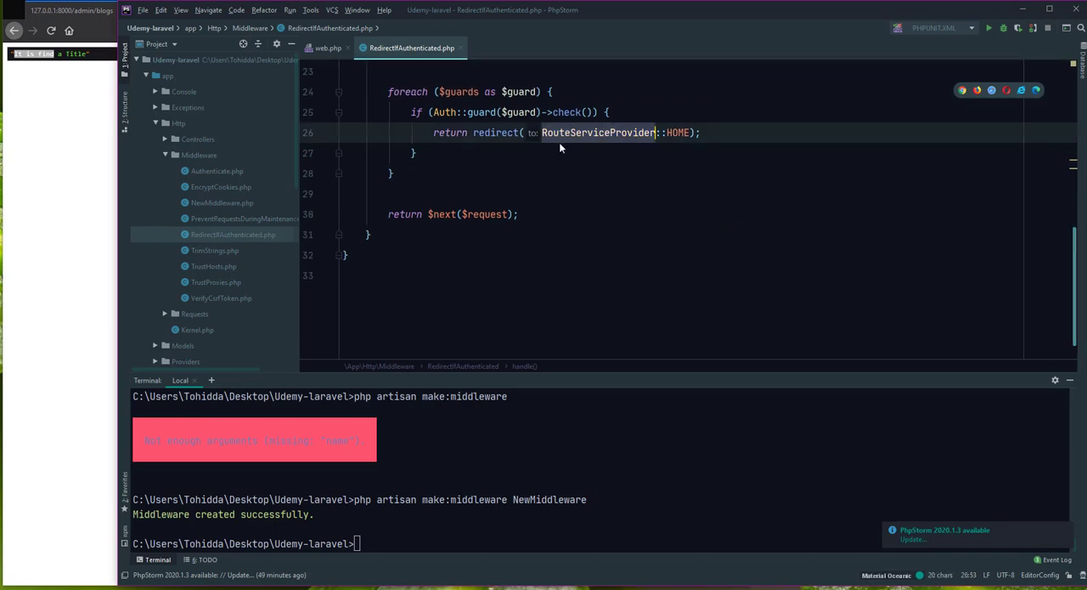
click(326, 48)
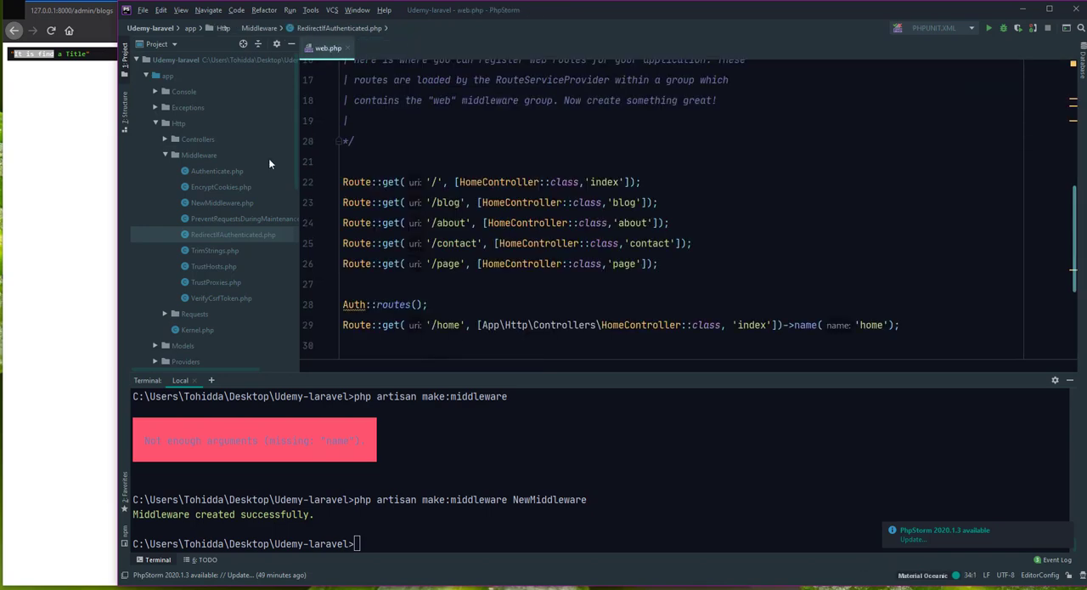
click(214, 250)
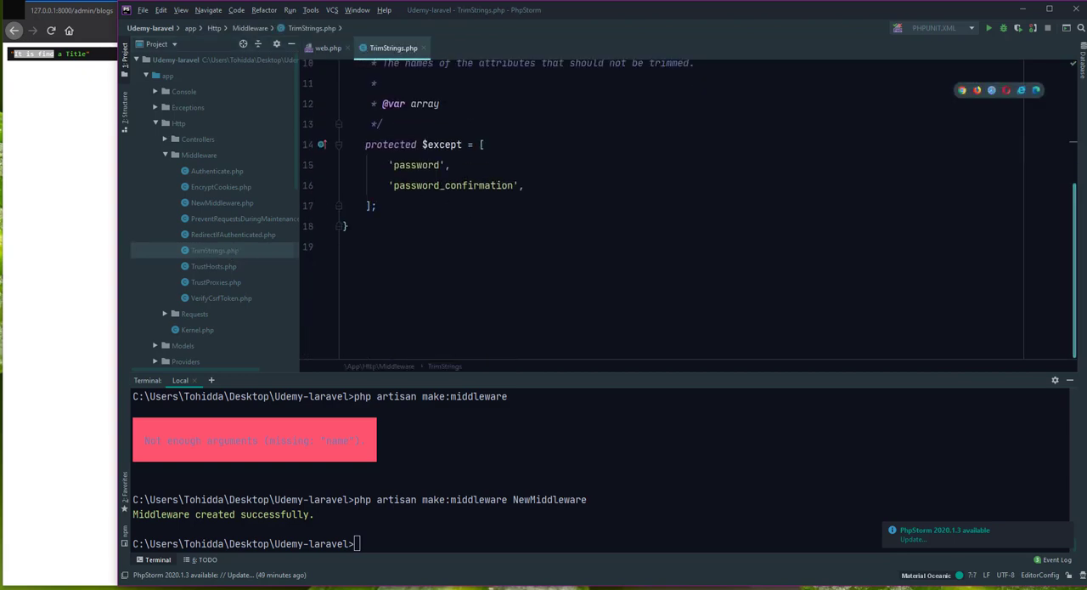
scroll(up, 3)
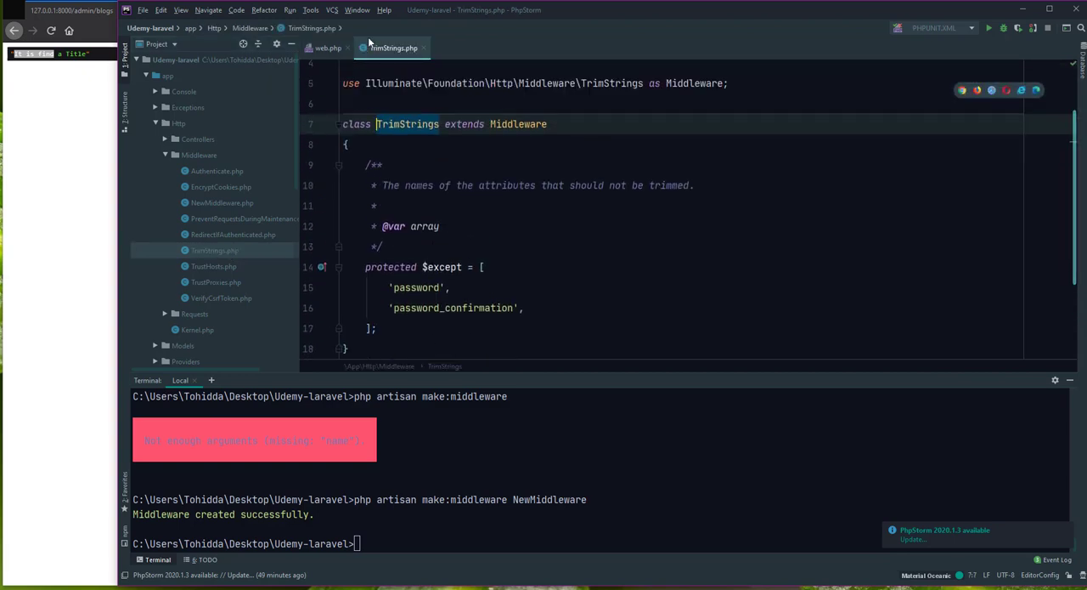
click(326, 47)
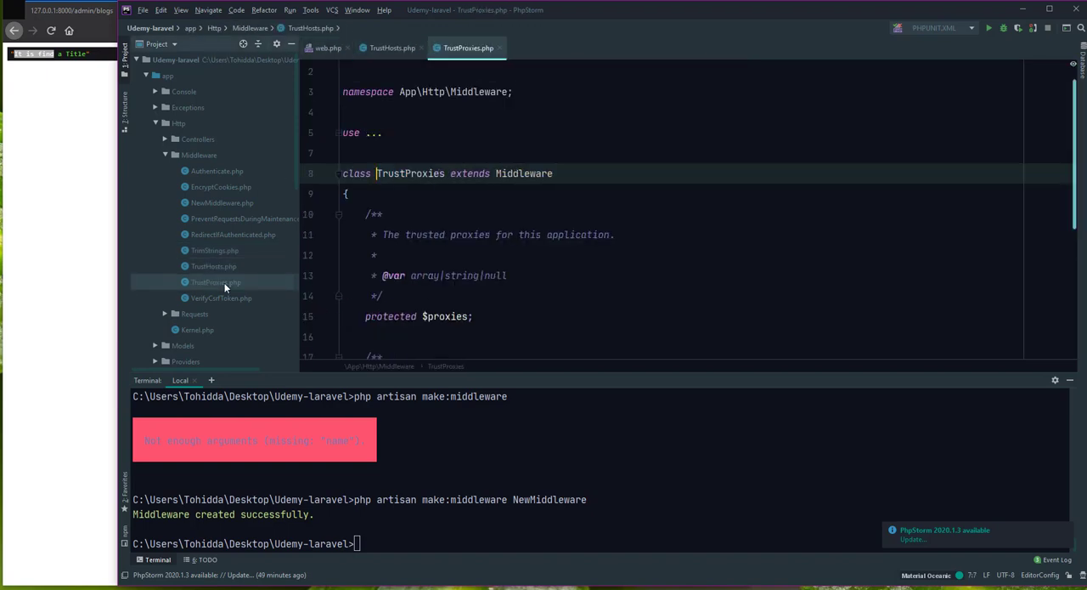
scroll(down, 3)
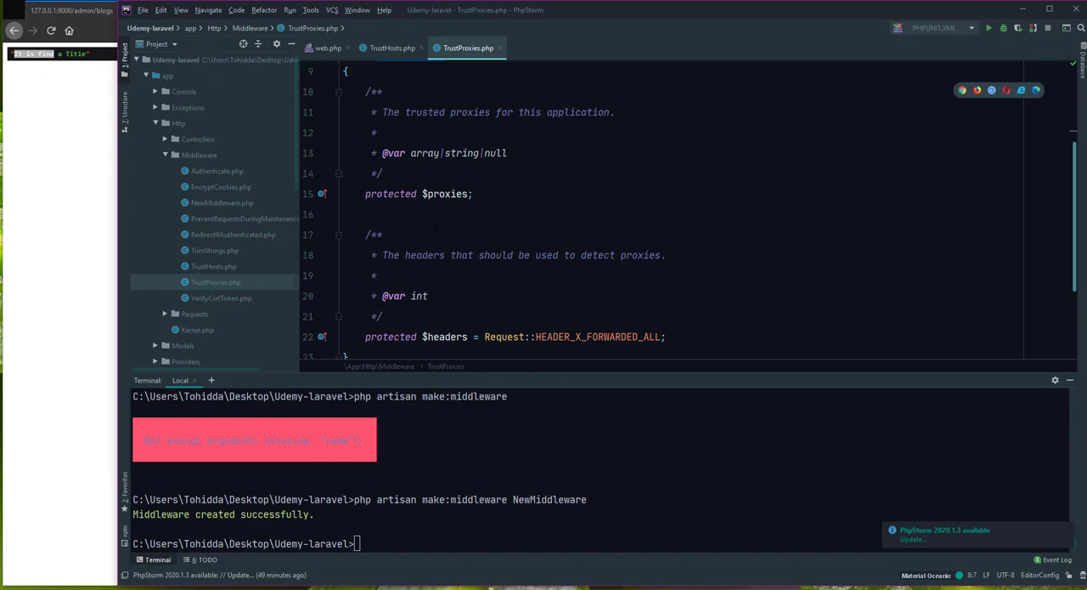
click(391, 48)
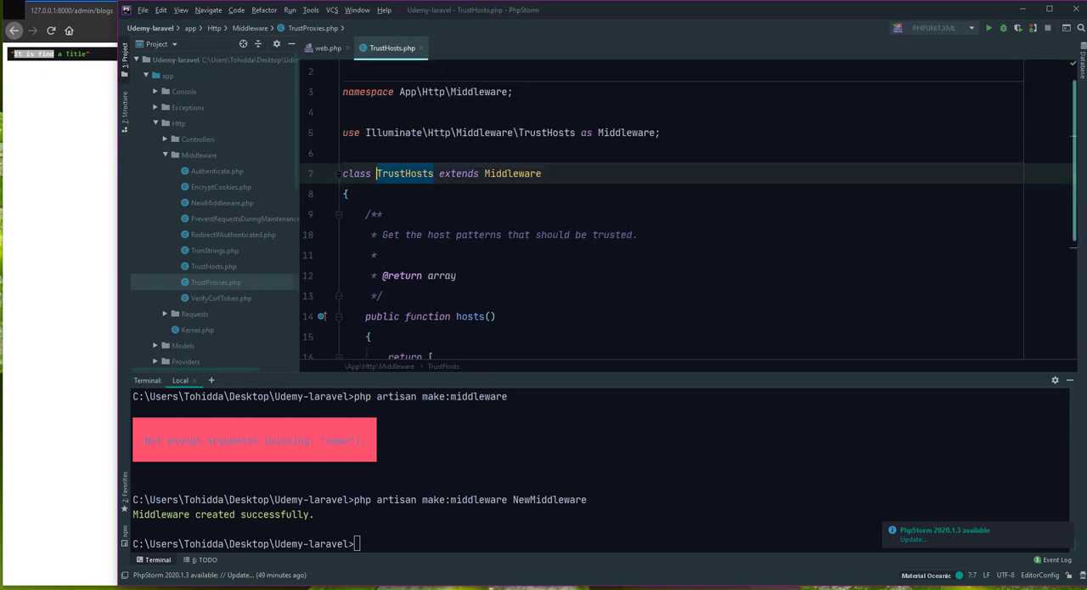
click(328, 47)
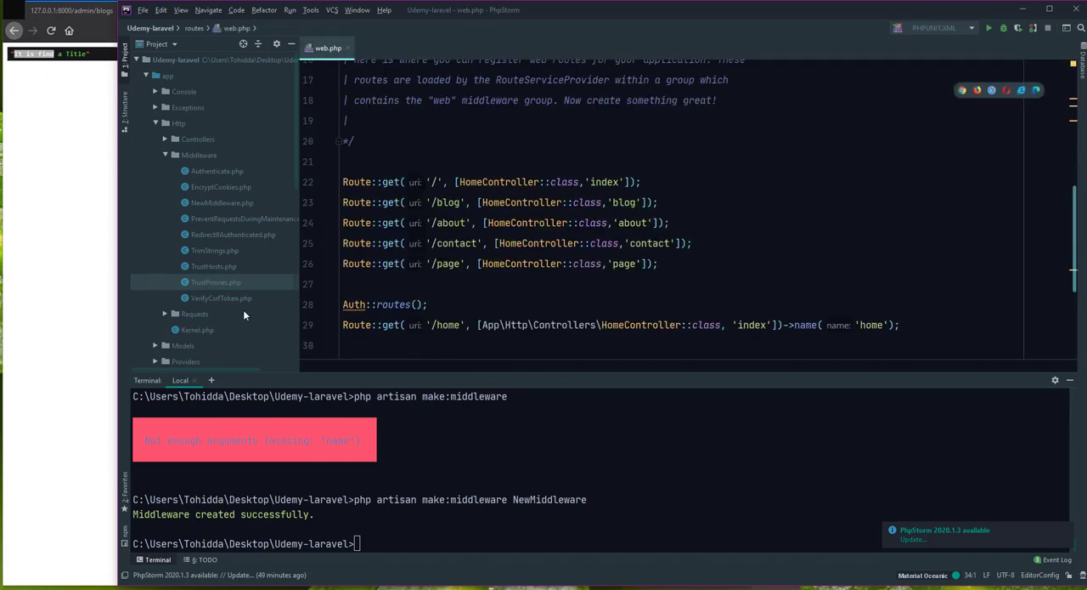